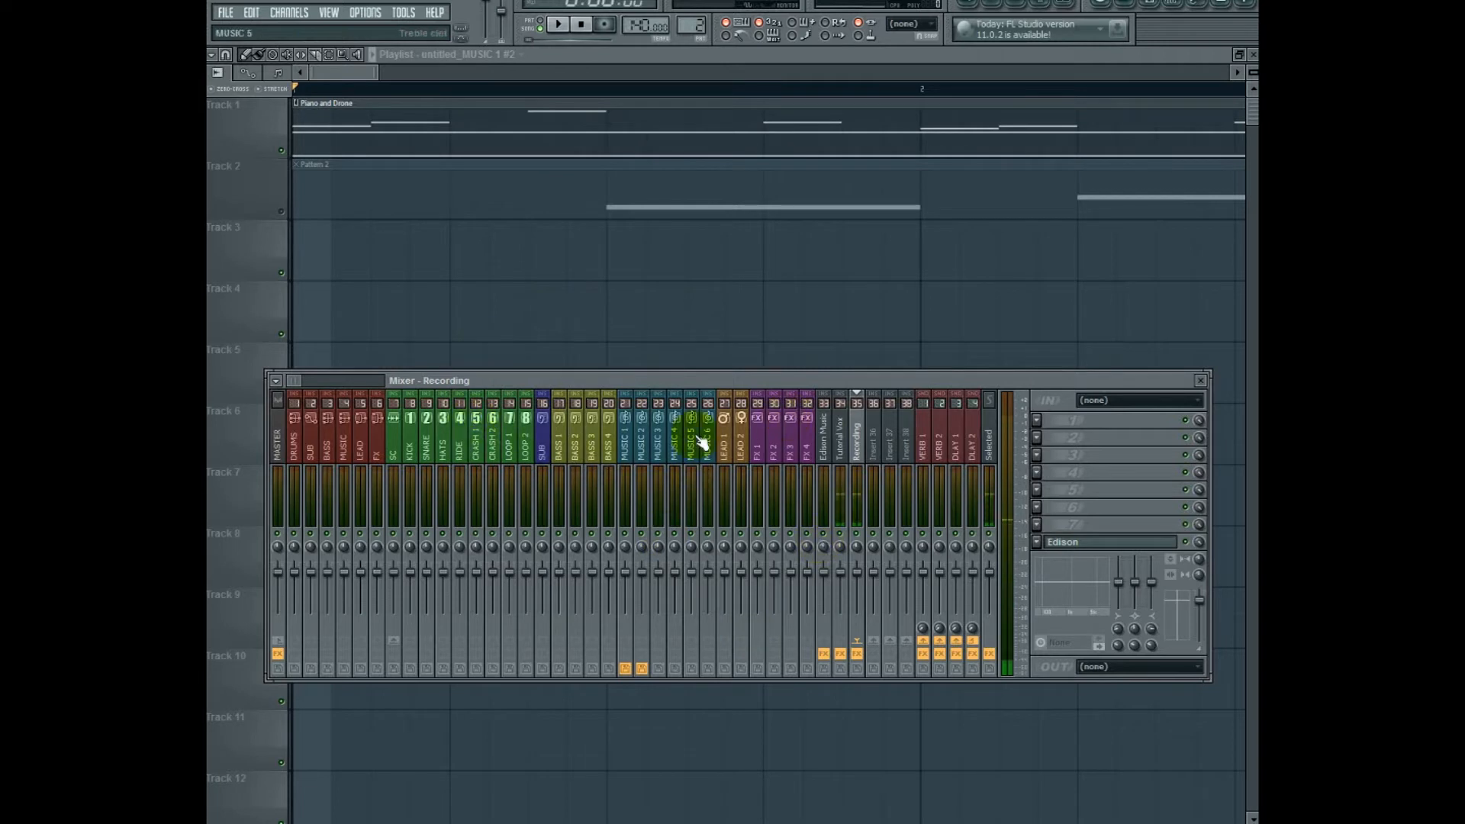
- Check the routing of the LEAD and BASS mixer tracks
click(367, 462)
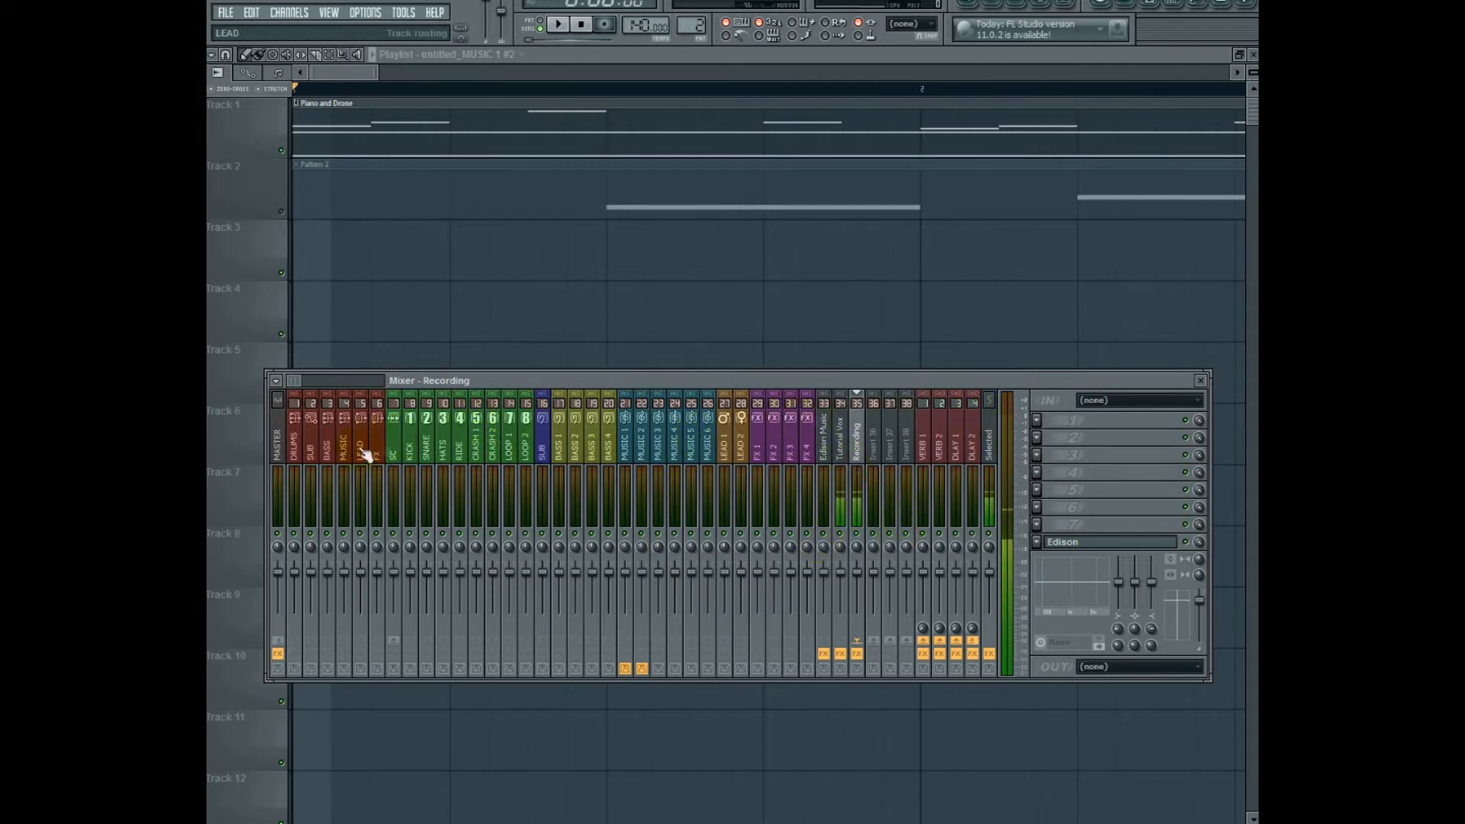
click(326, 450)
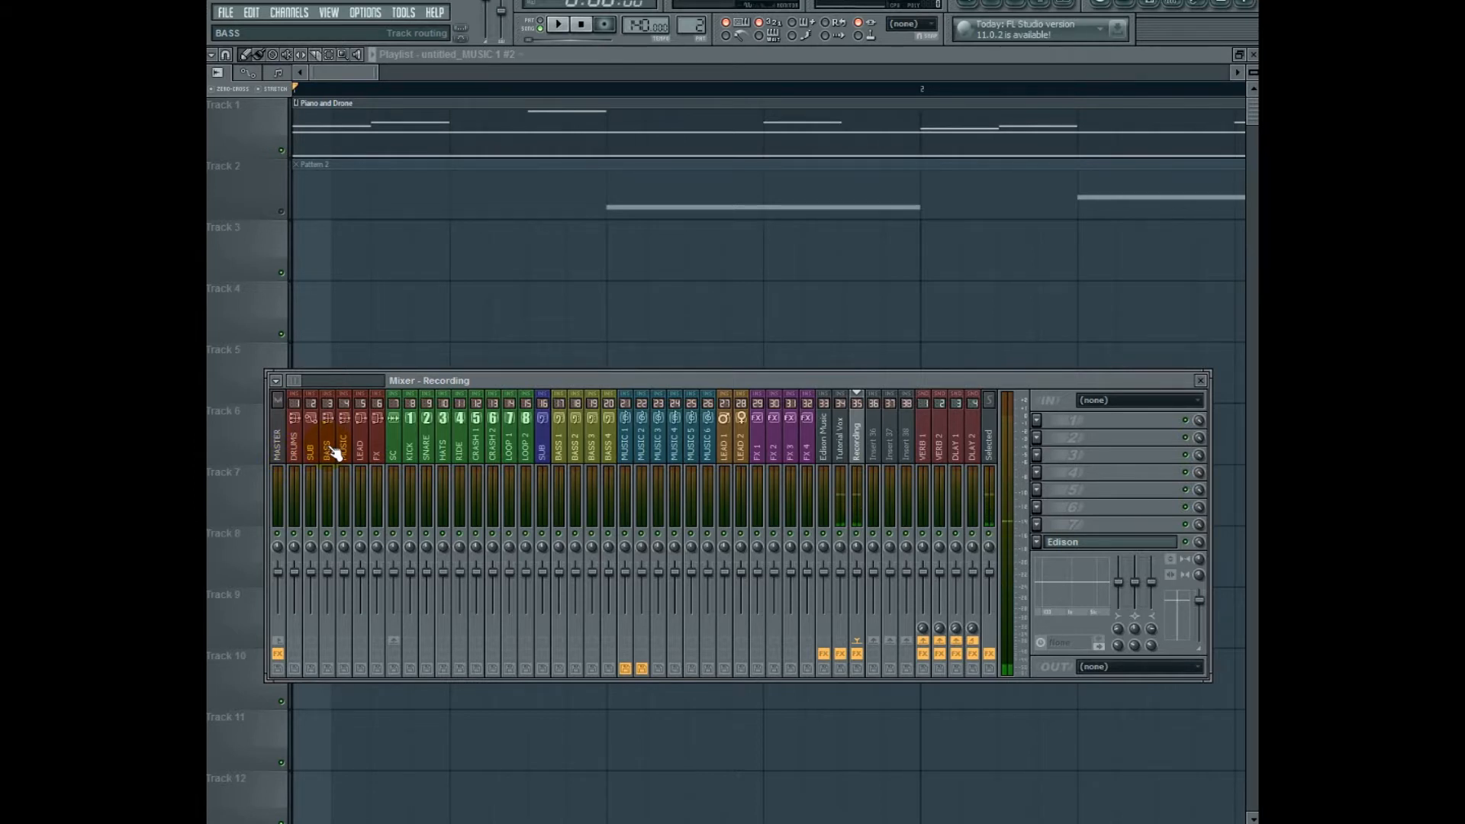
click(414, 455)
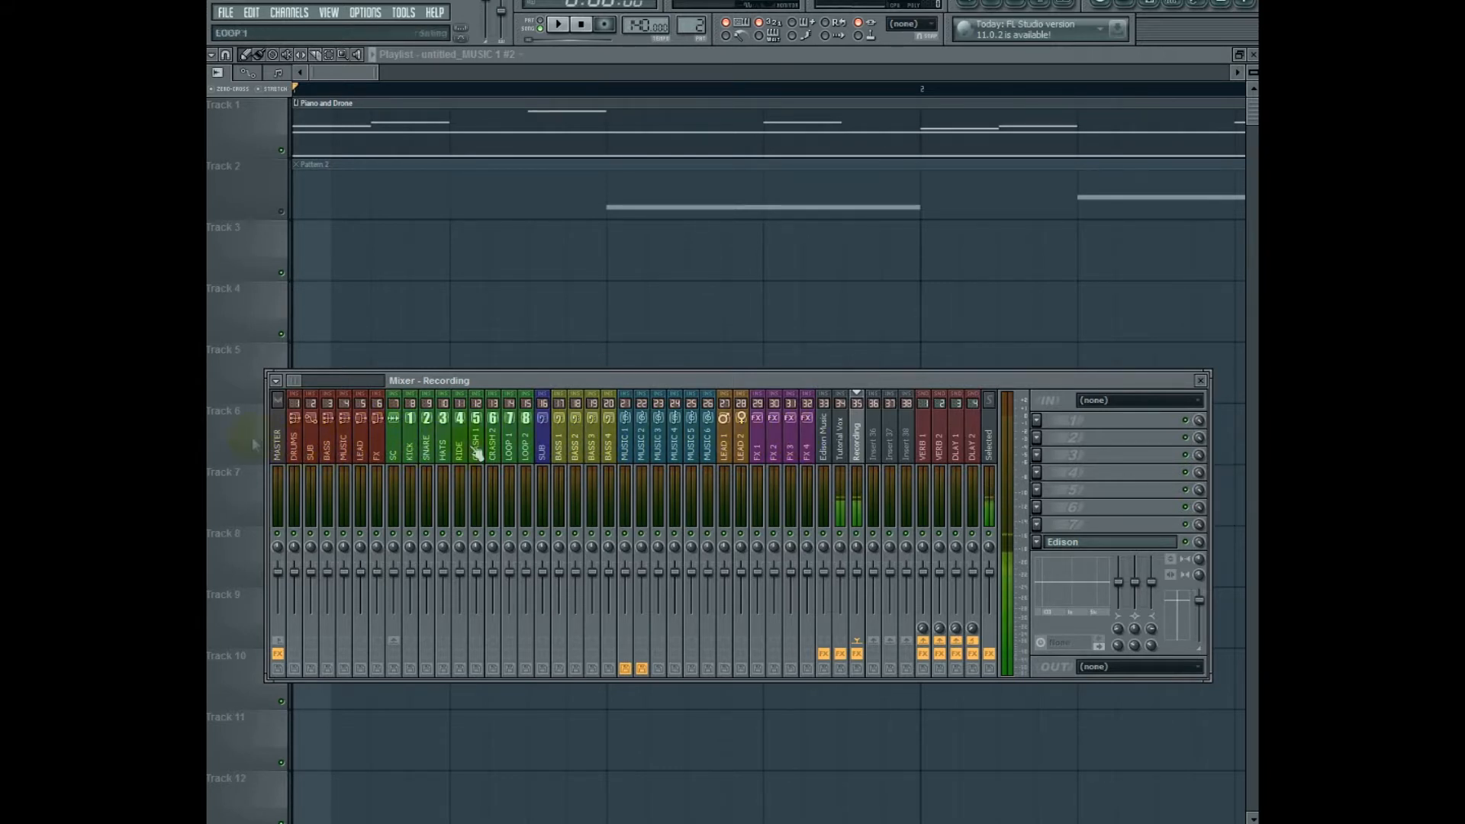
click(297, 451)
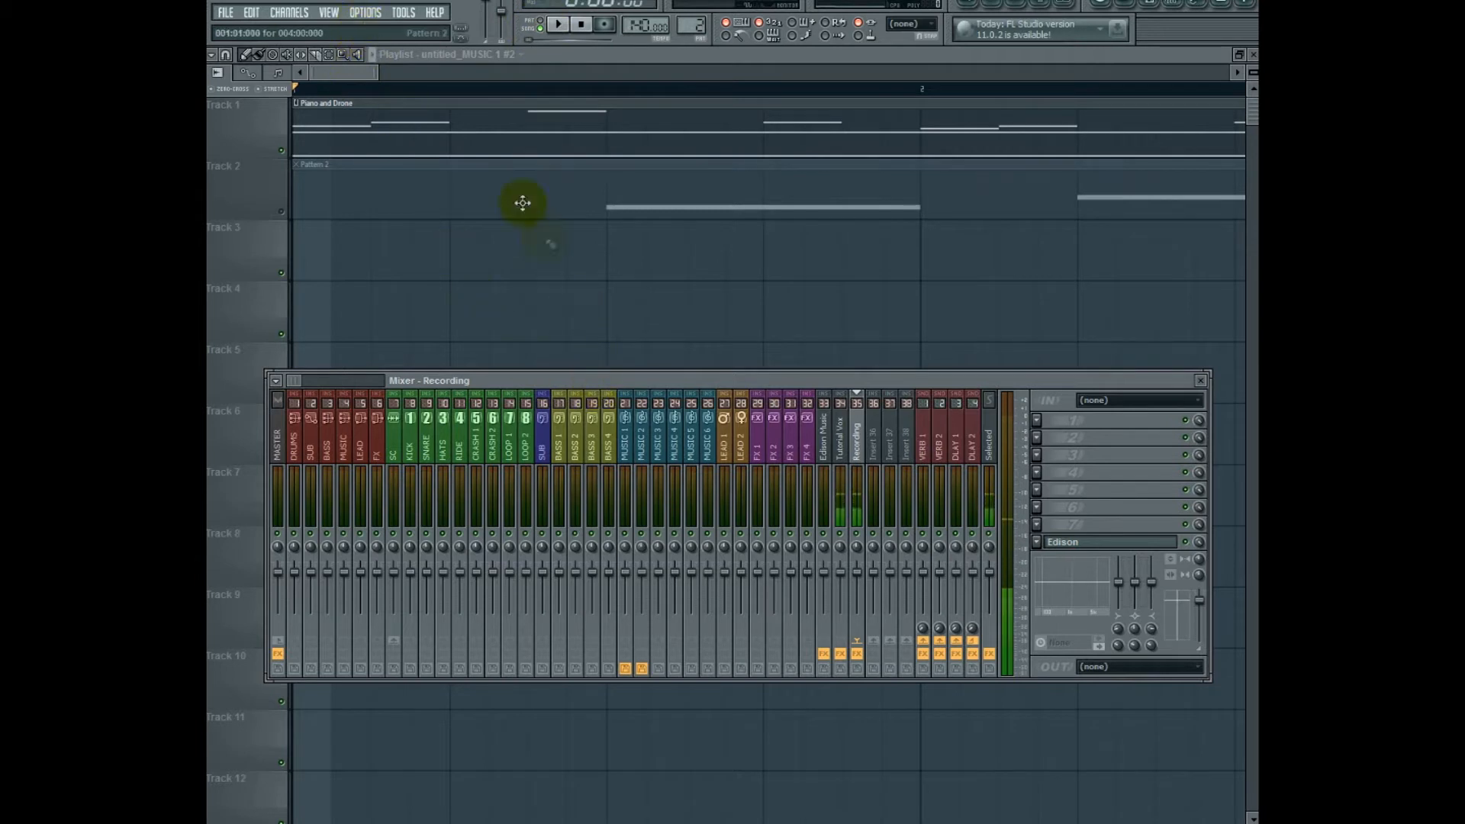
- Review Project general settings, then Save As the project named 'test'
click(368, 12)
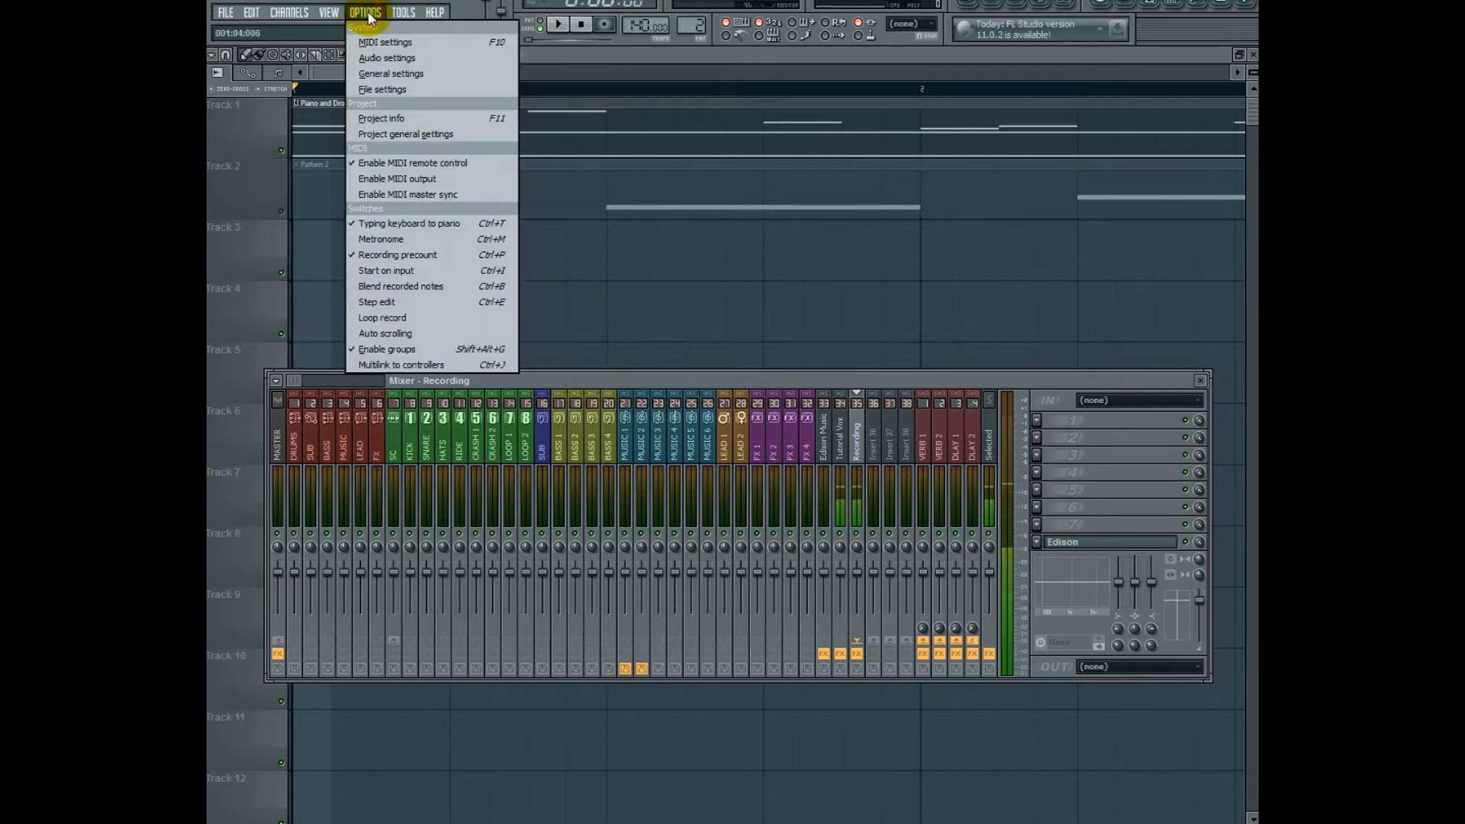
mouse_move(404, 140)
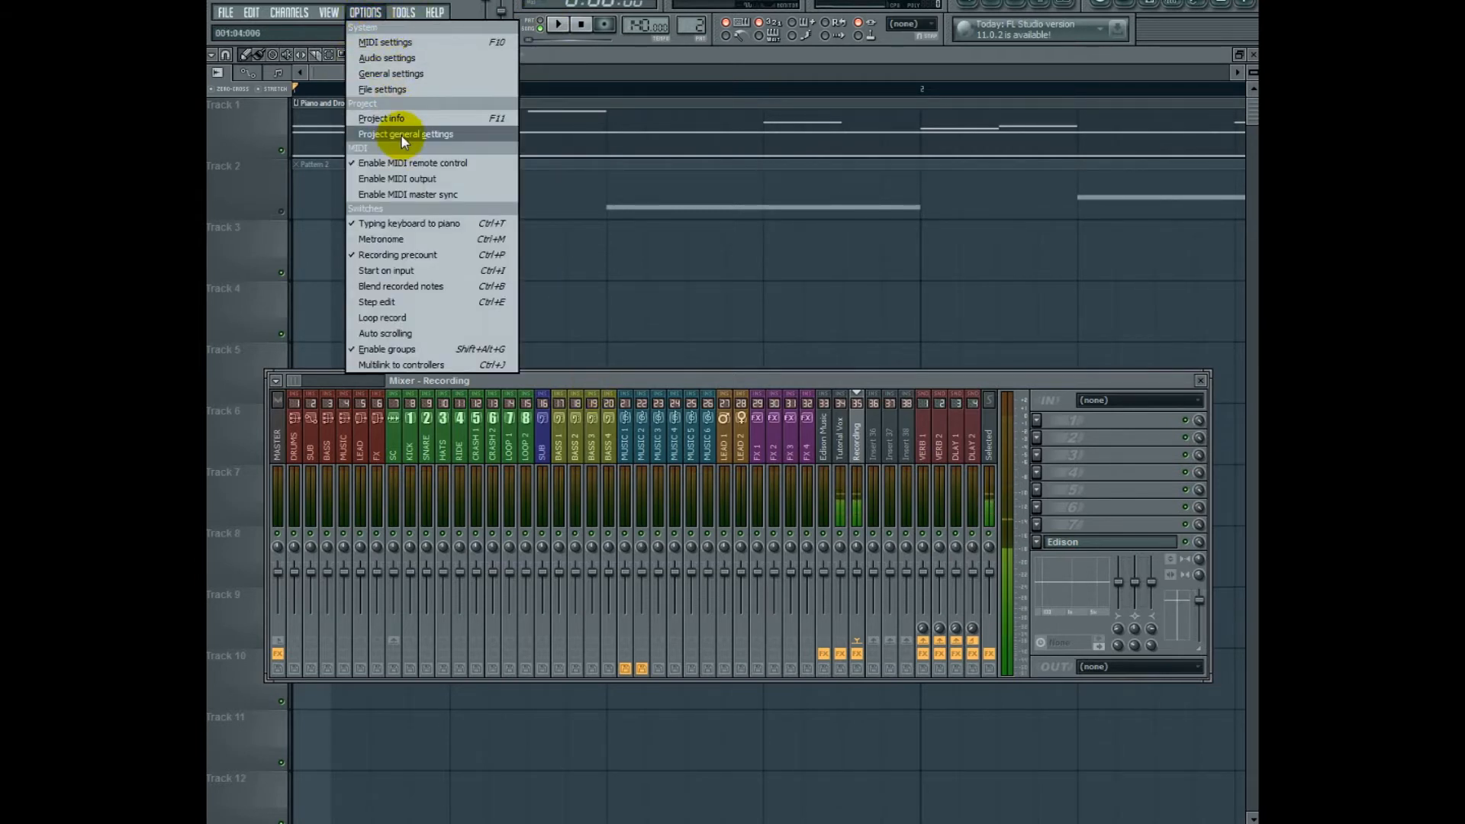
click(405, 134)
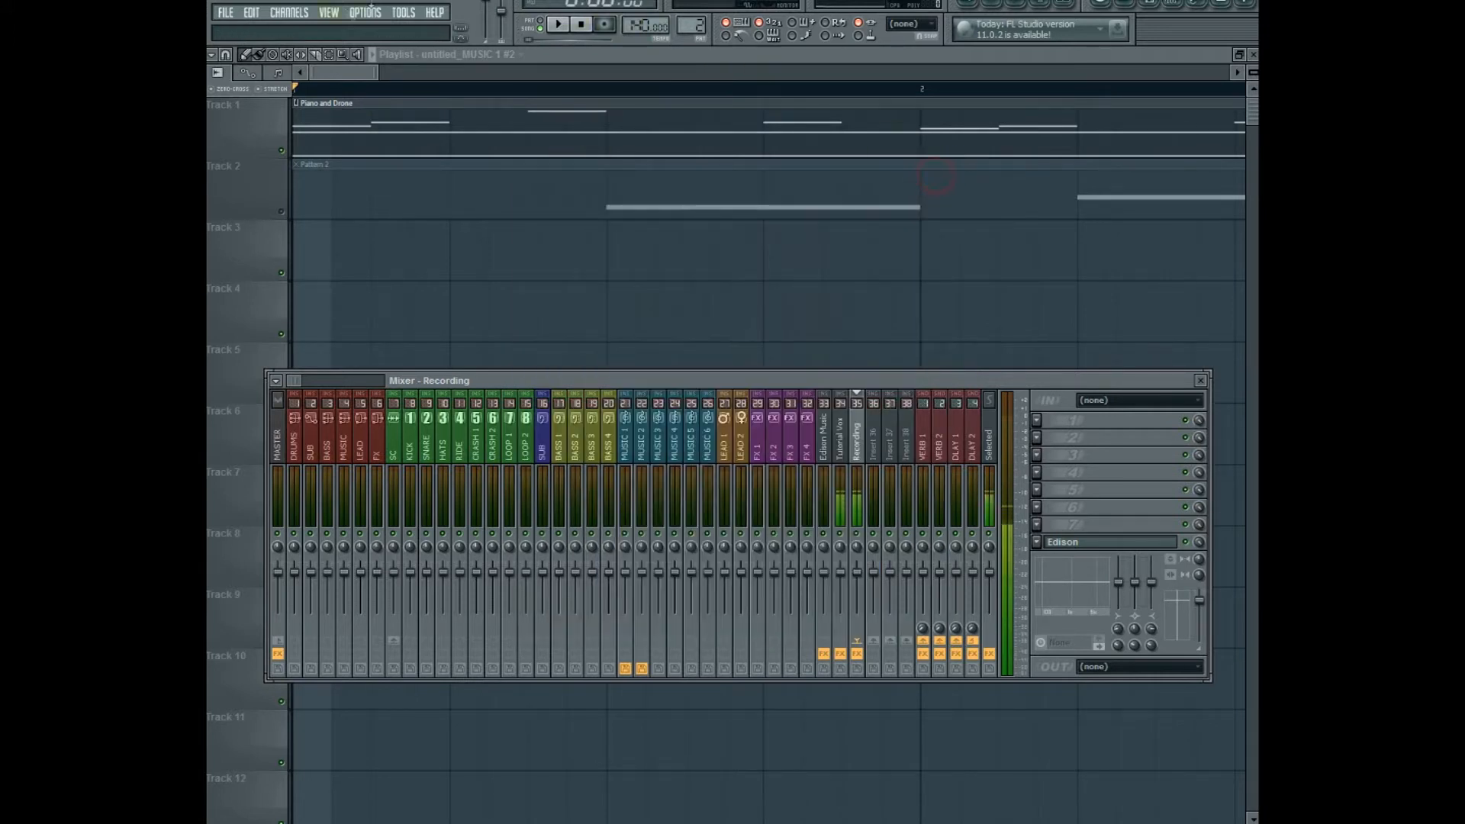
click(227, 12)
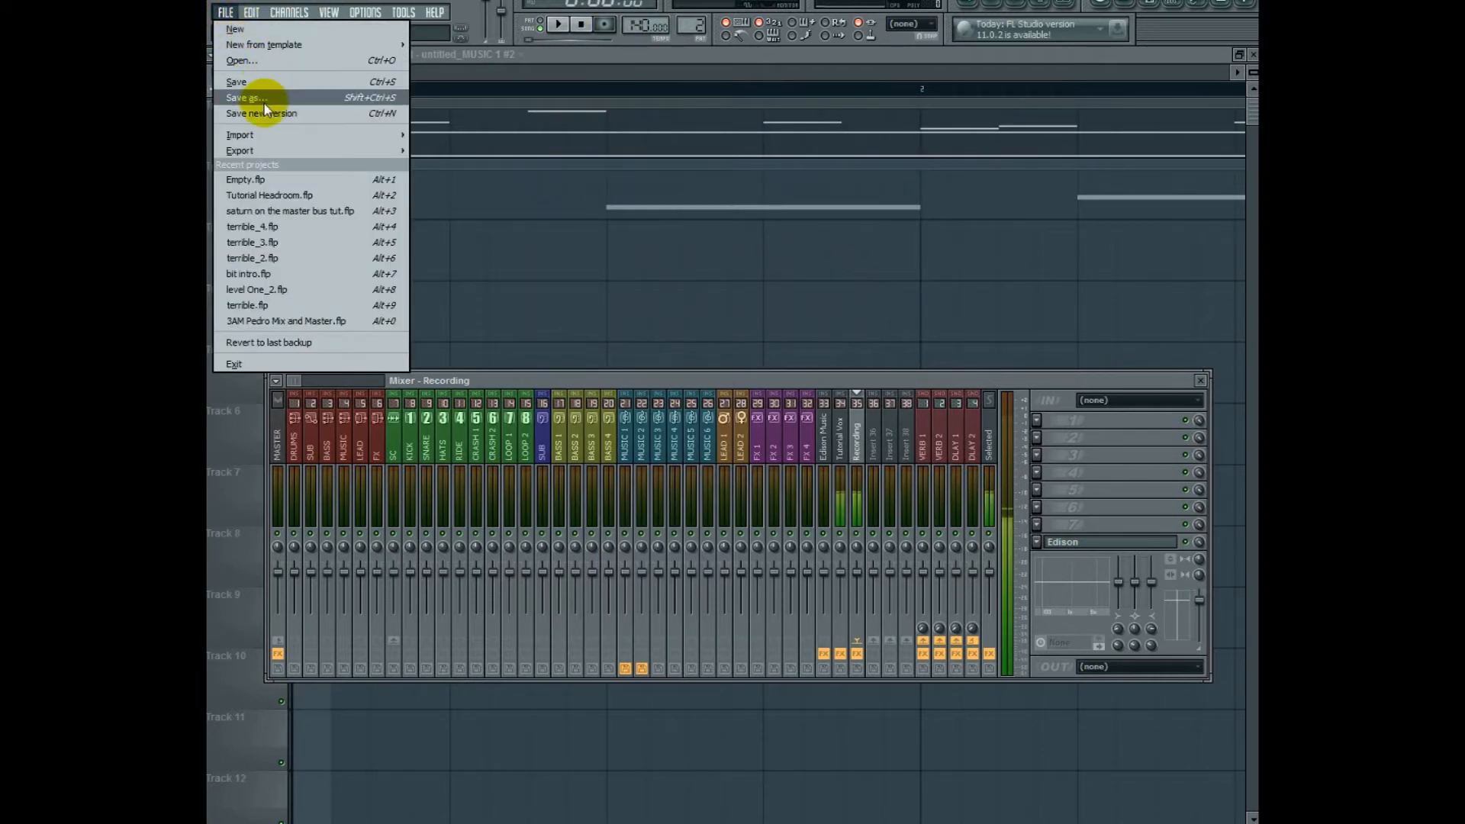
click(244, 97)
text(test)
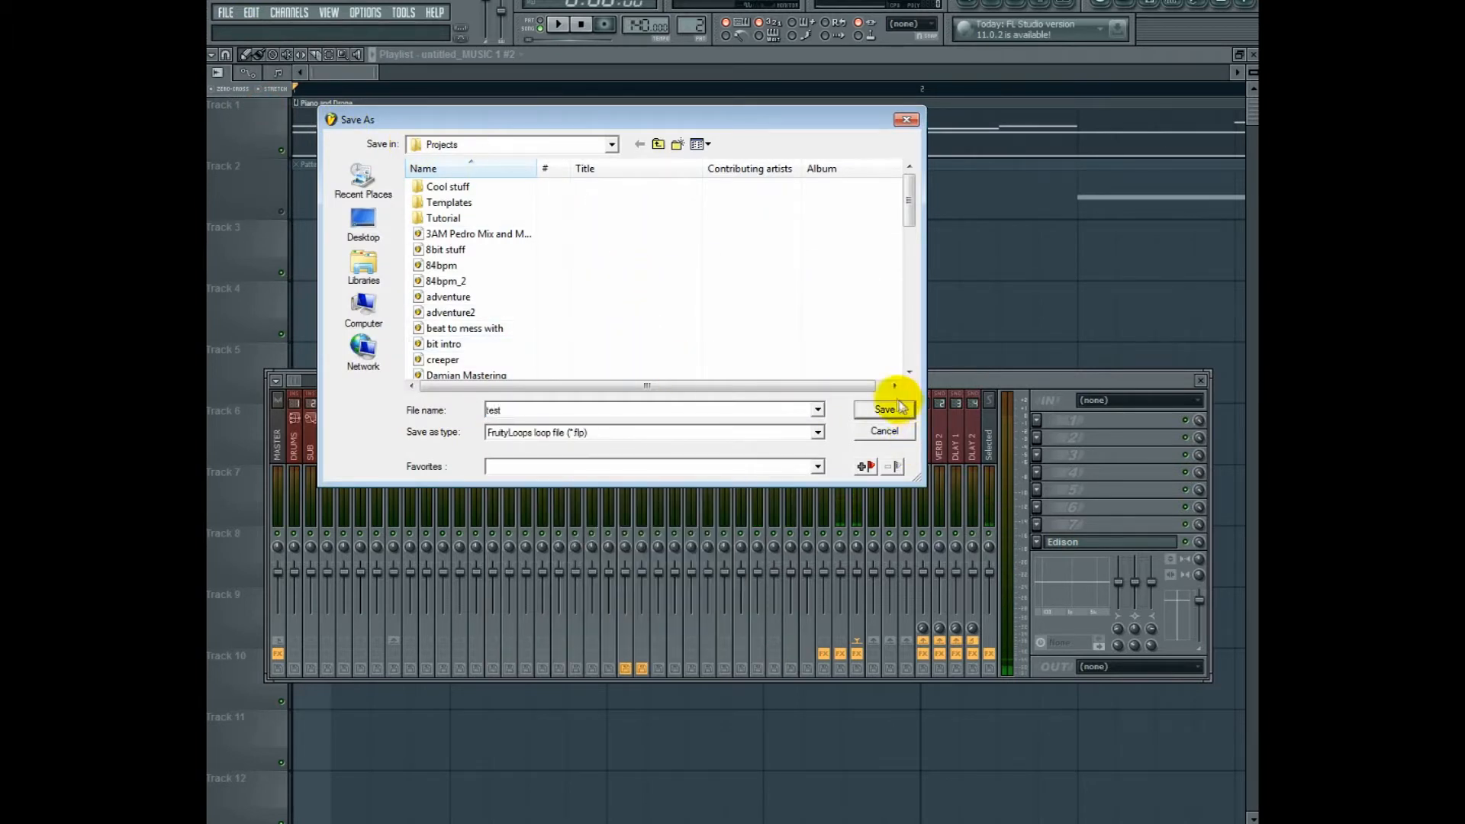
click(880, 409)
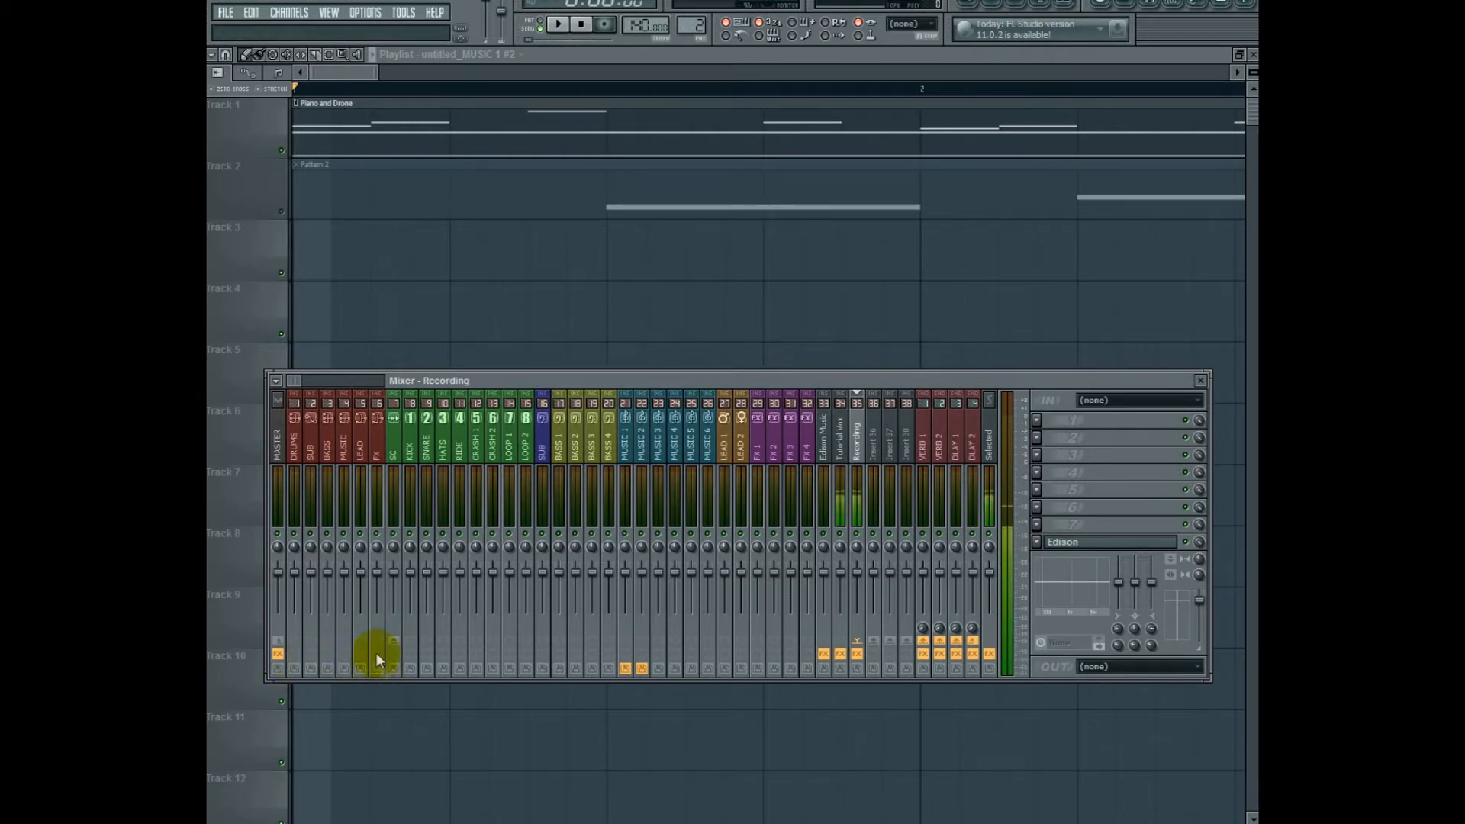
- Check mixer recording options, audition the song, and arm the MUSIC track for disk recording
right_click(379, 656)
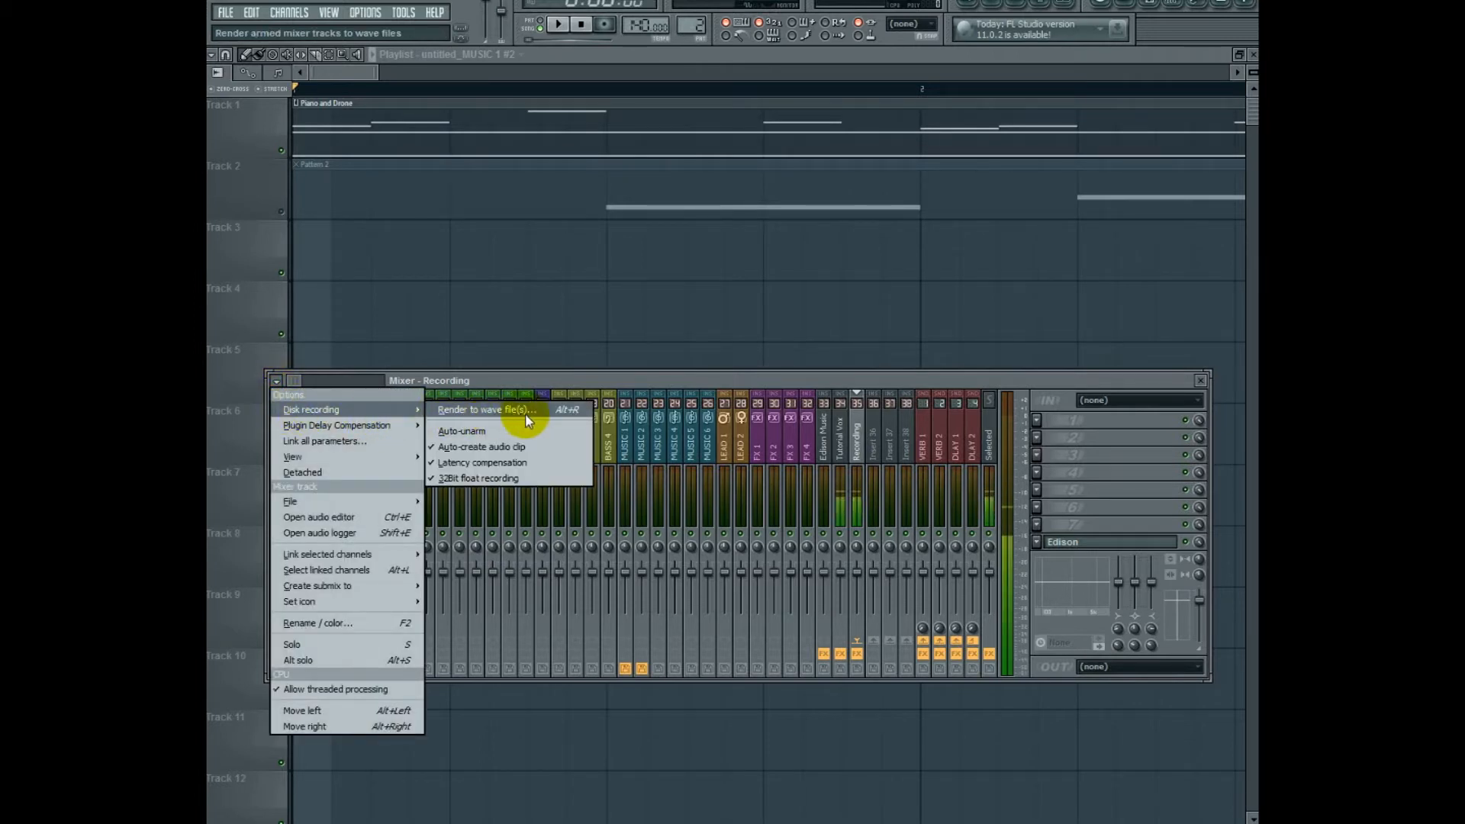
mouse_move(559, 413)
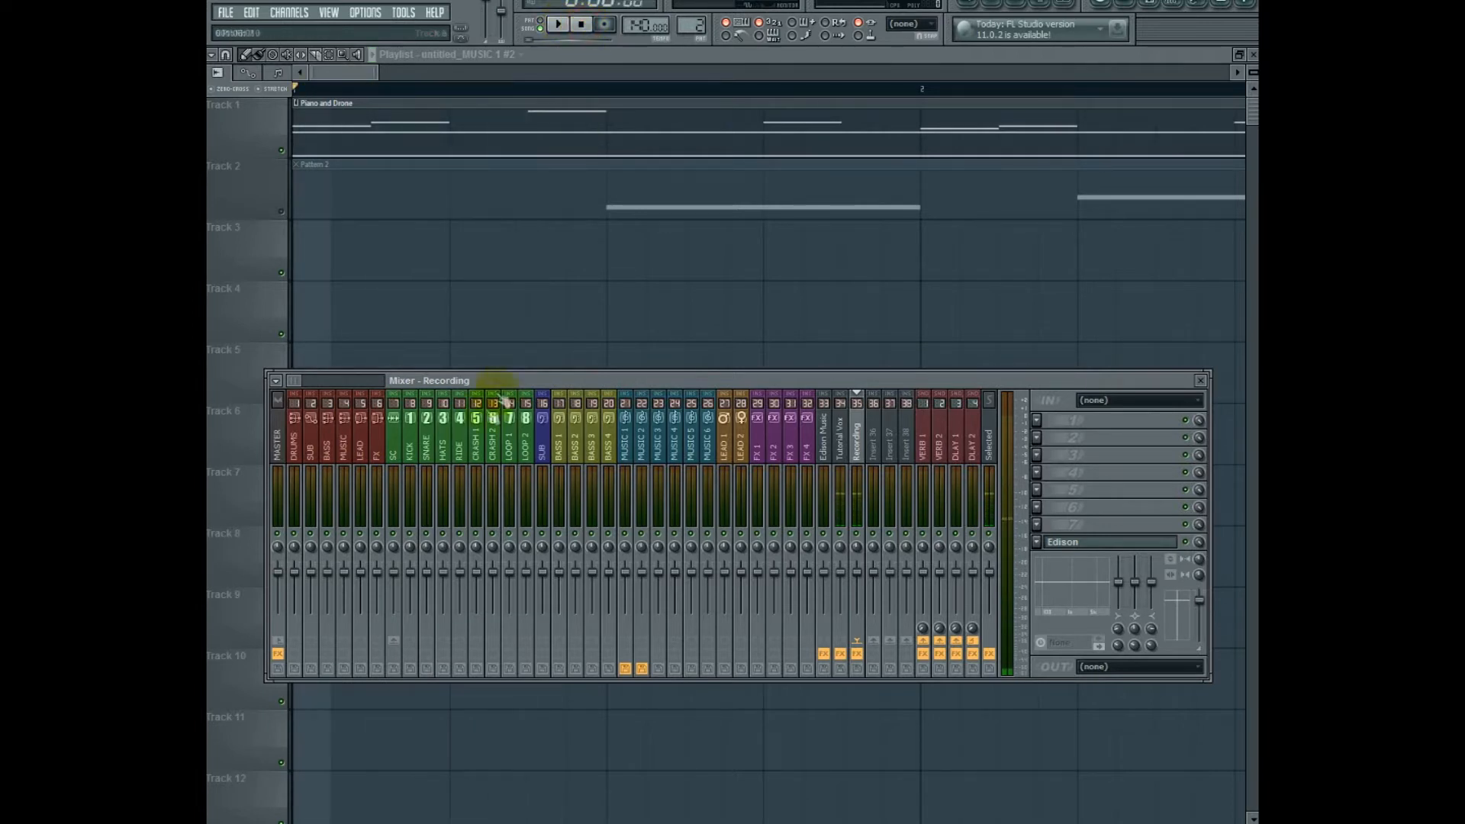
click(554, 26)
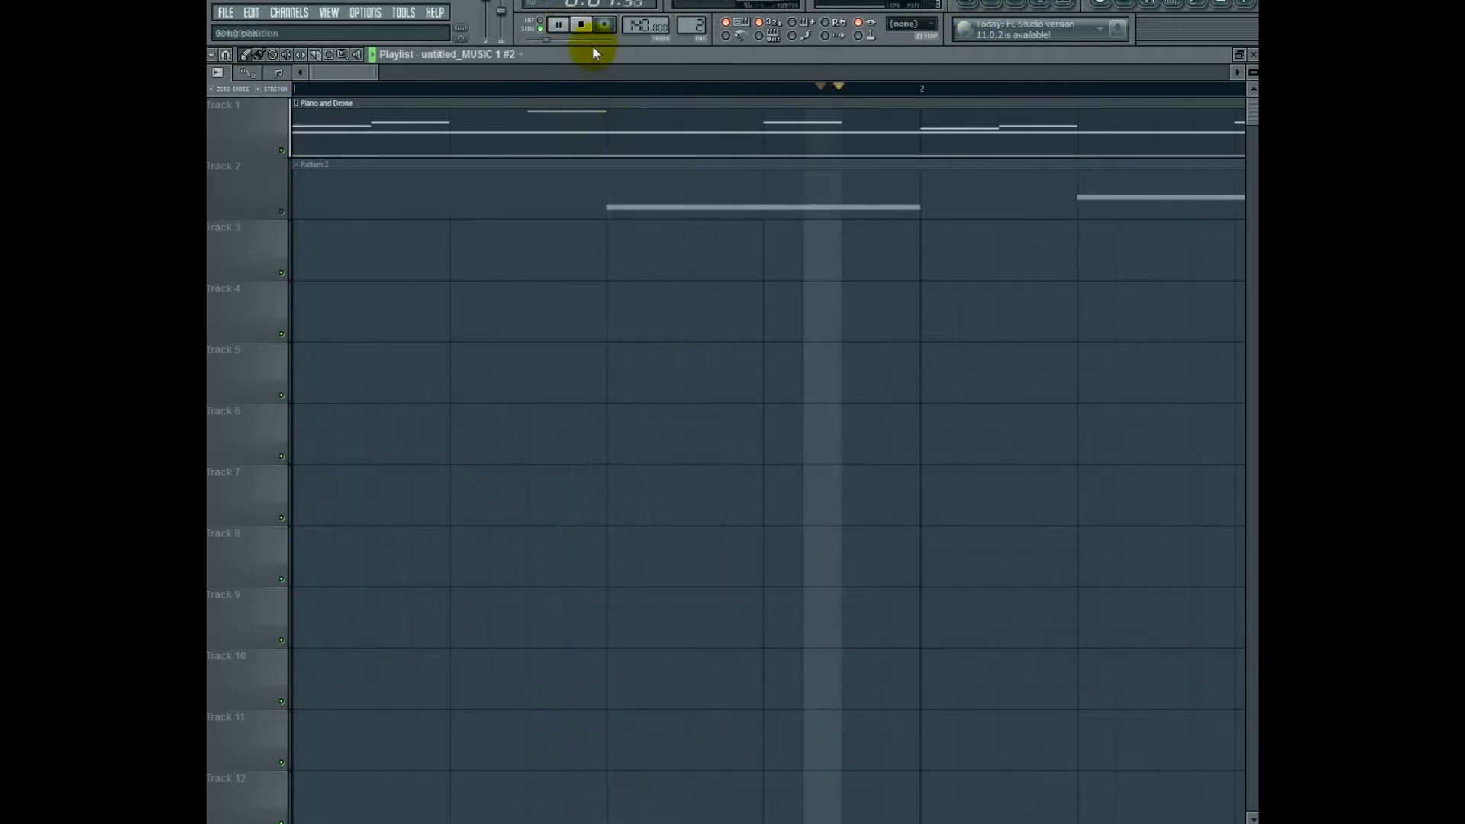
click(577, 23)
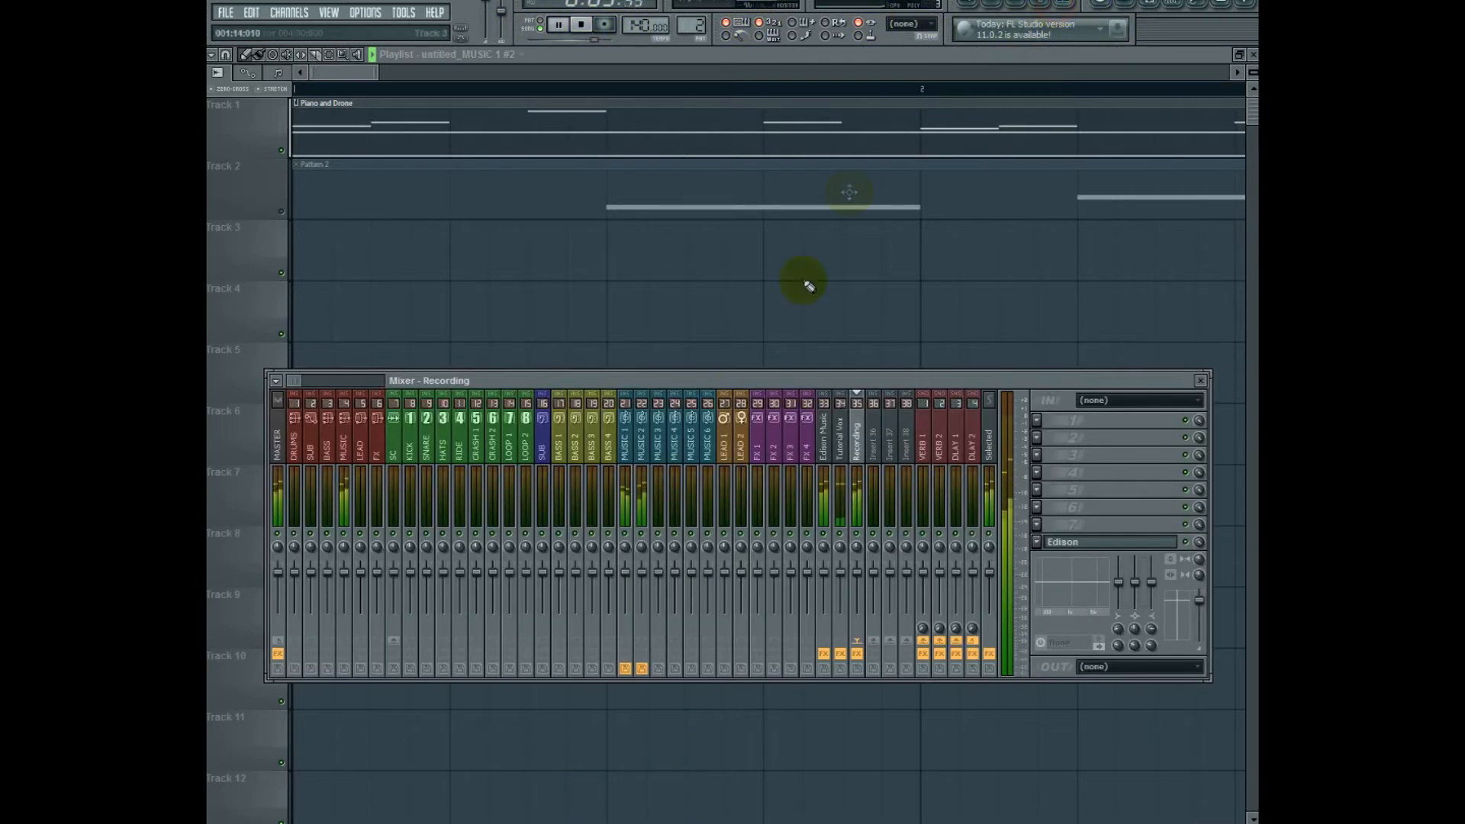
click(627, 448)
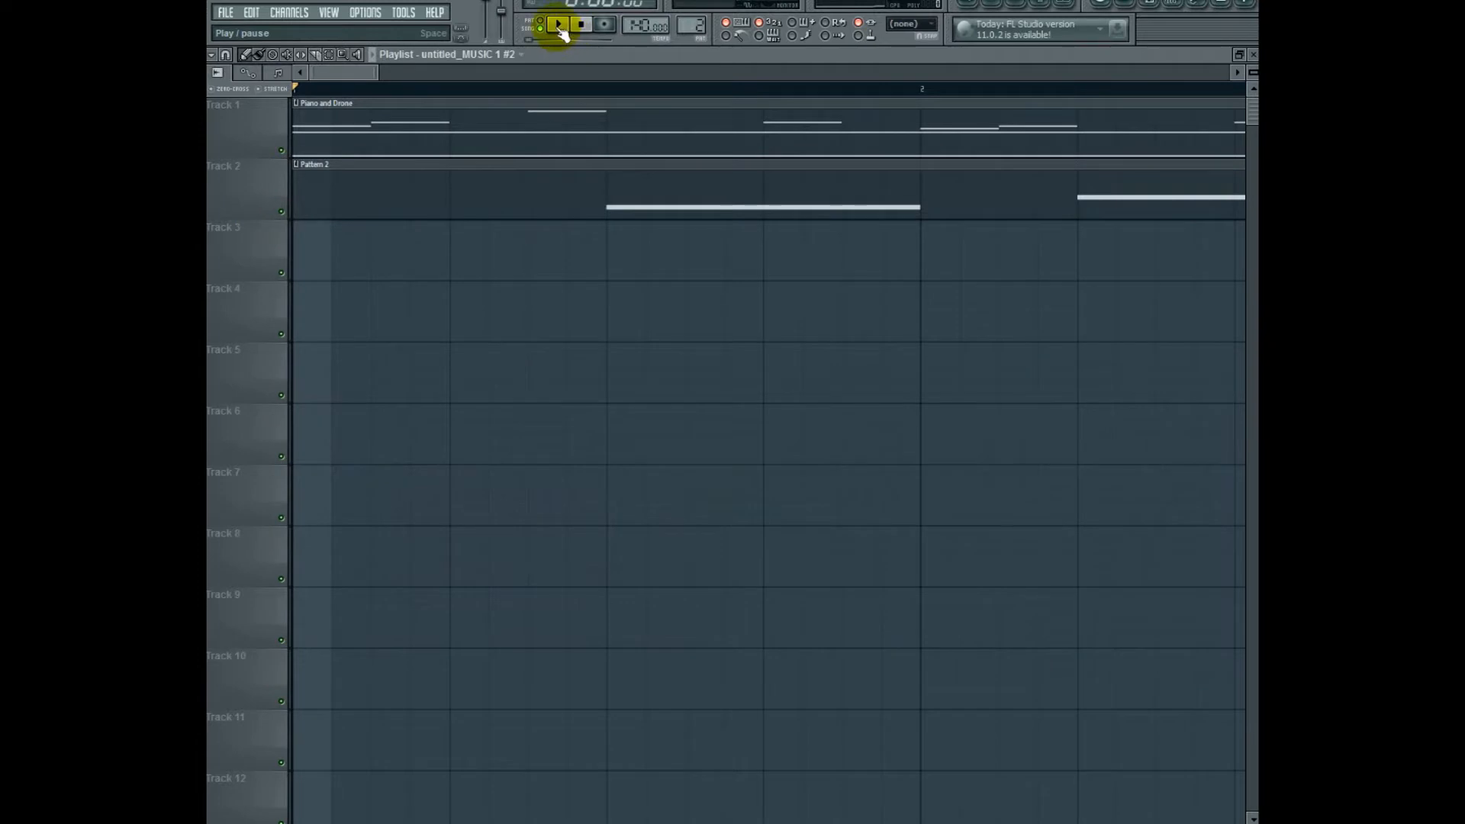
click(564, 23)
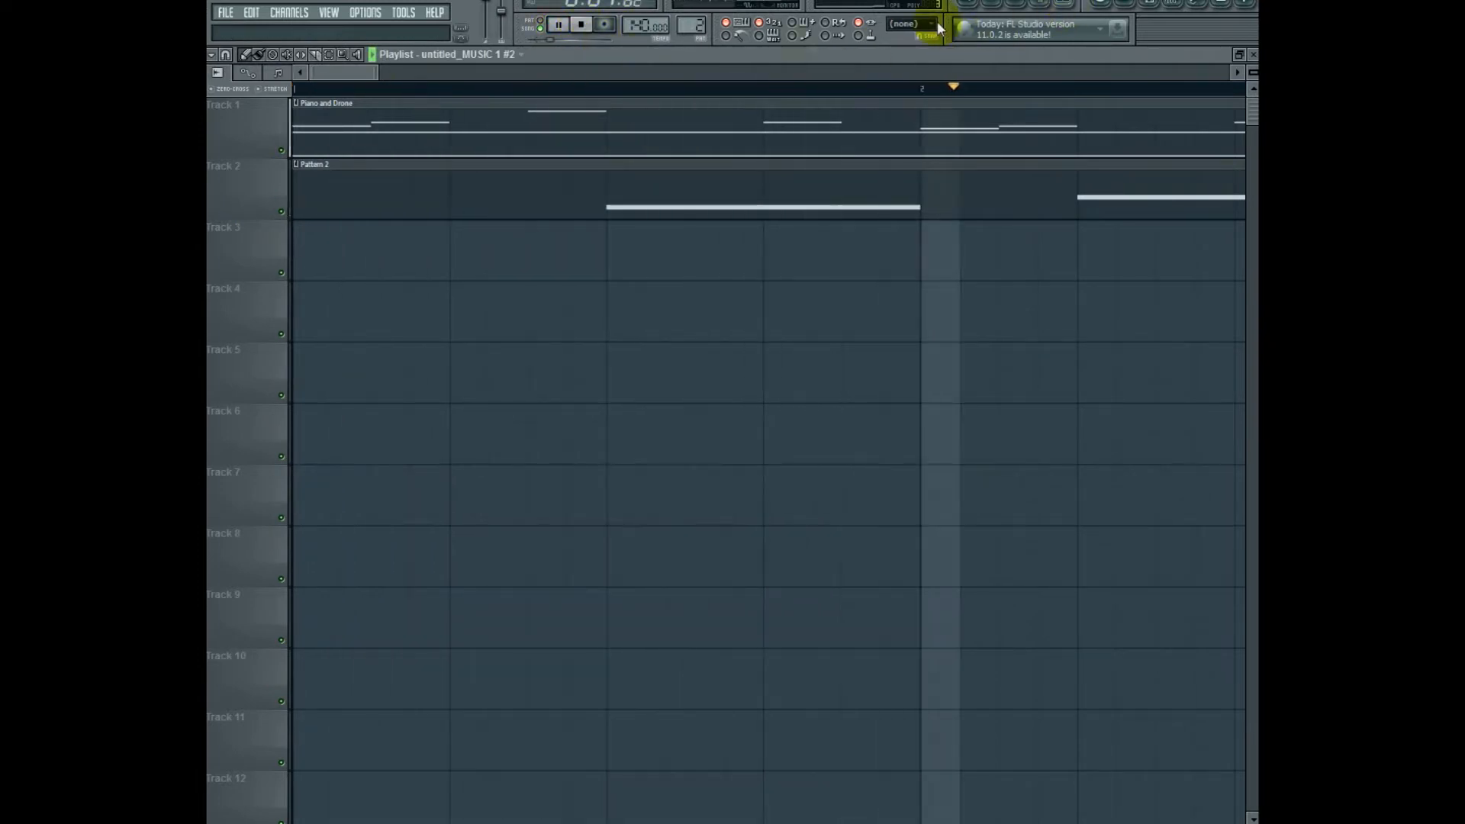
click(575, 26)
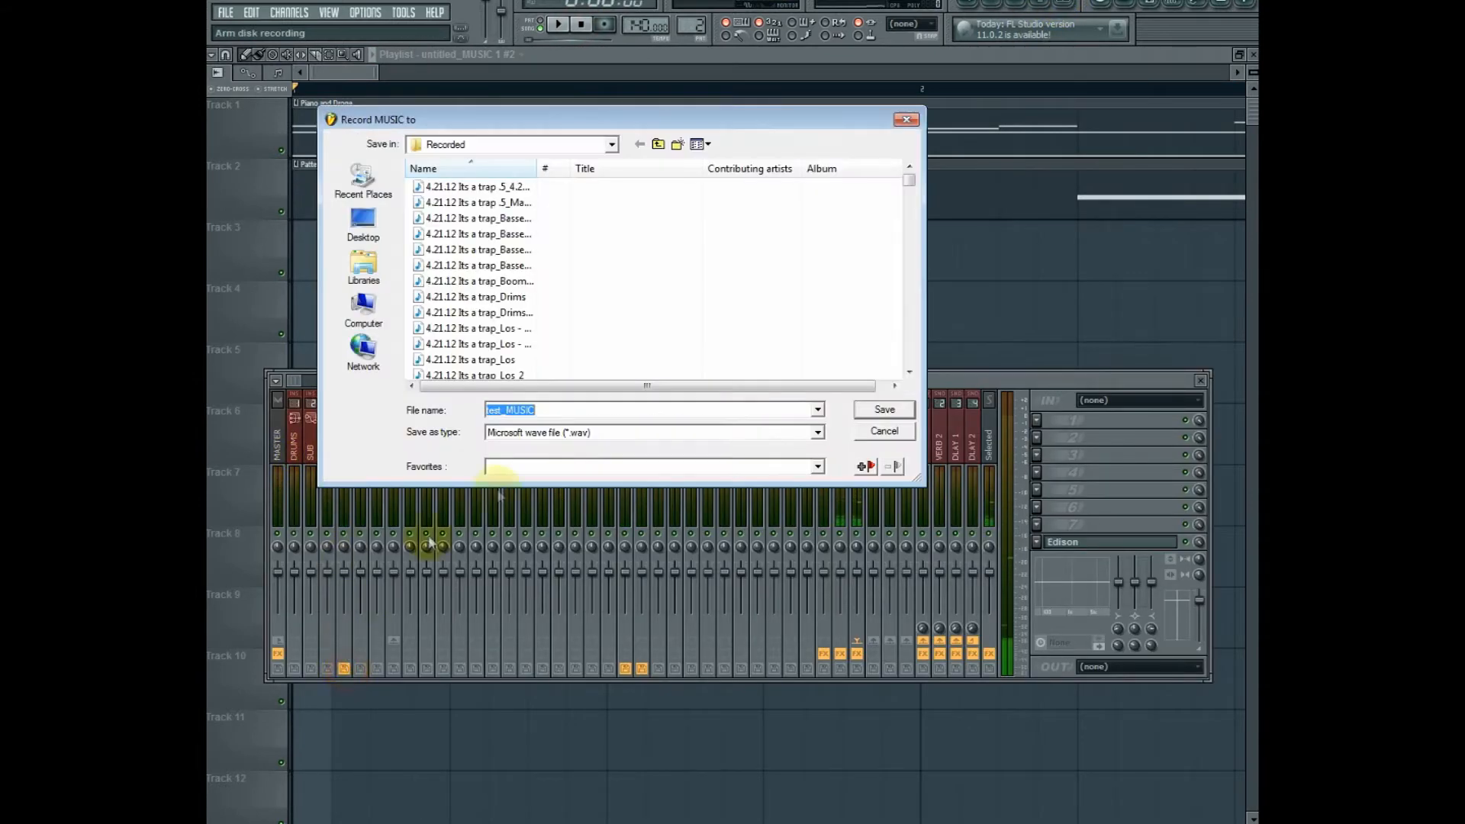
- Confirm the MUSIC and BASS save files and render the armed tracks to wave files
click(884, 409)
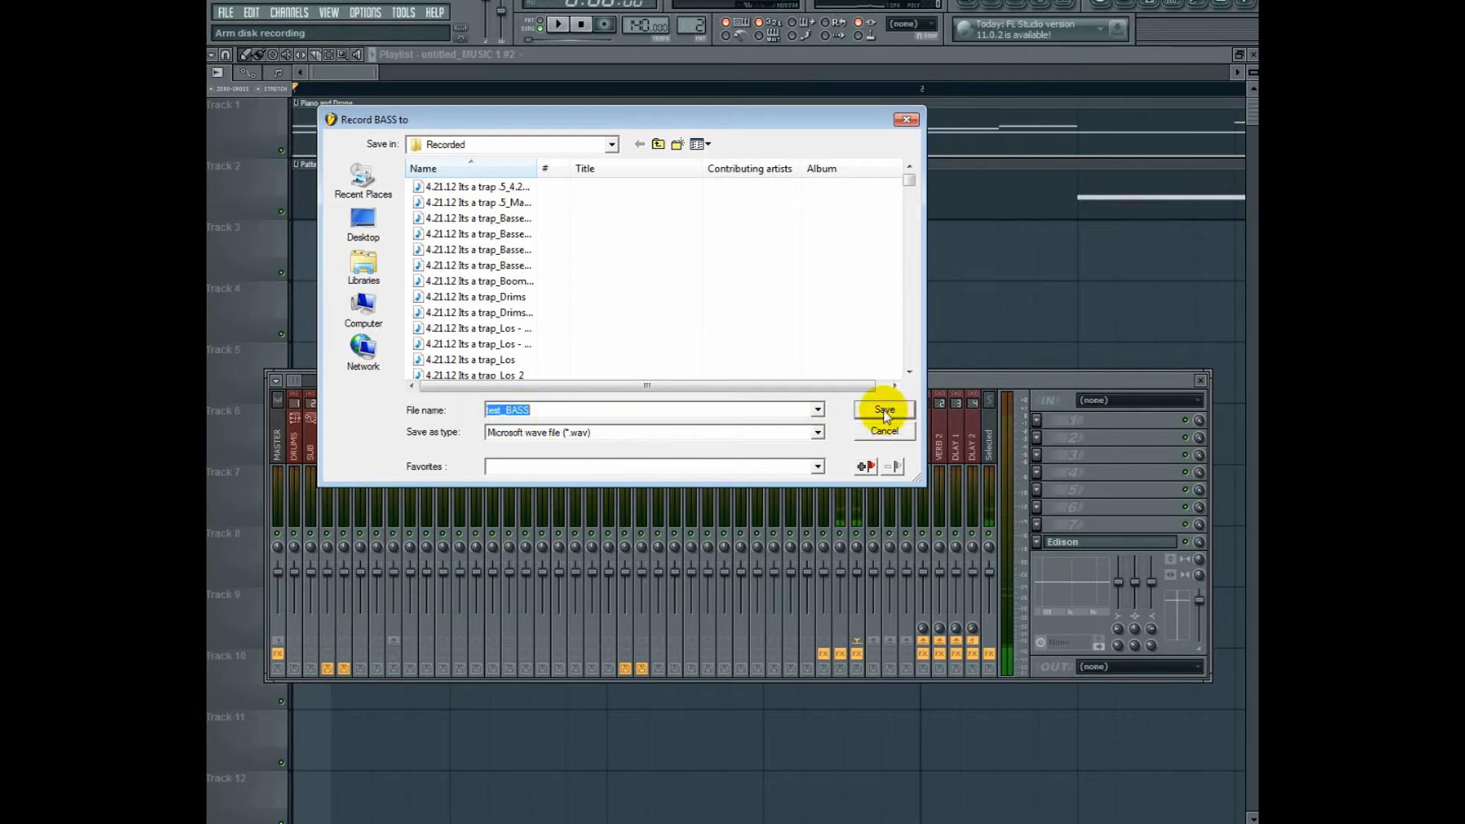
click(883, 410)
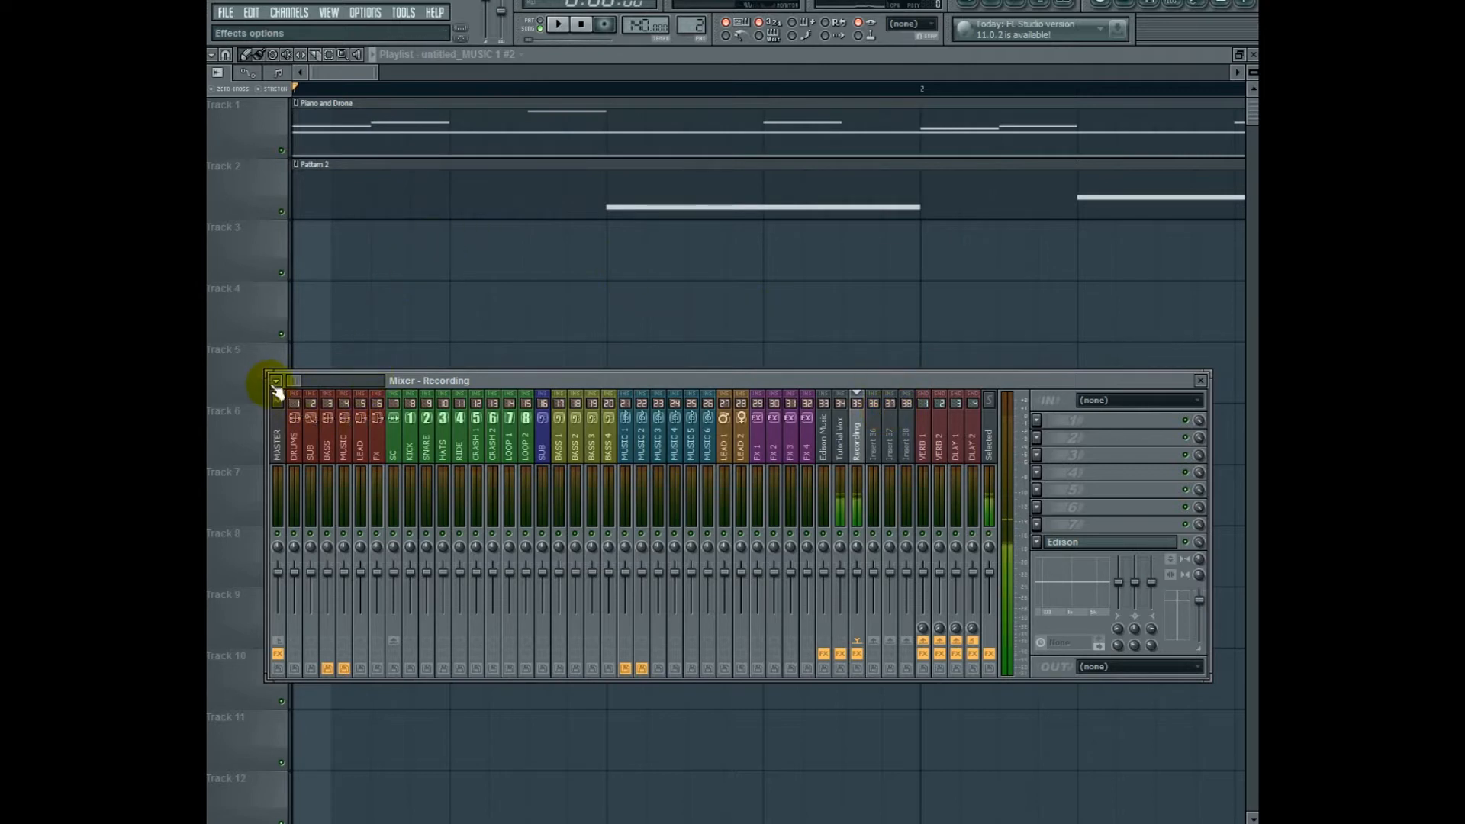
click(279, 380)
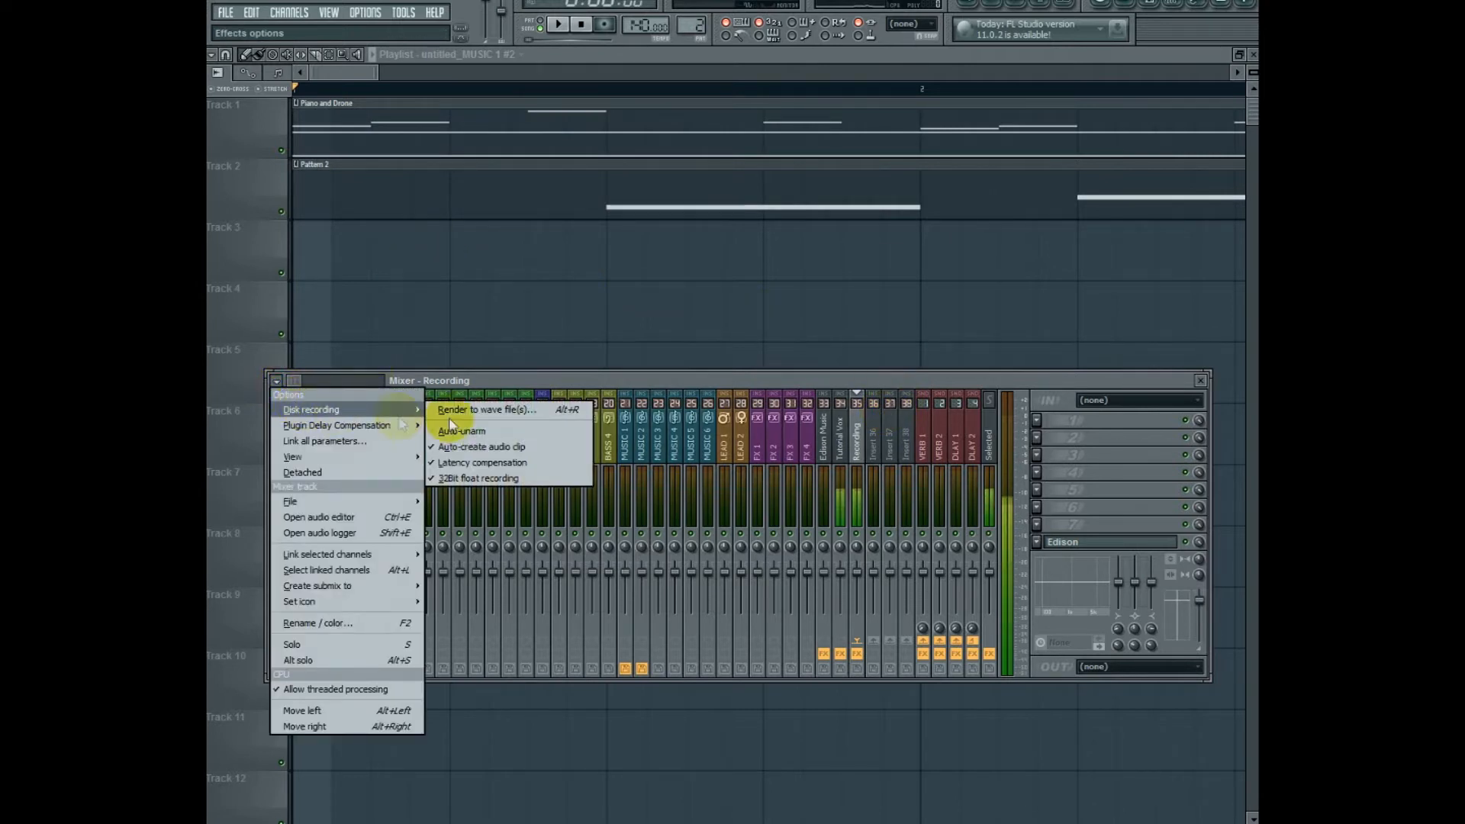
click(478, 410)
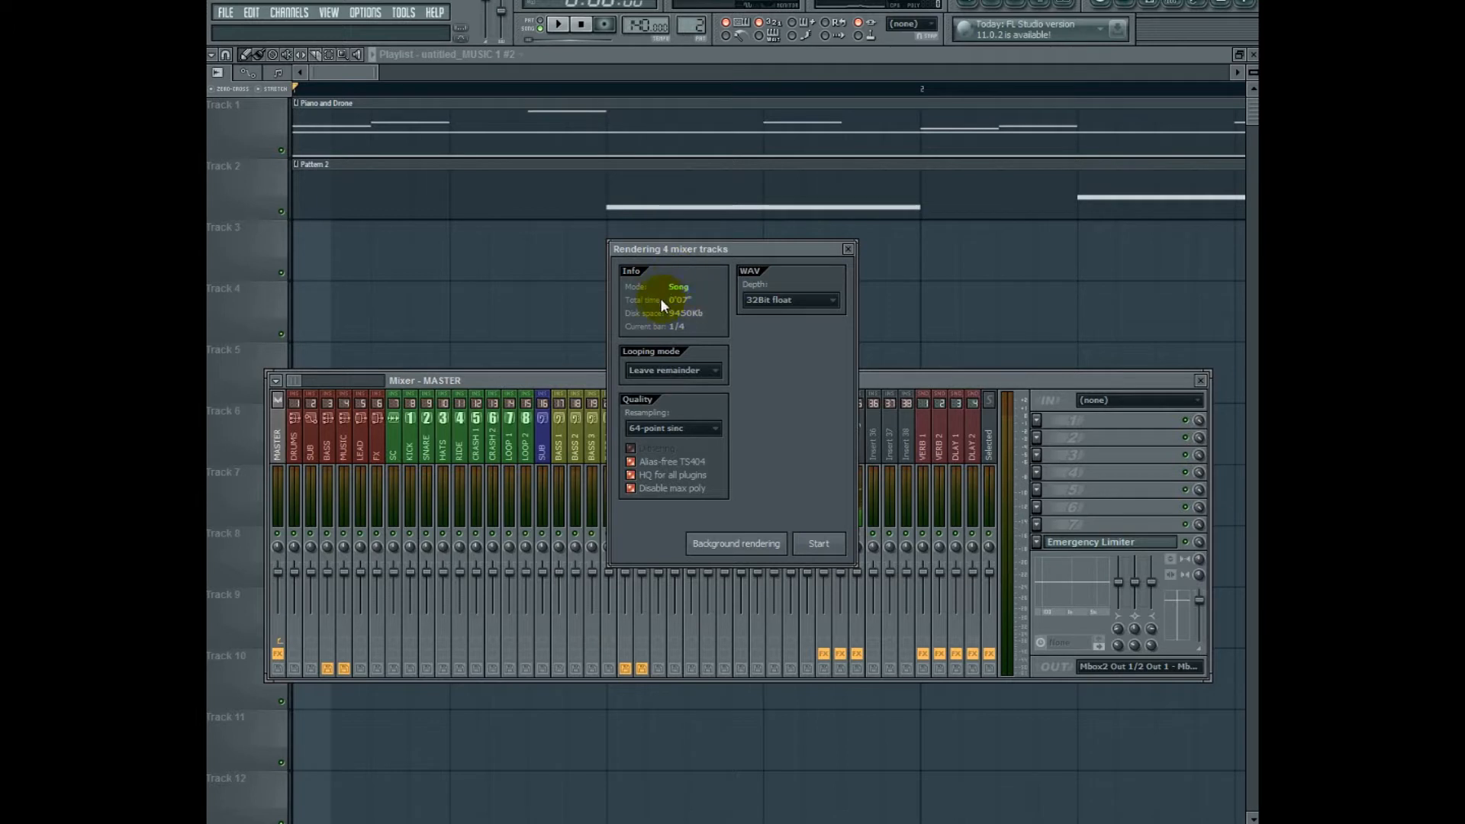
mouse_move(660, 278)
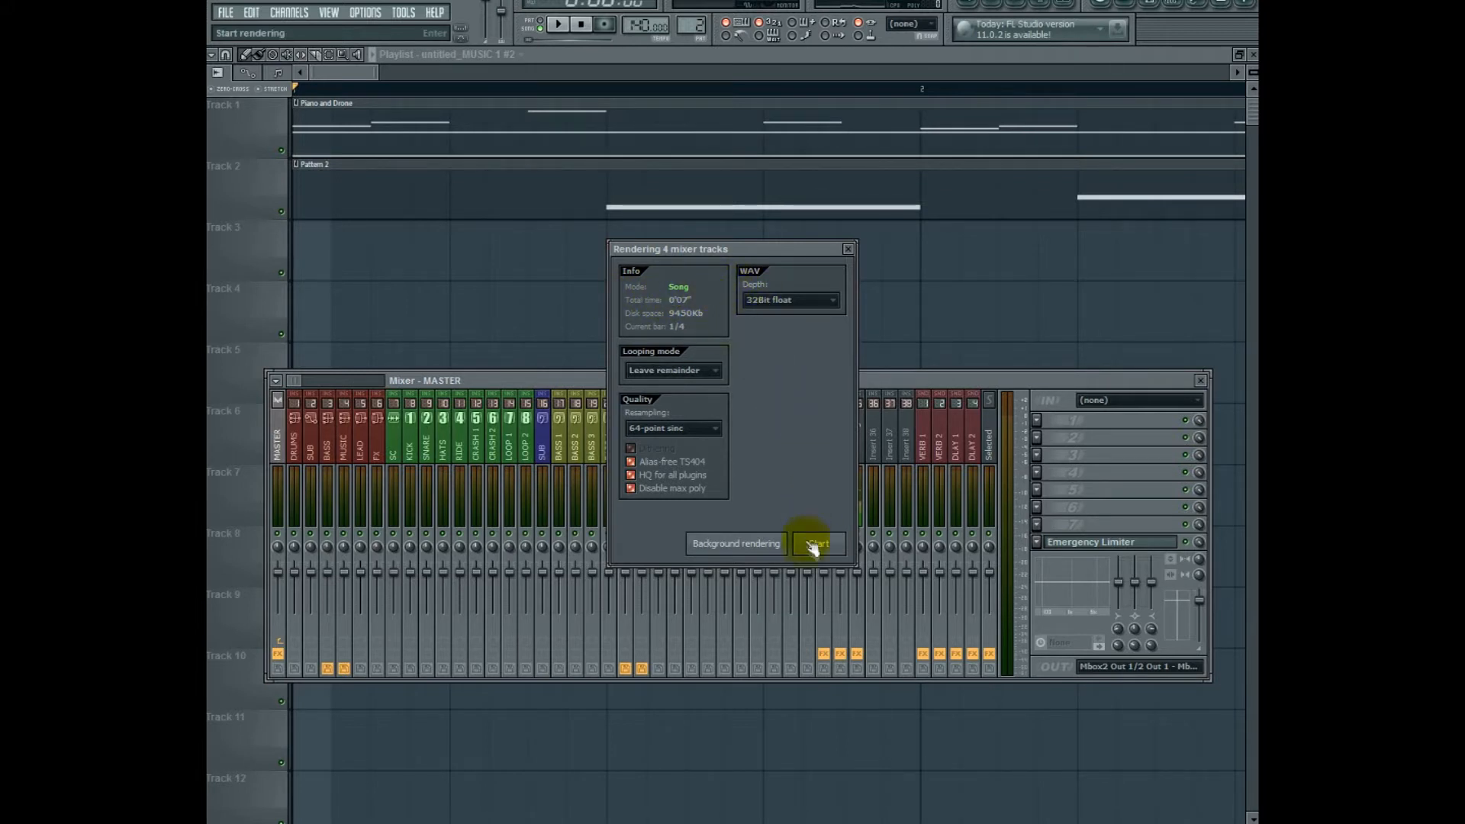
click(818, 543)
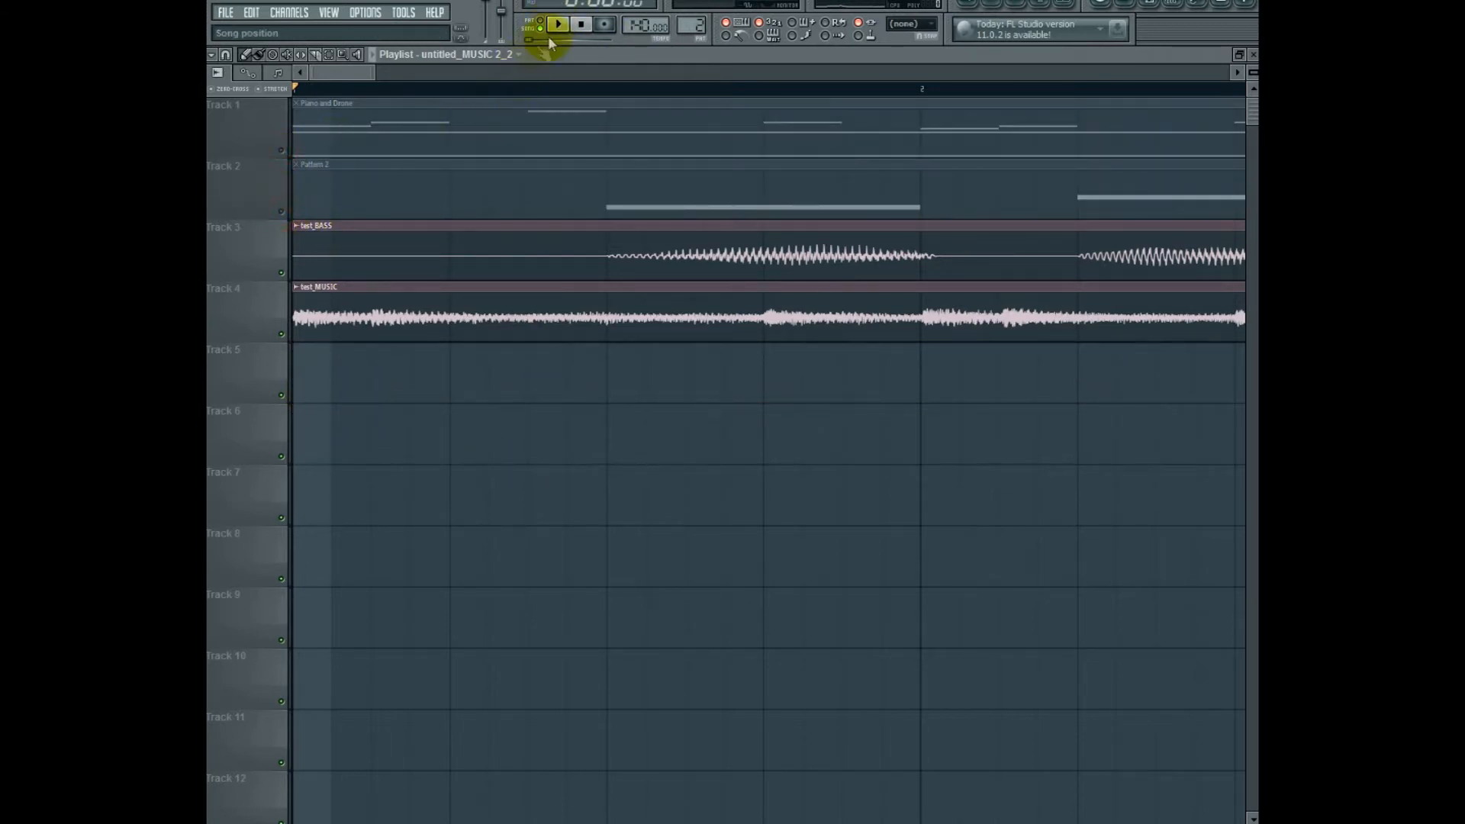
- Play and stop the song with the new recordings, then arm BASS as test_BASS 1
click(562, 22)
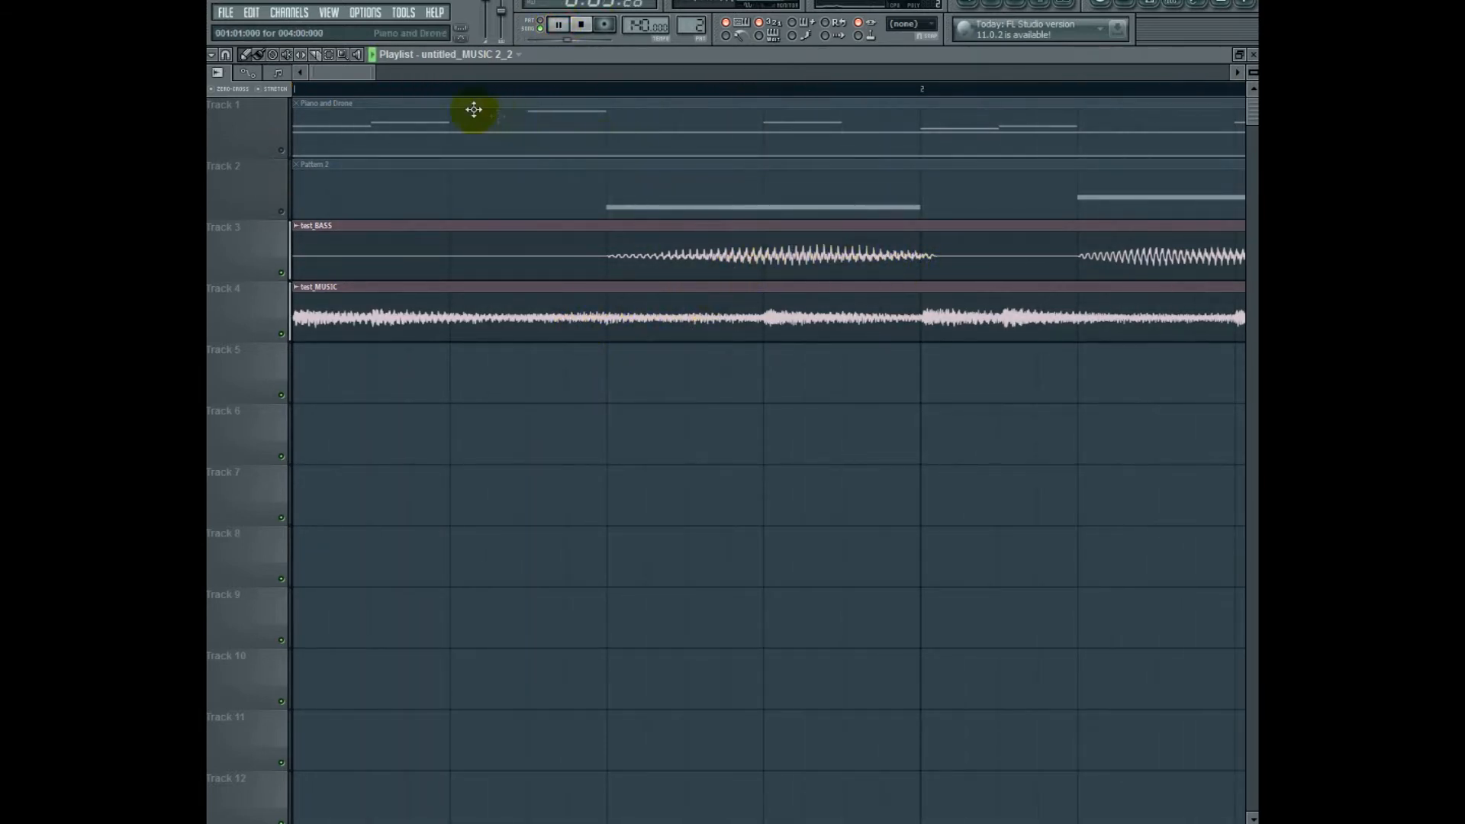
click(574, 23)
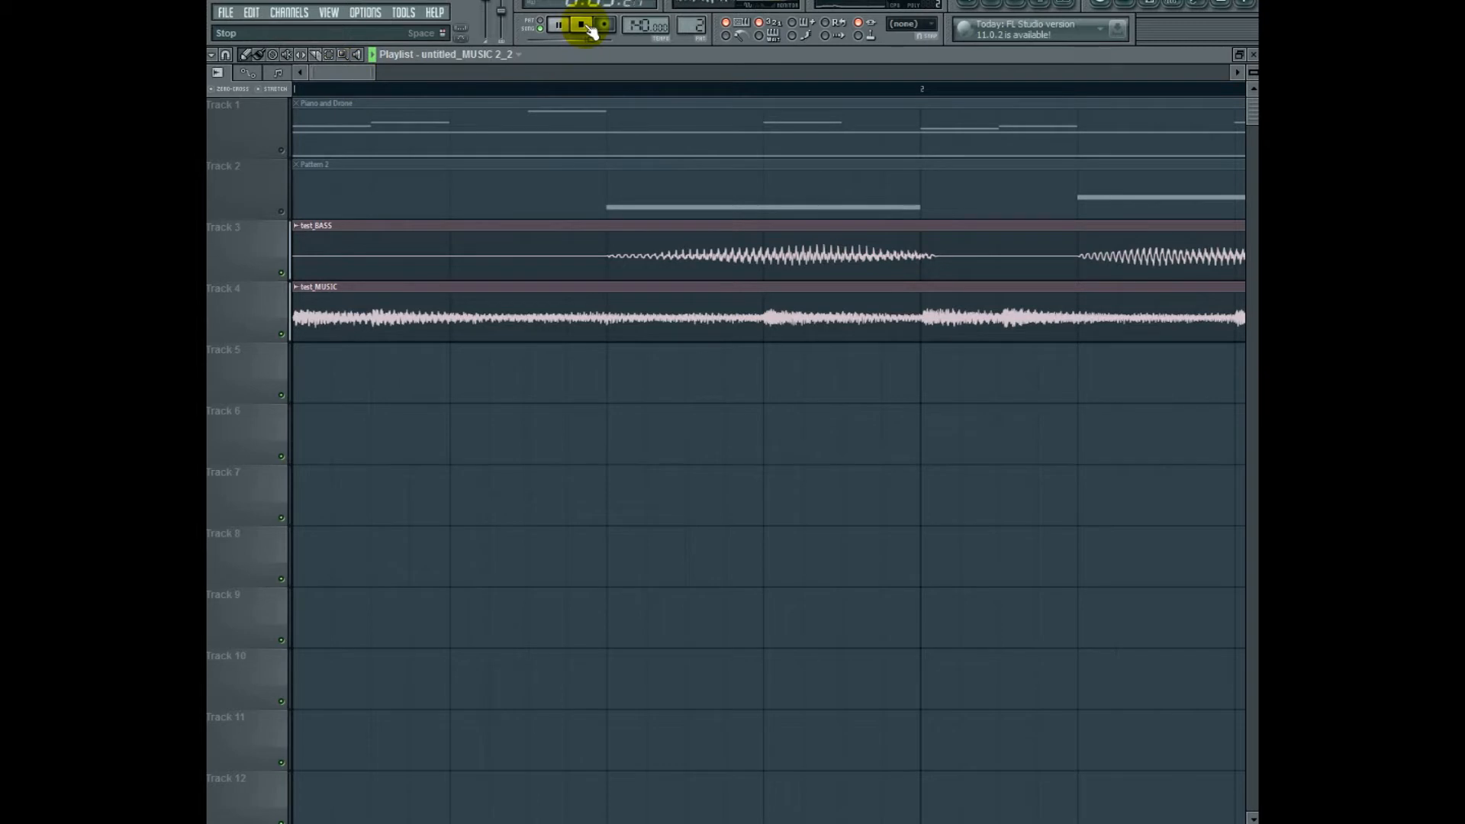
click(577, 23)
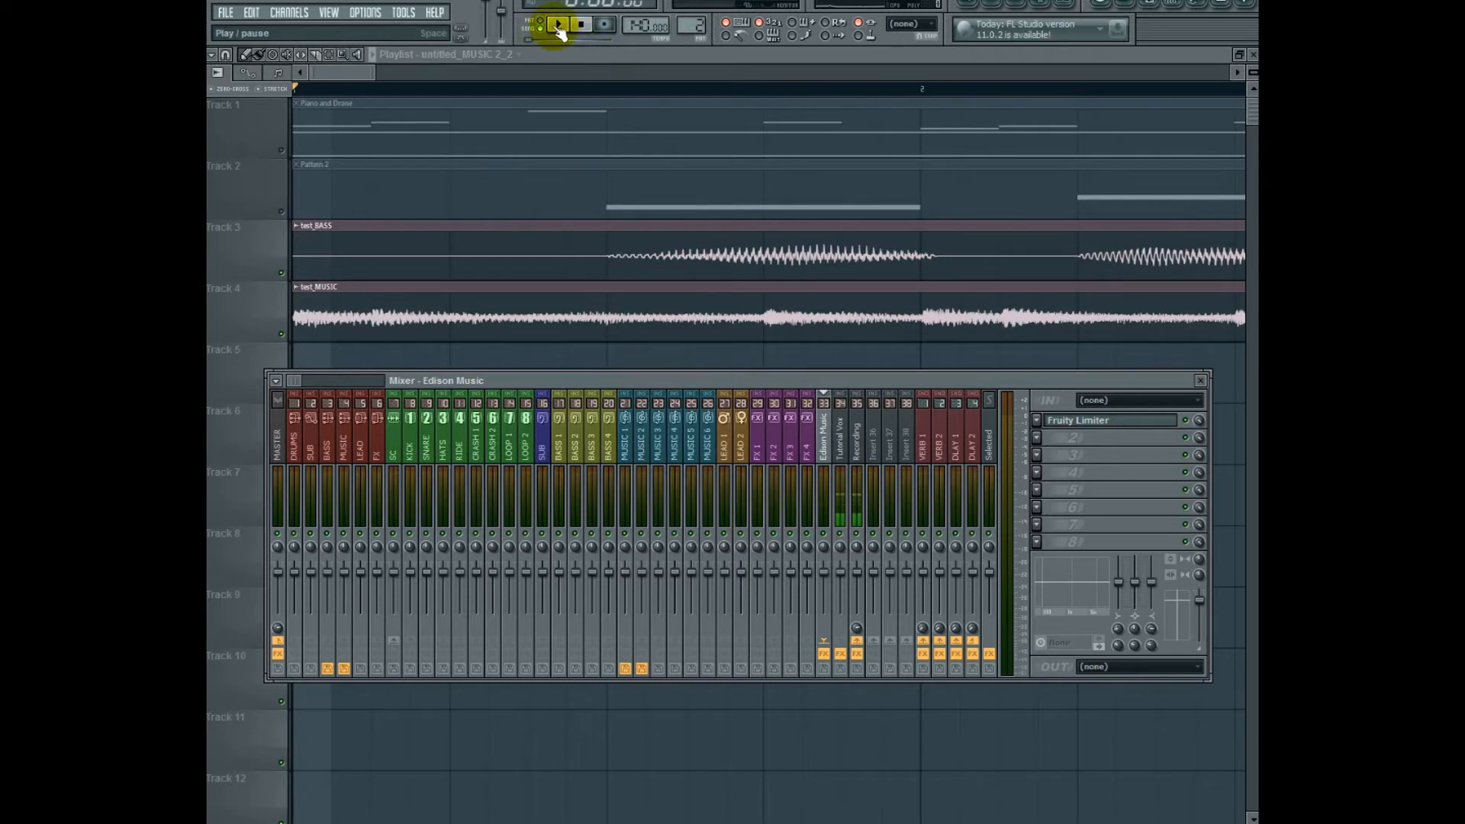
click(558, 23)
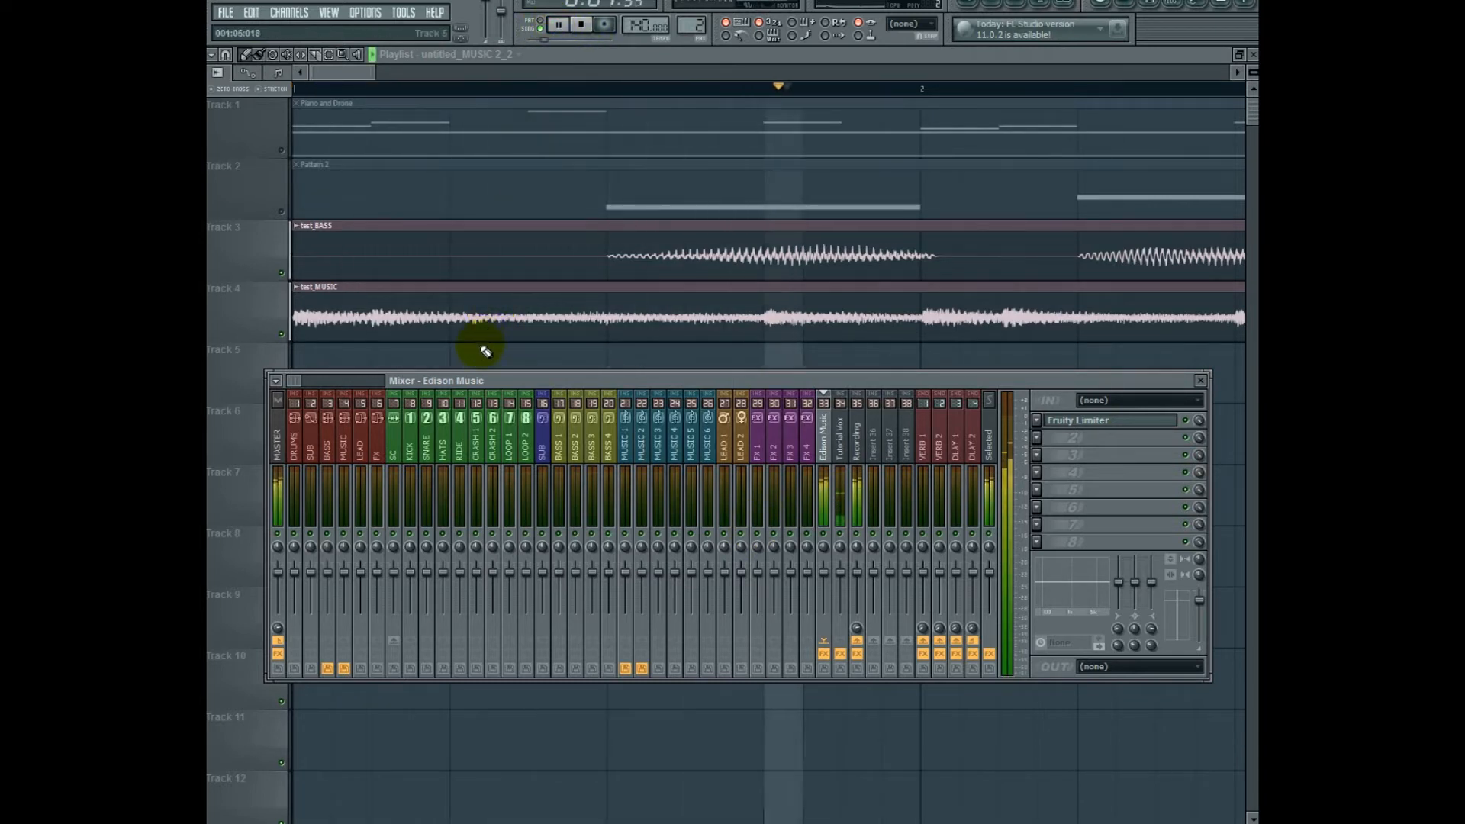
click(579, 25)
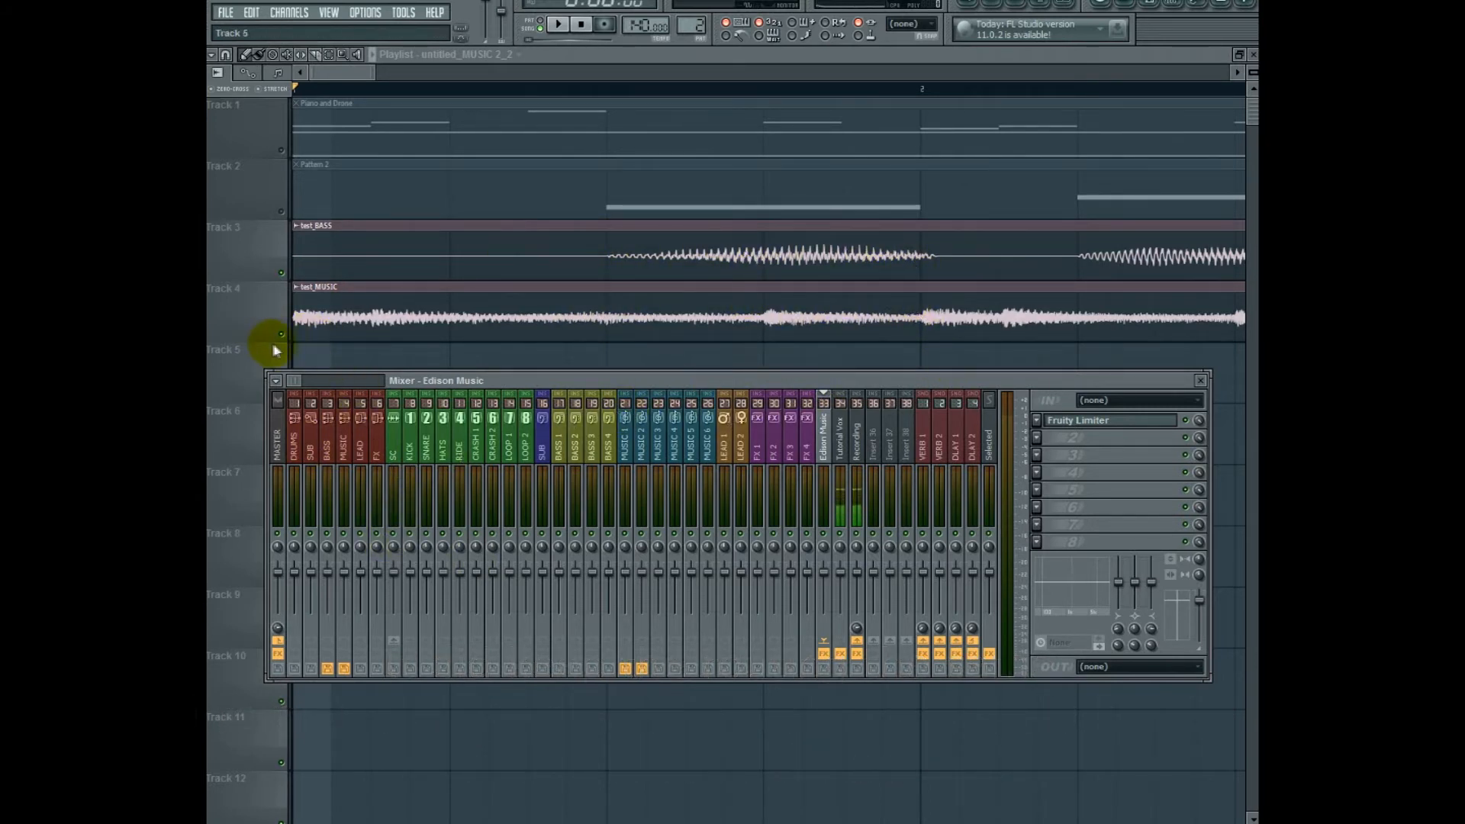
click(1200, 380)
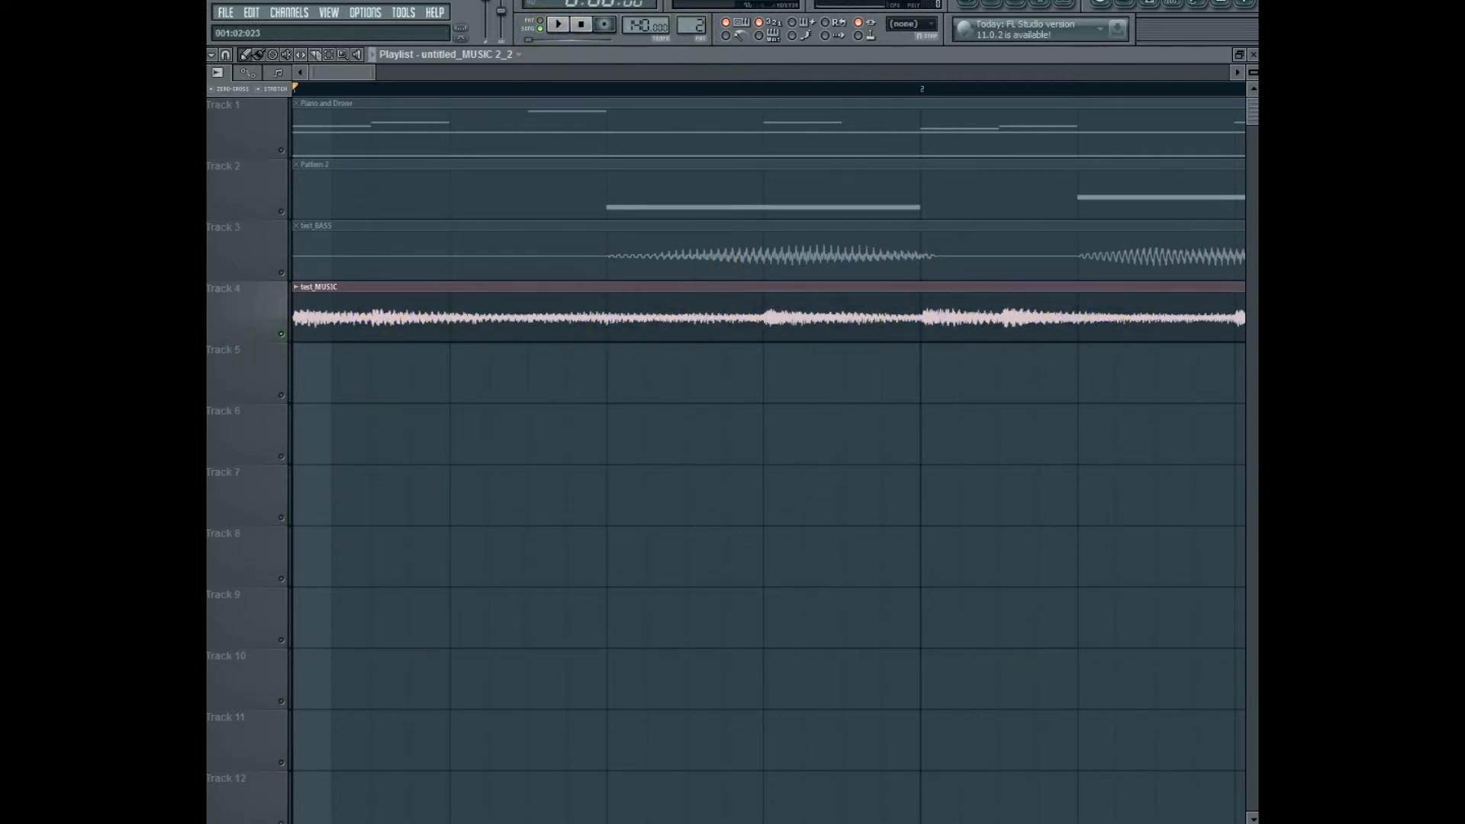
click(565, 23)
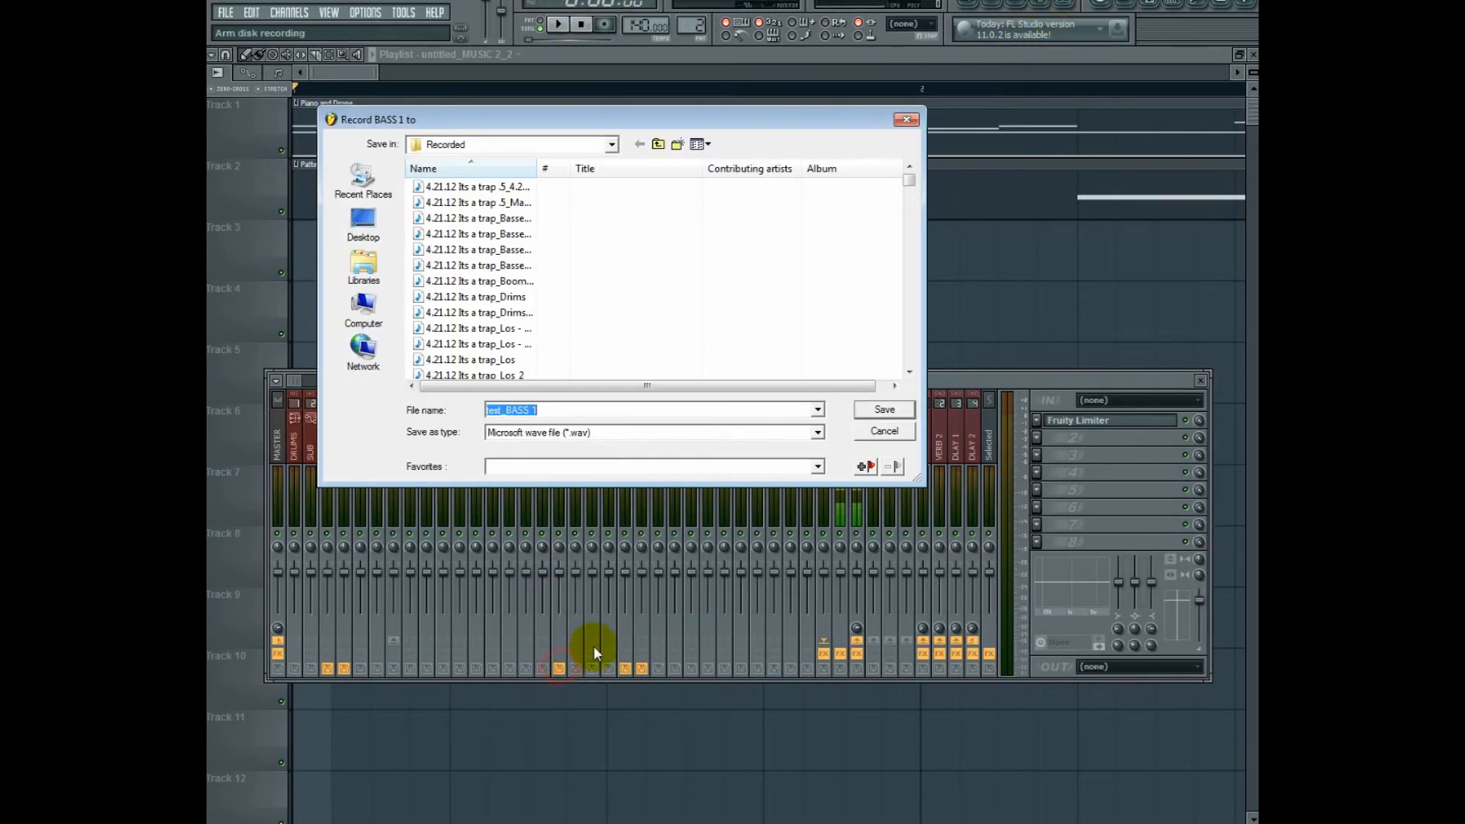
- Confirm the test_BASS 1 file, arm MUSIC, and render the armed tracks to wave files
click(884, 431)
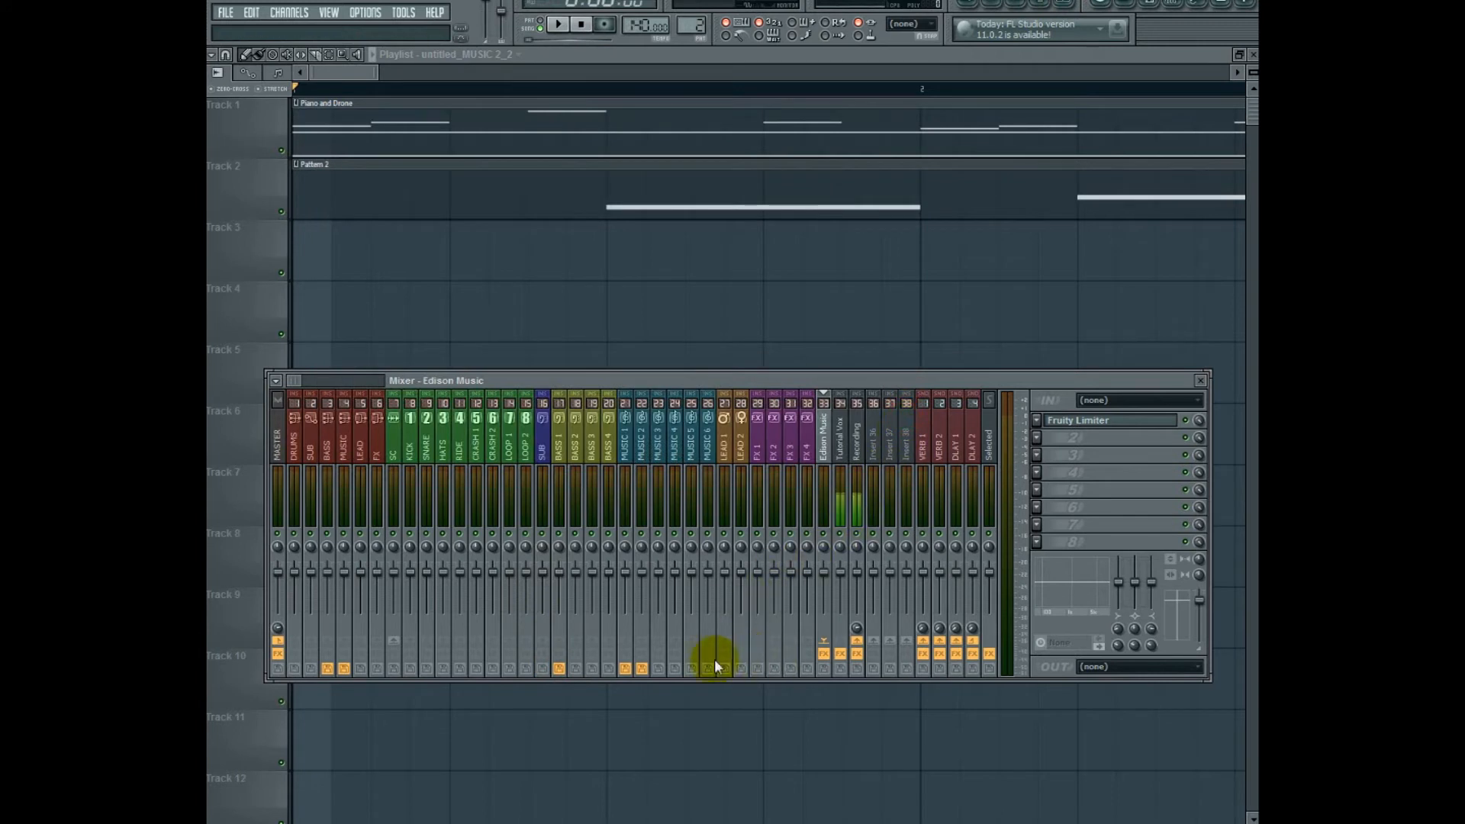
click(341, 687)
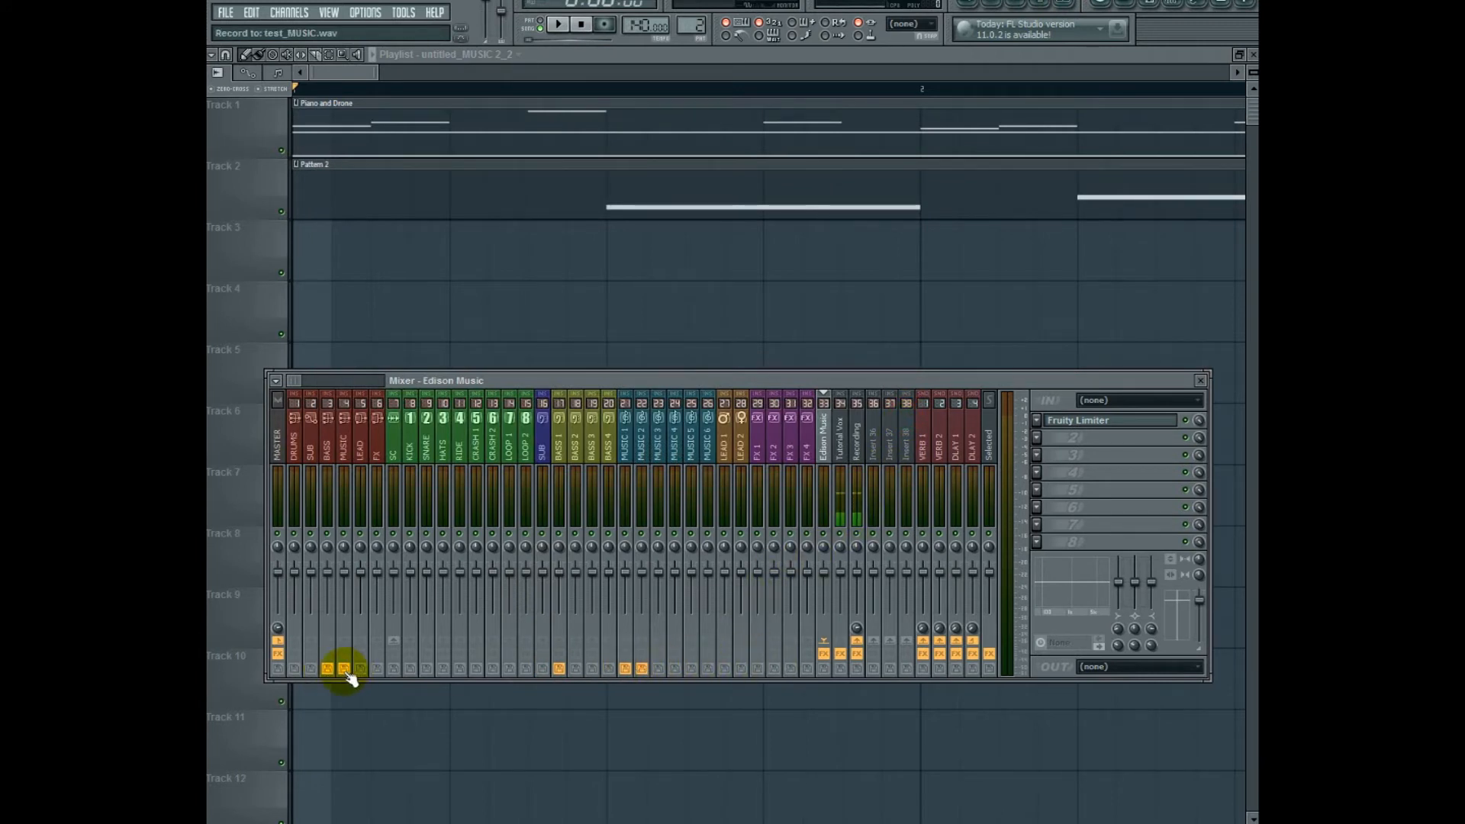
click(556, 26)
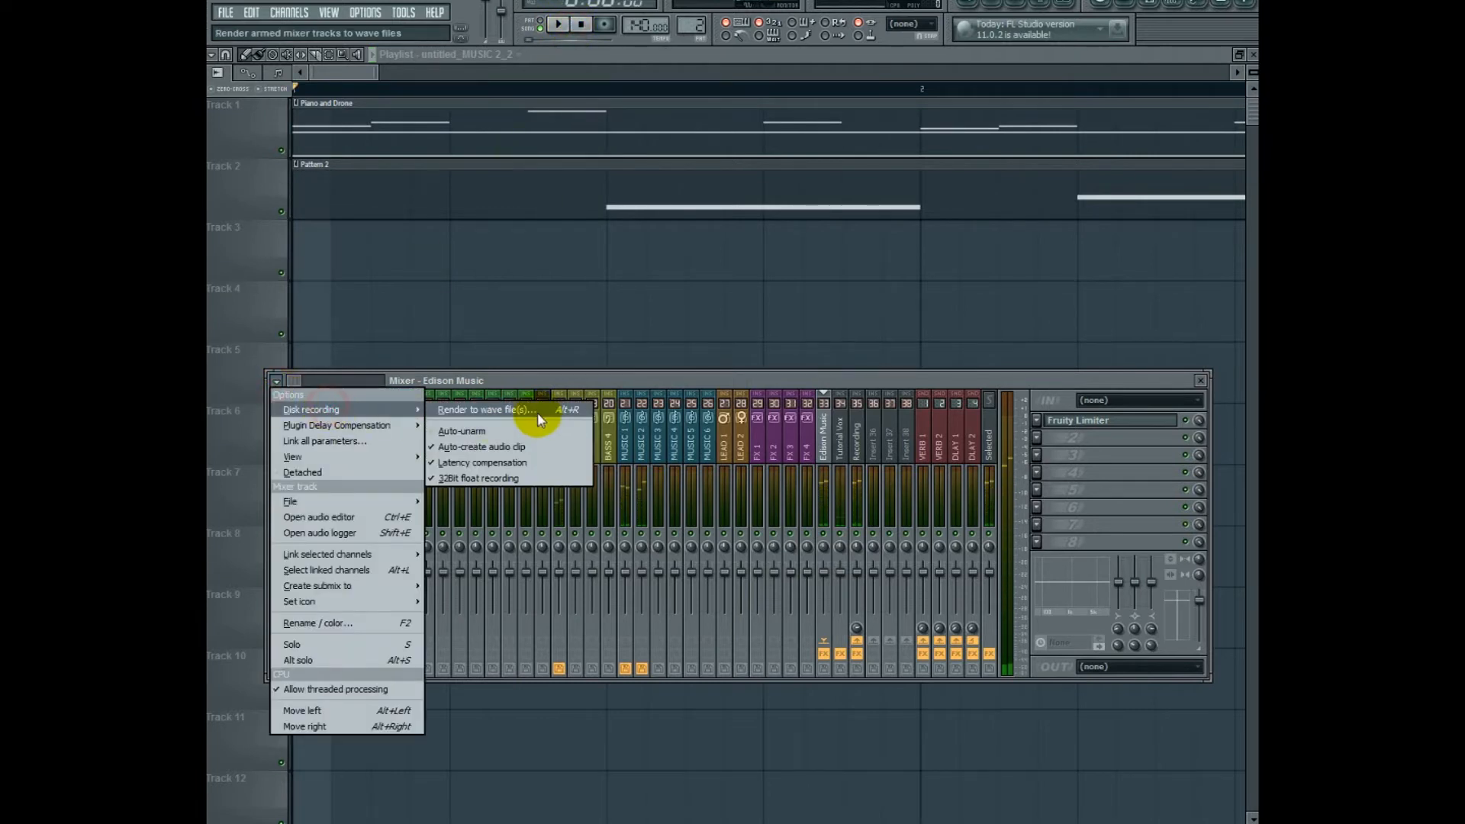
click(495, 409)
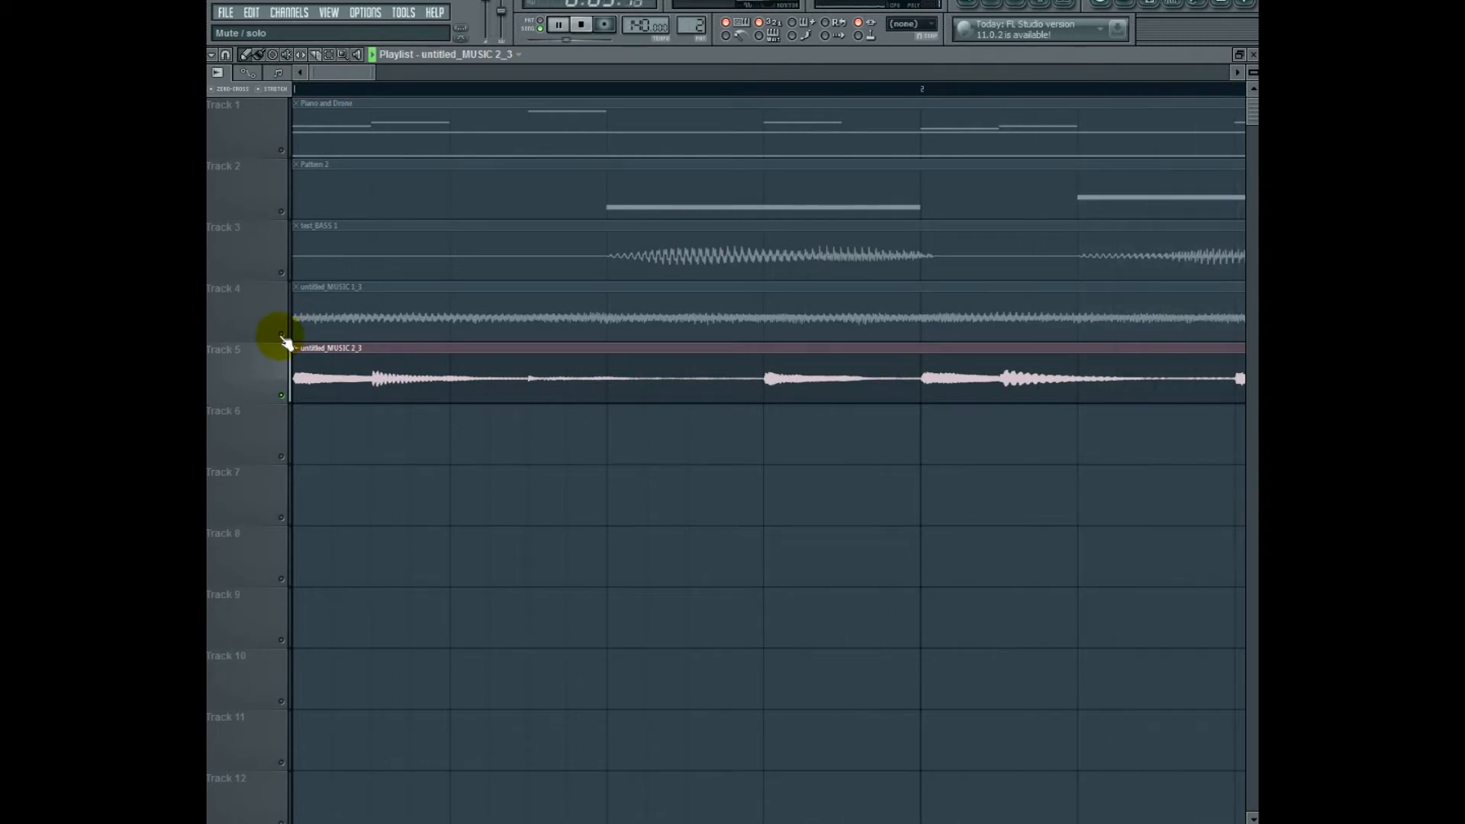
click(576, 25)
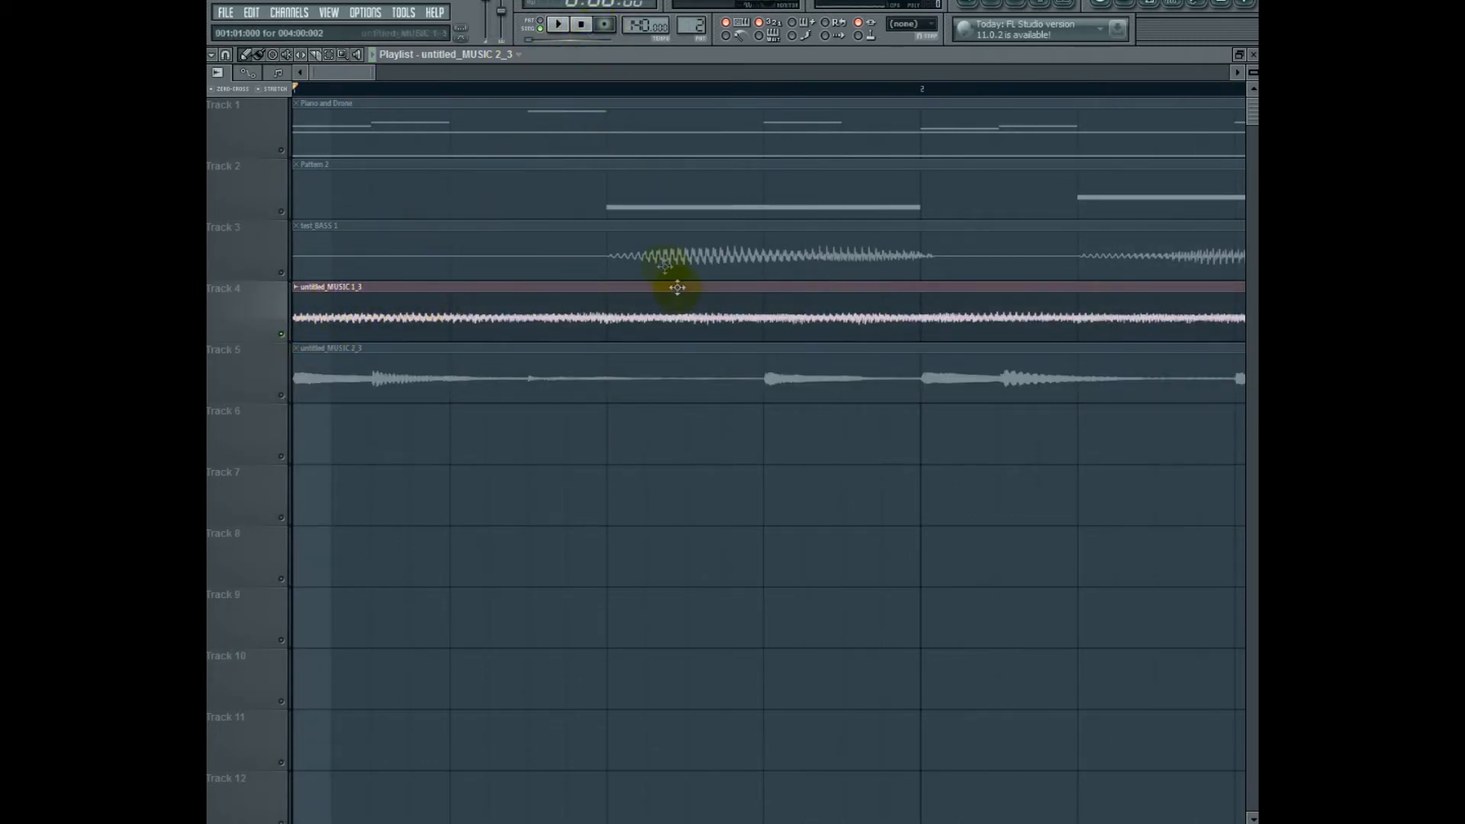
mouse_move(748, 365)
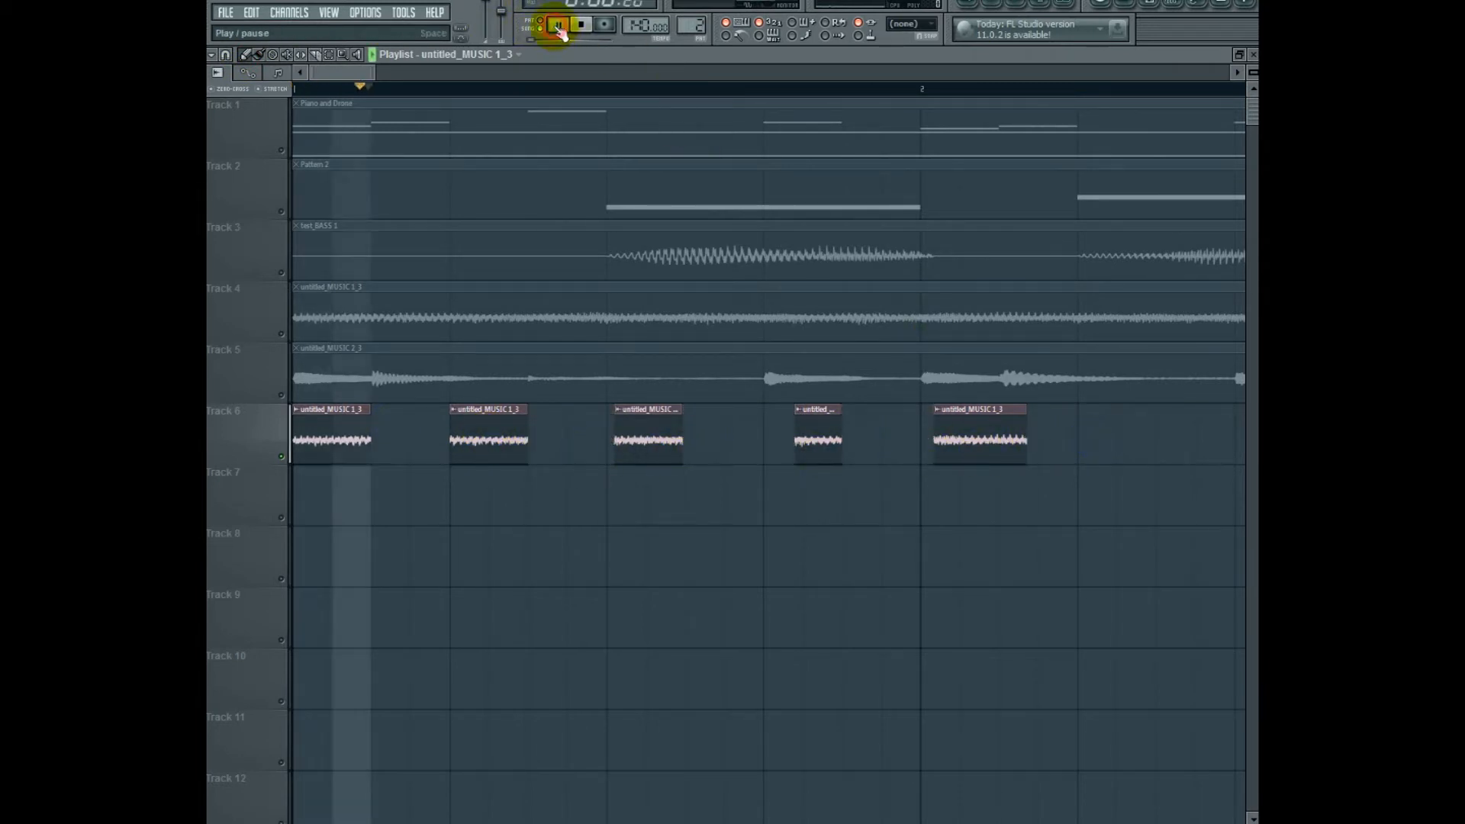
click(558, 23)
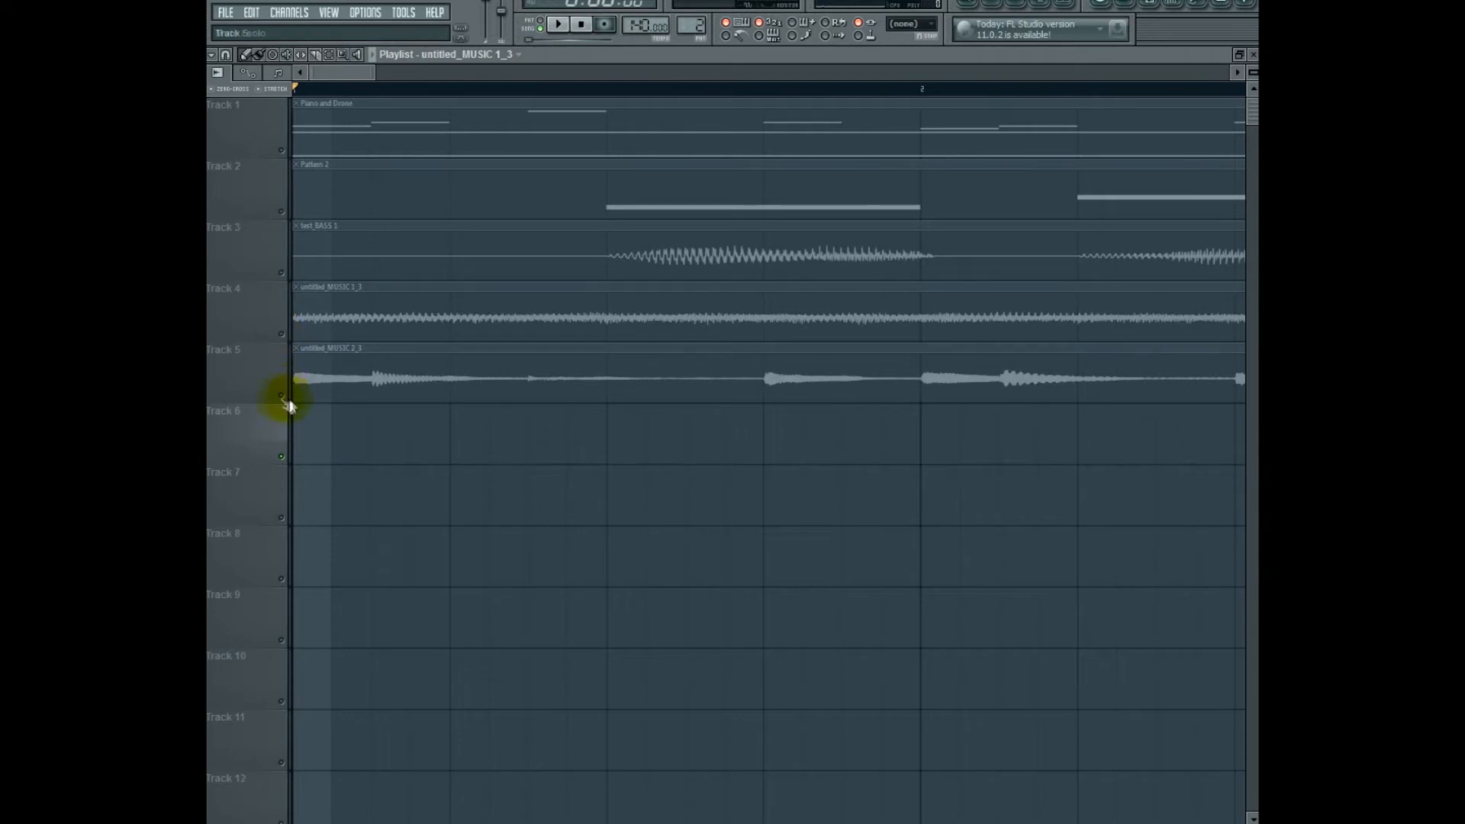
click(328, 397)
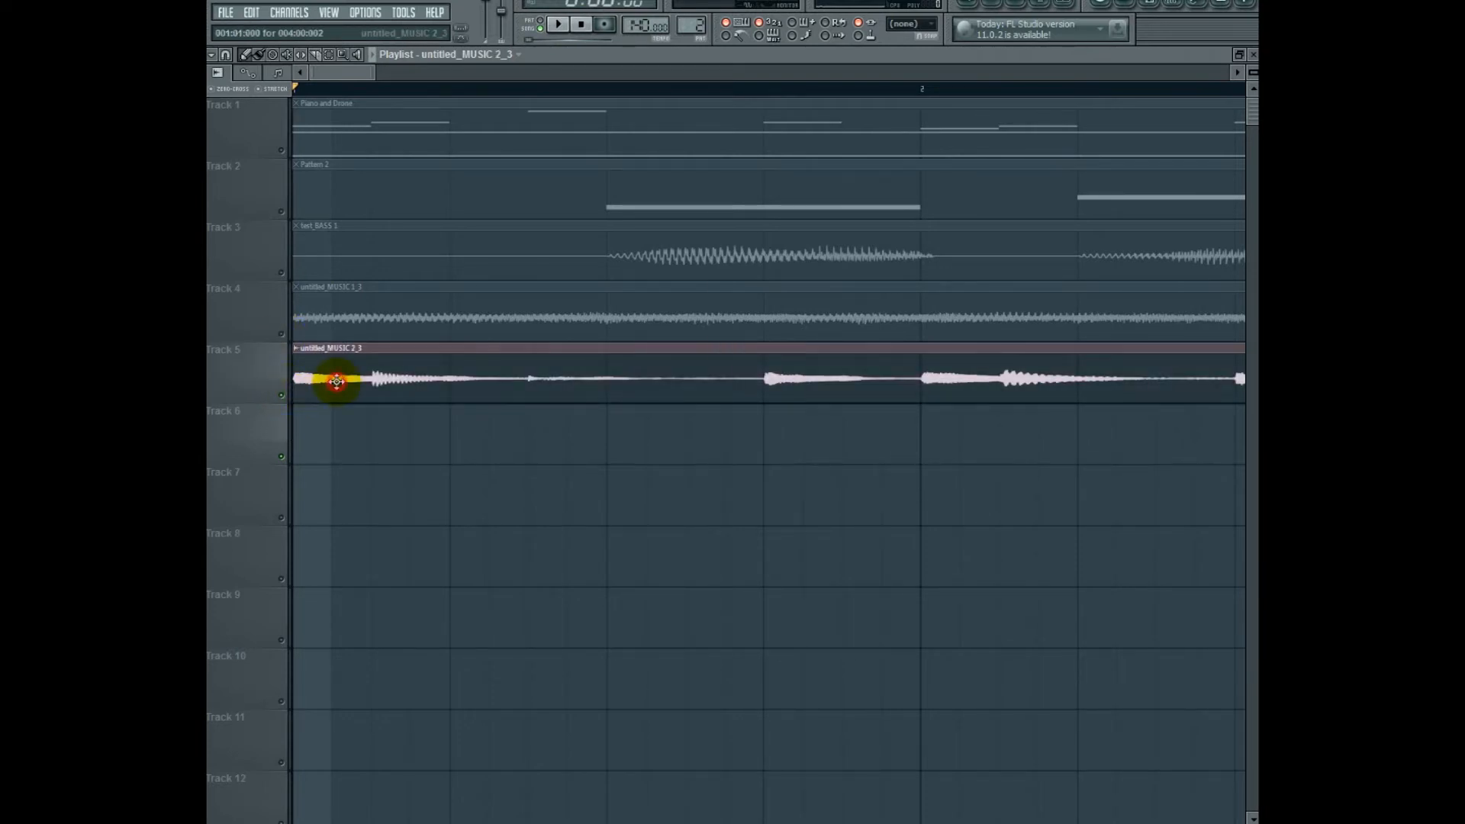
- Drag the untitled_MUSIC 2_3 sample from its channel settings onto track 6 at song start
double_click(334, 395)
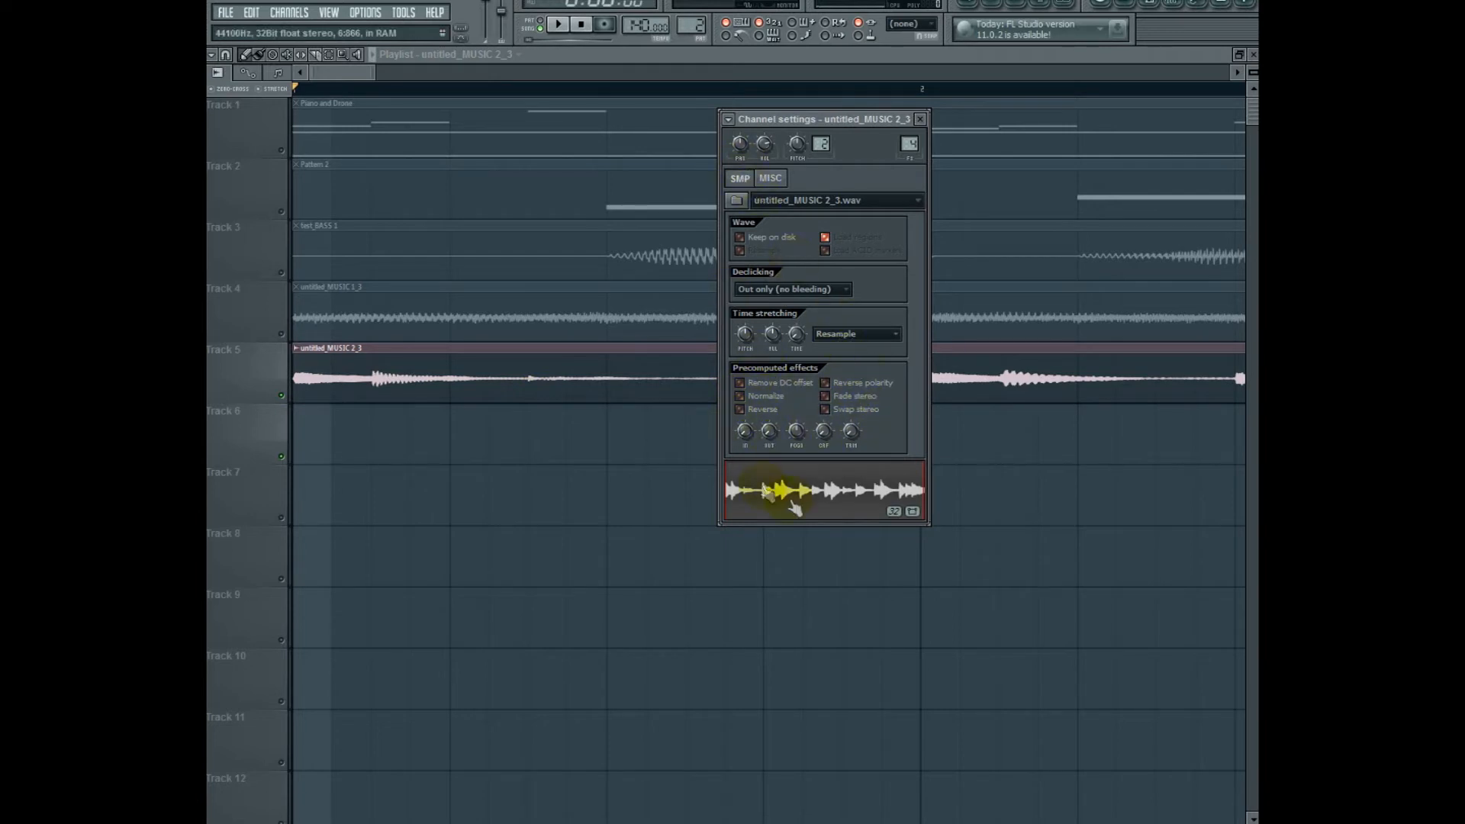
click(739, 409)
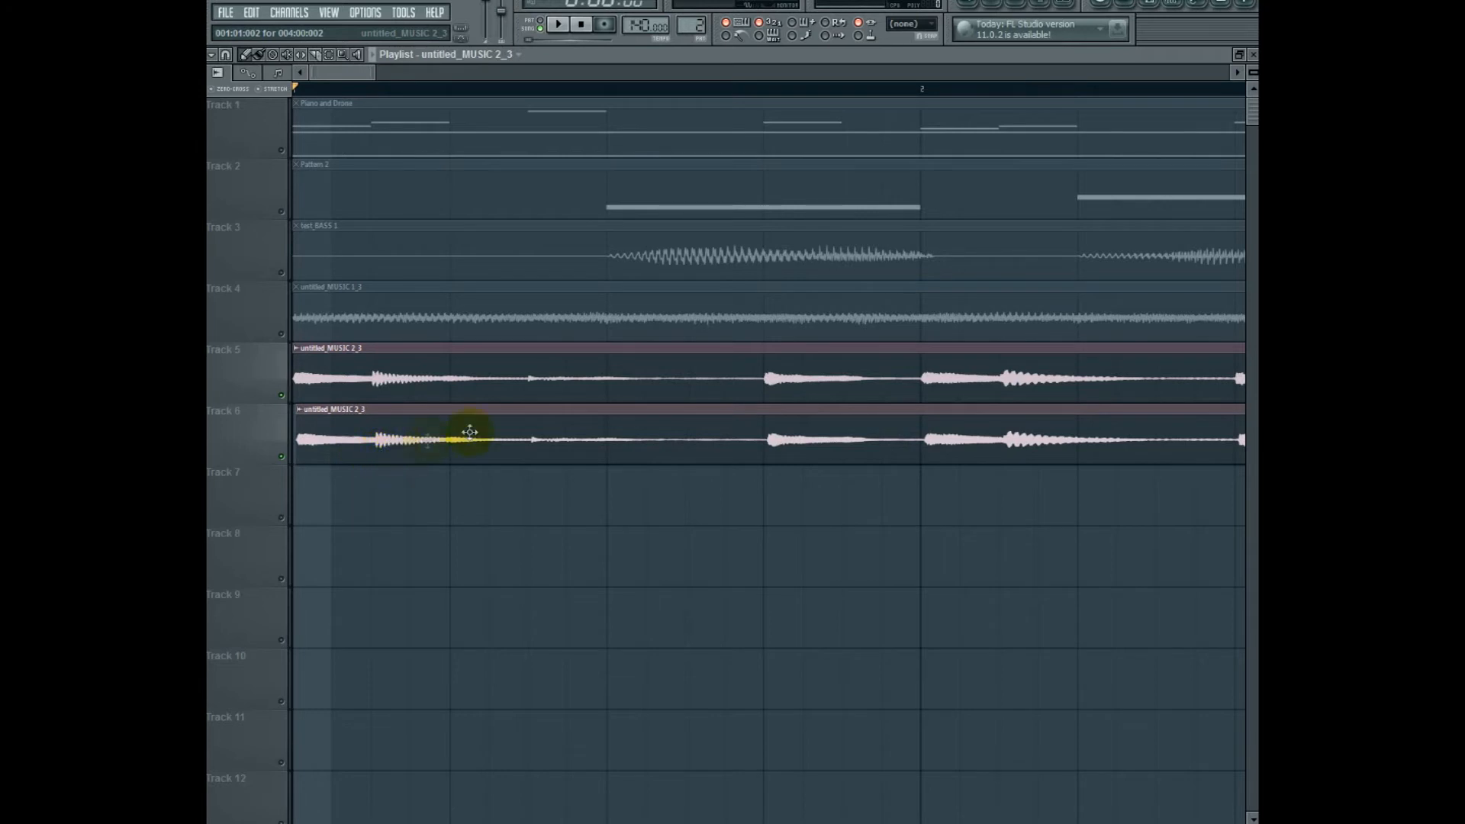
click(562, 26)
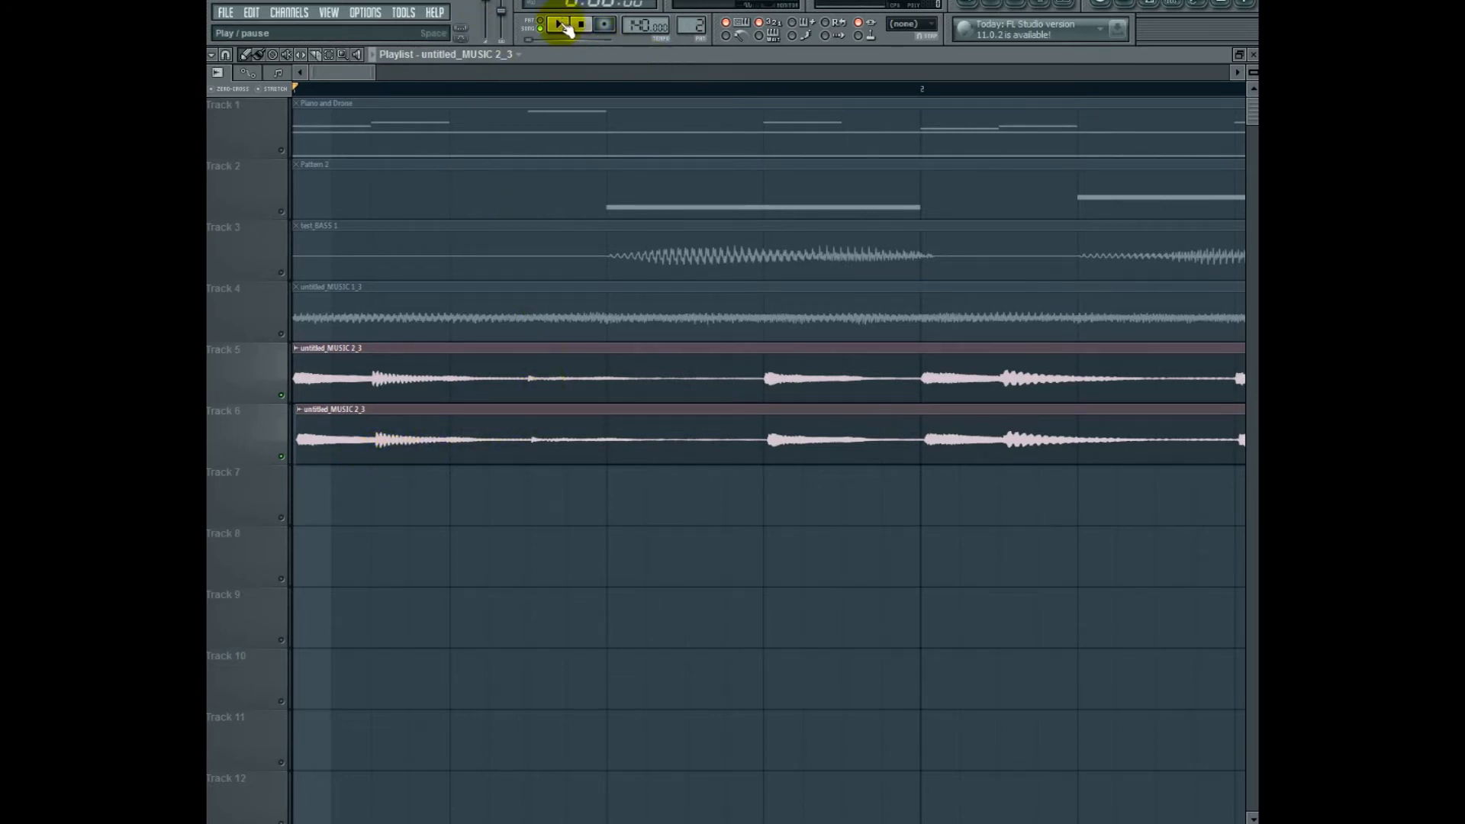
click(560, 25)
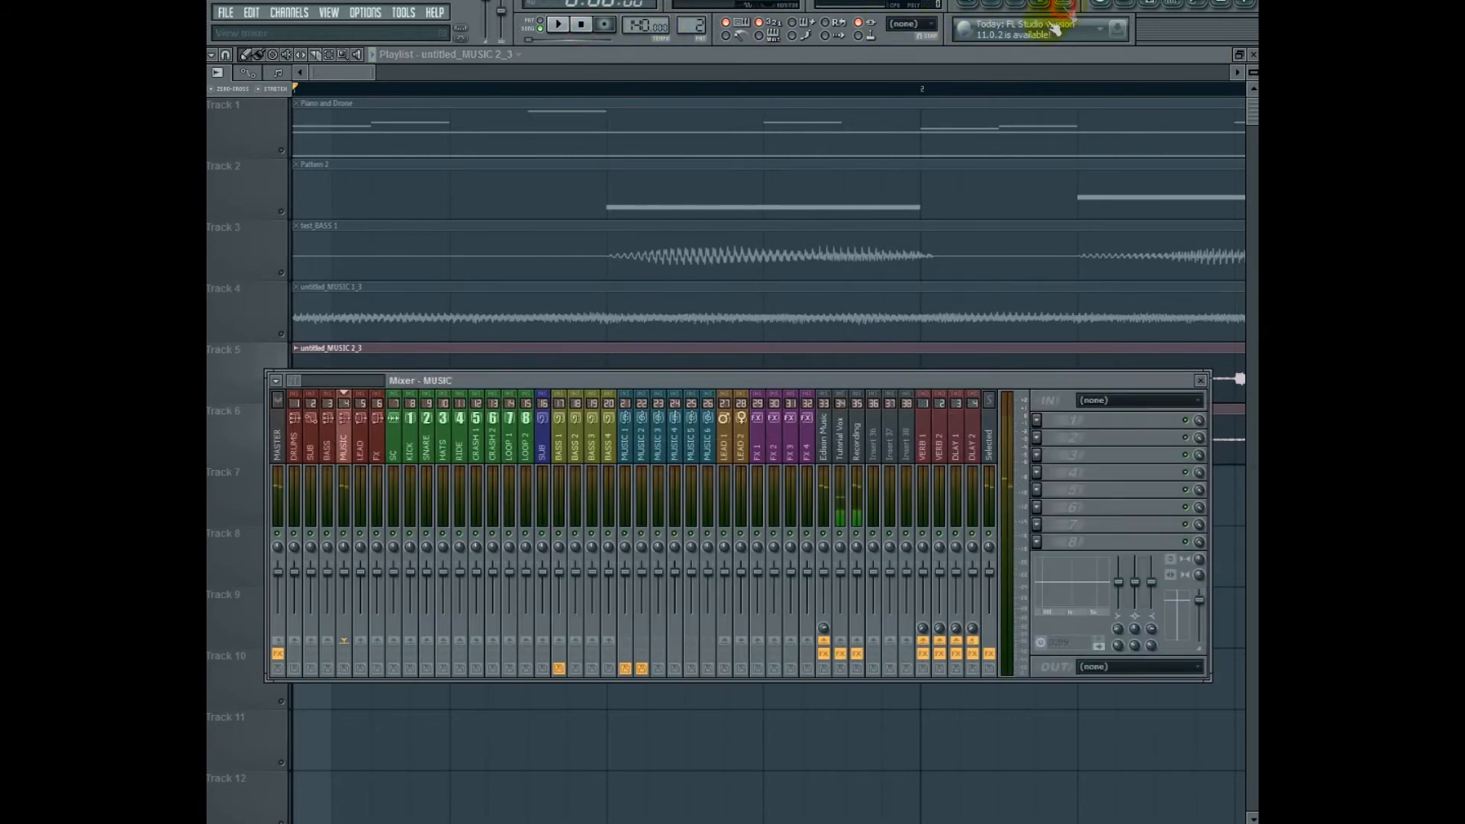
- Play and stop the song to hear the doubled music clip
click(564, 22)
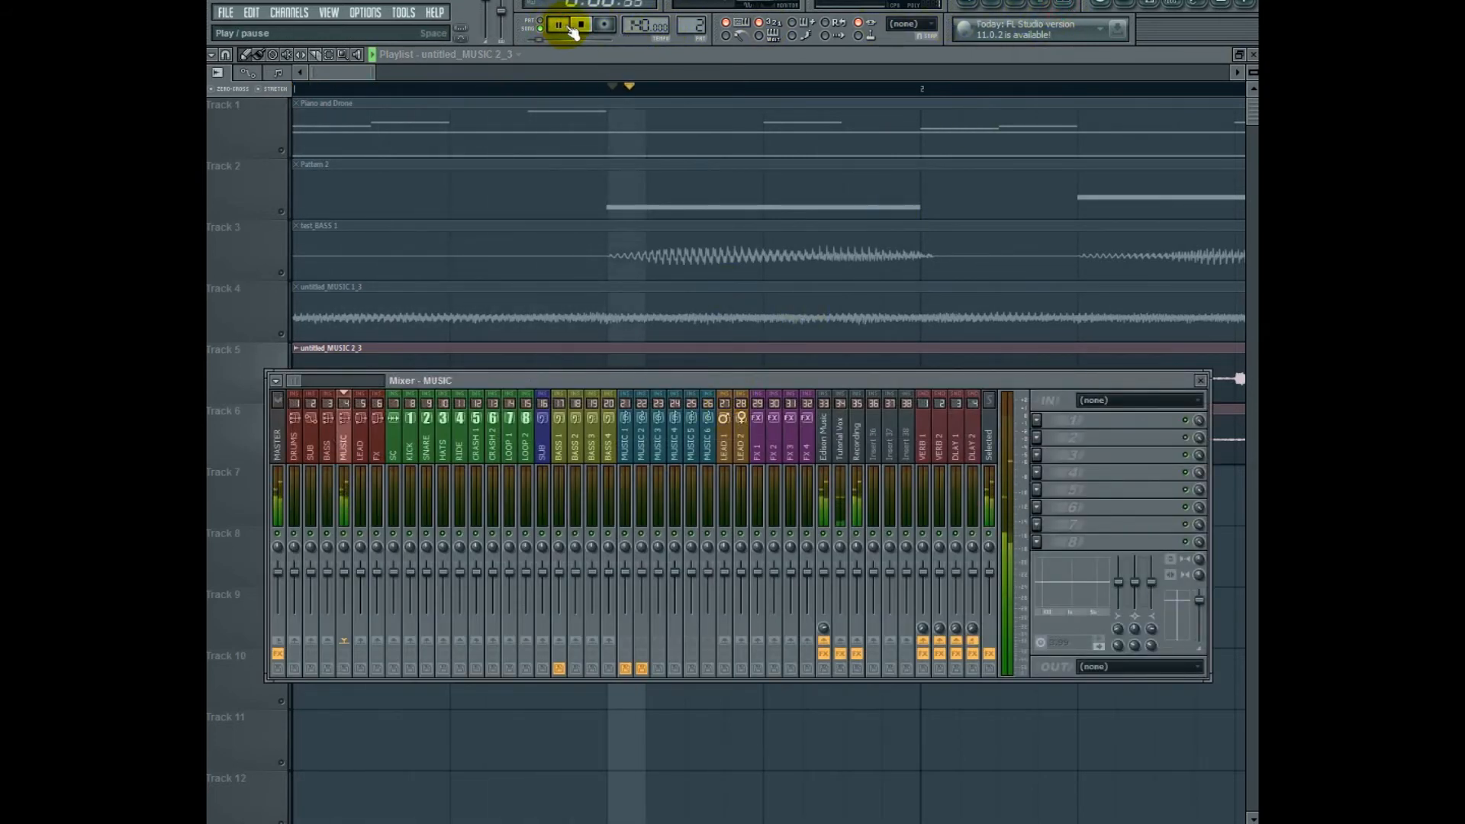
click(557, 25)
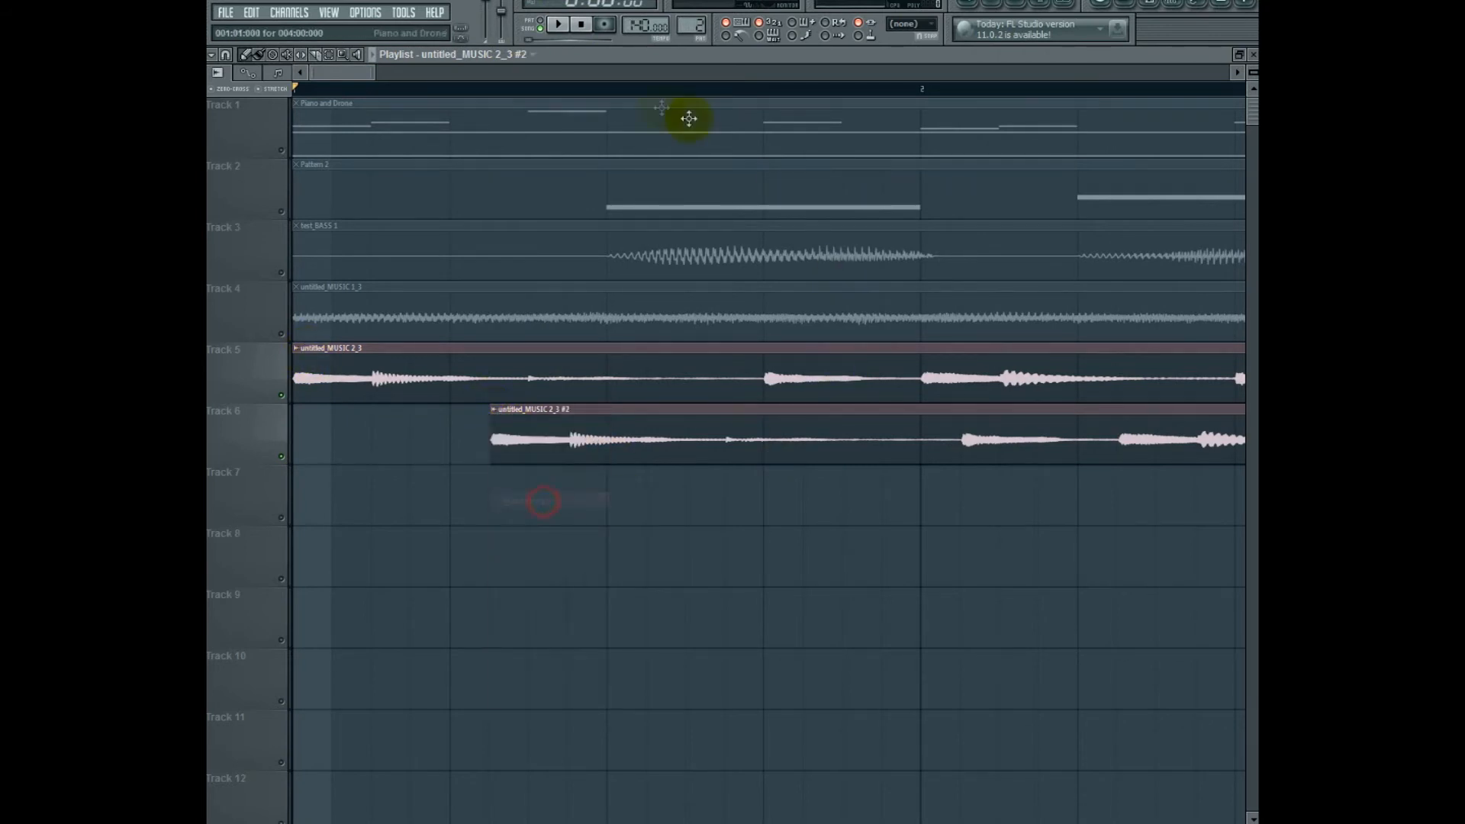
- Nudge the copied clip slightly later, close its sample settings, and play the offset
click(556, 21)
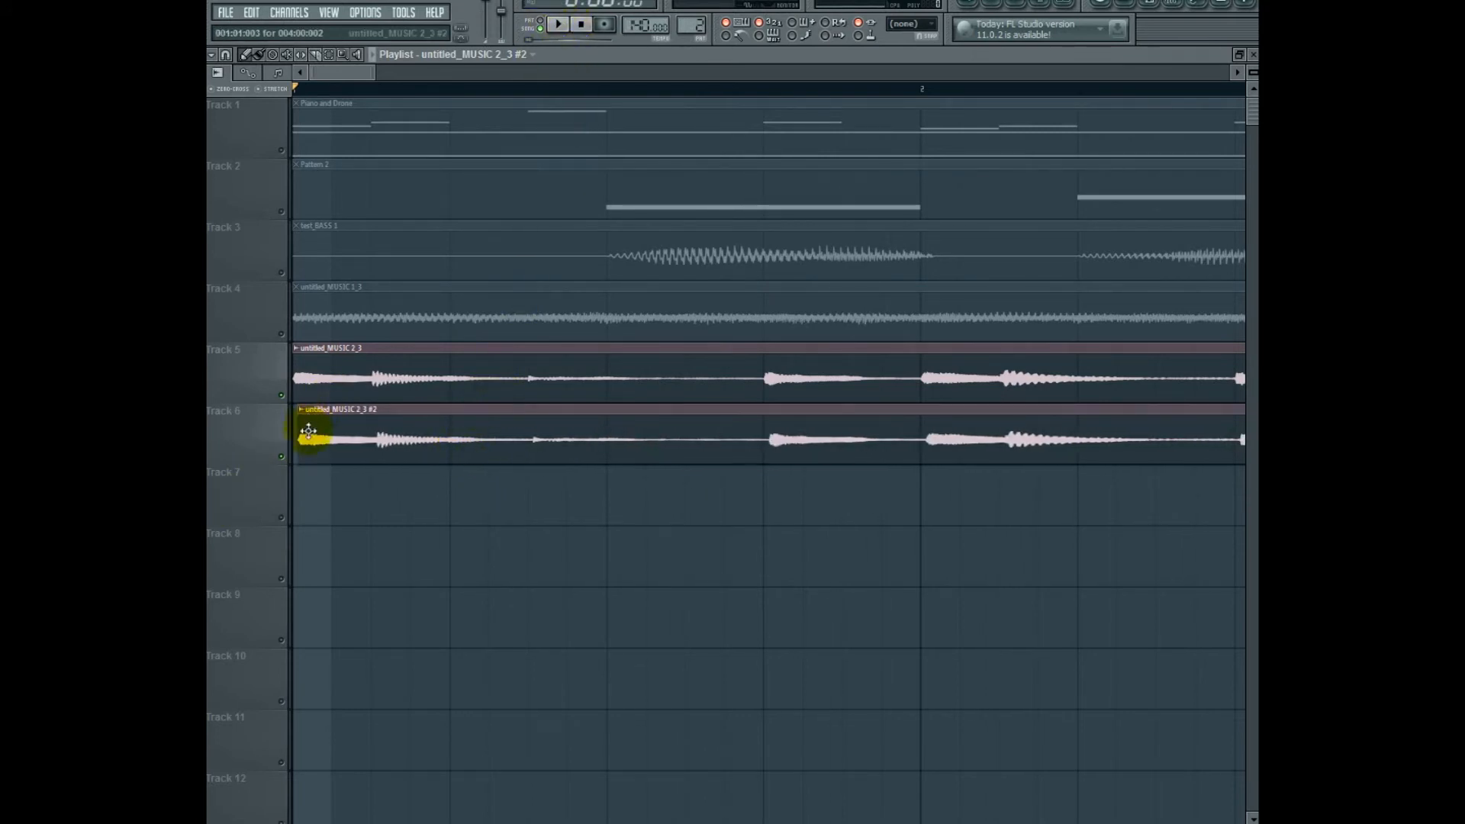
click(557, 24)
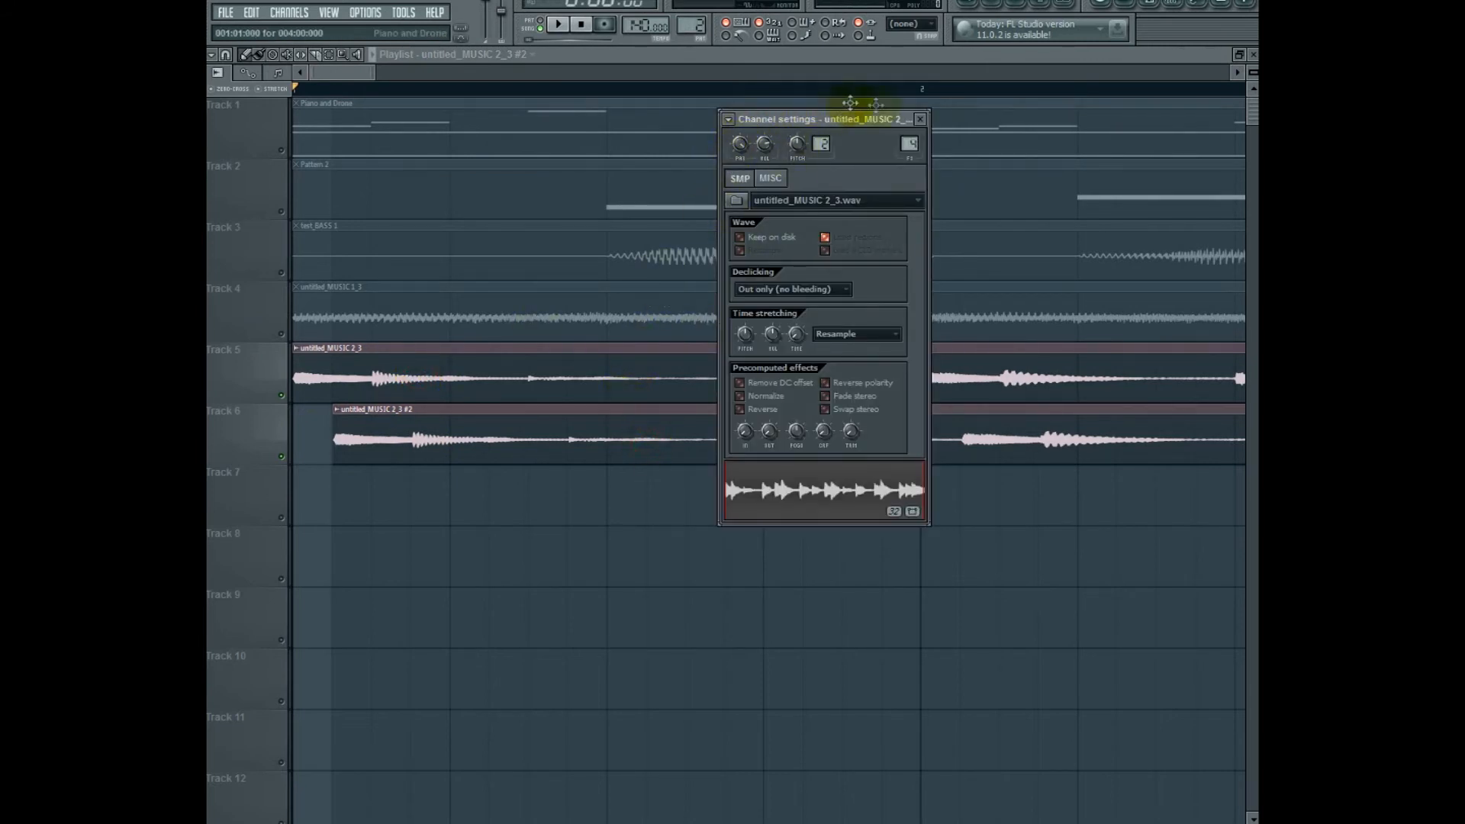
click(920, 119)
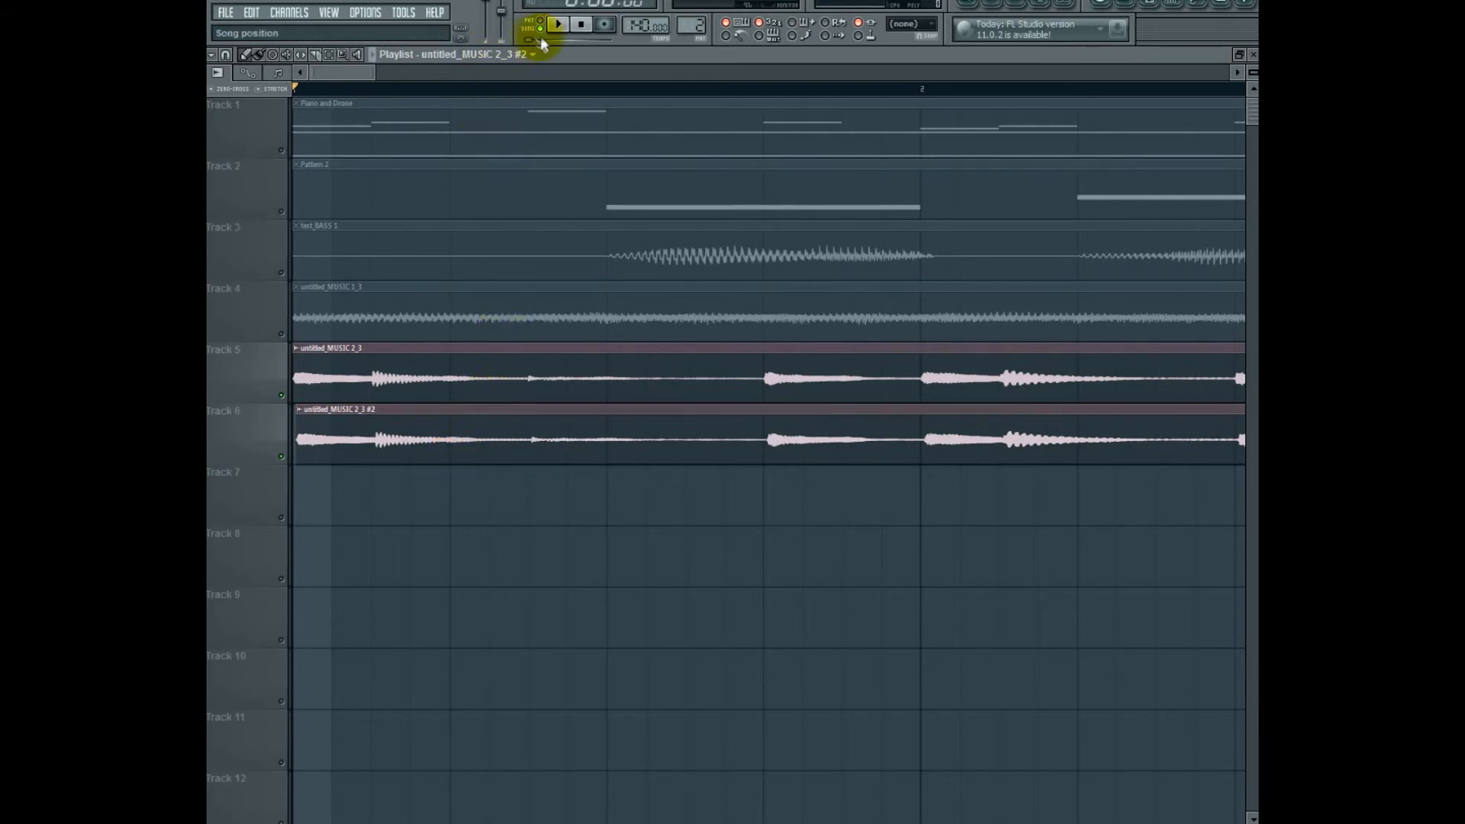
click(564, 22)
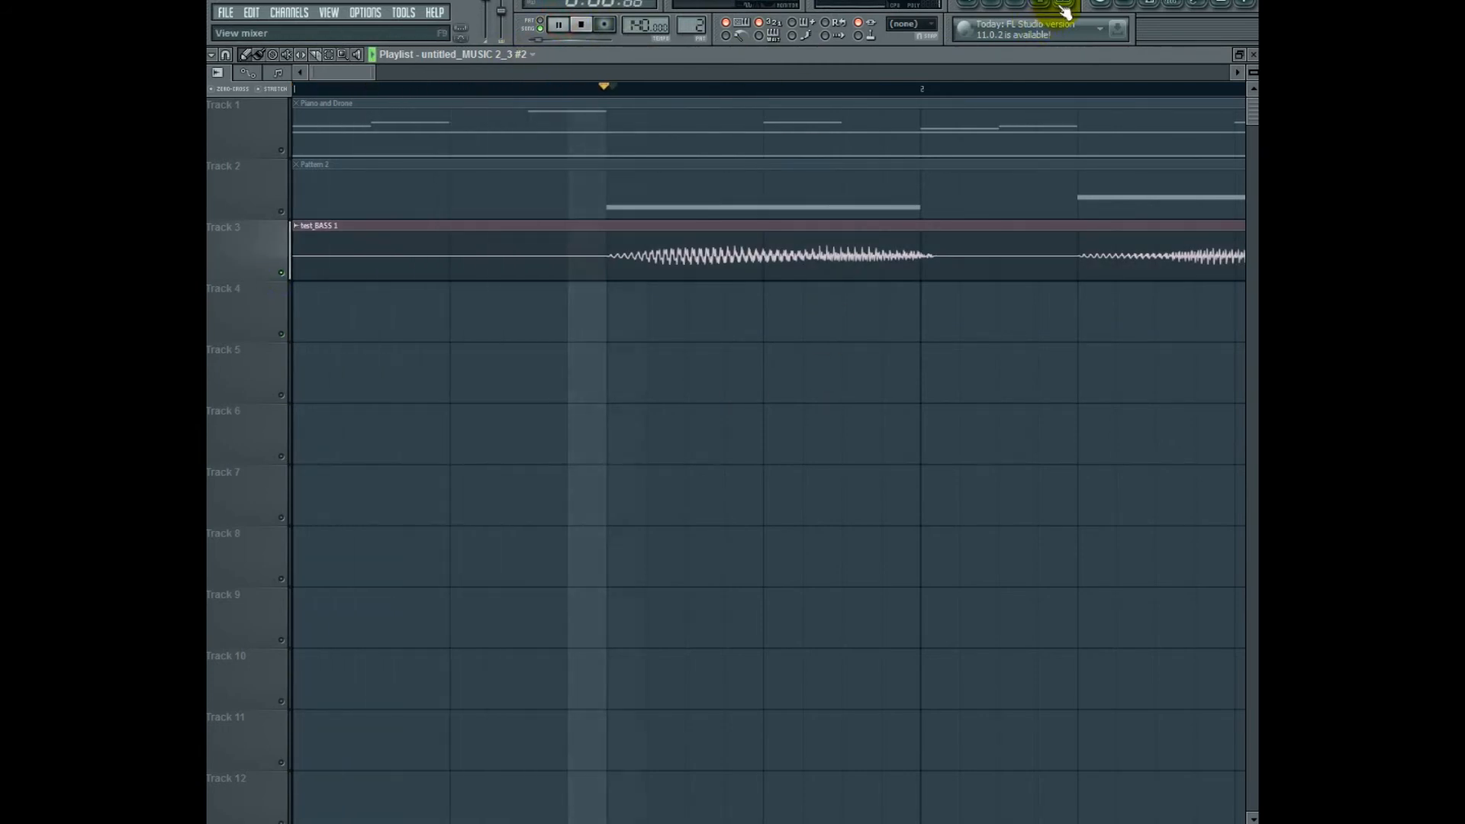
- Load Patcher into an effect slot on the BASS mixer insert
click(708, 275)
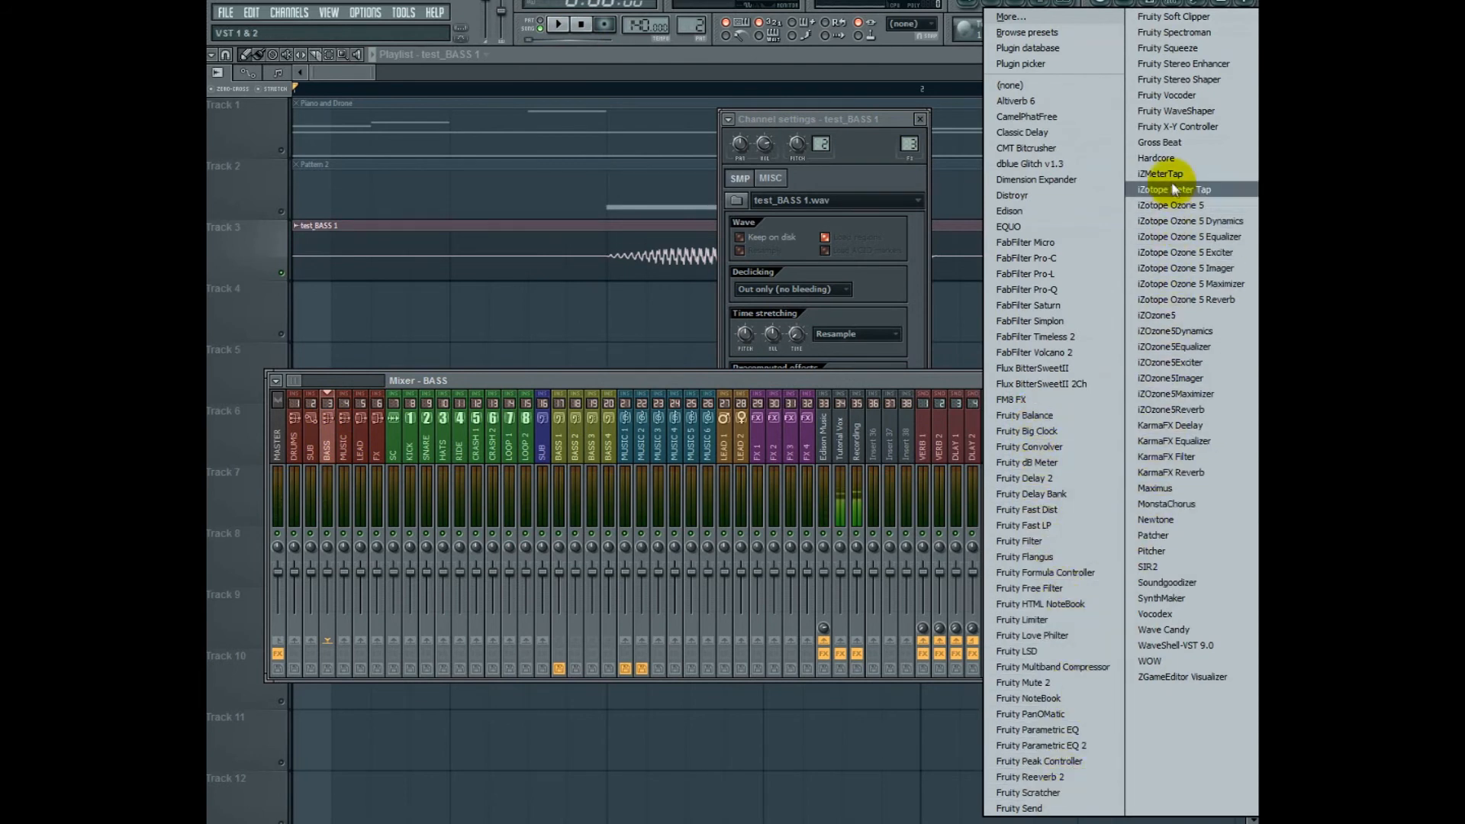
mouse_move(1058, 699)
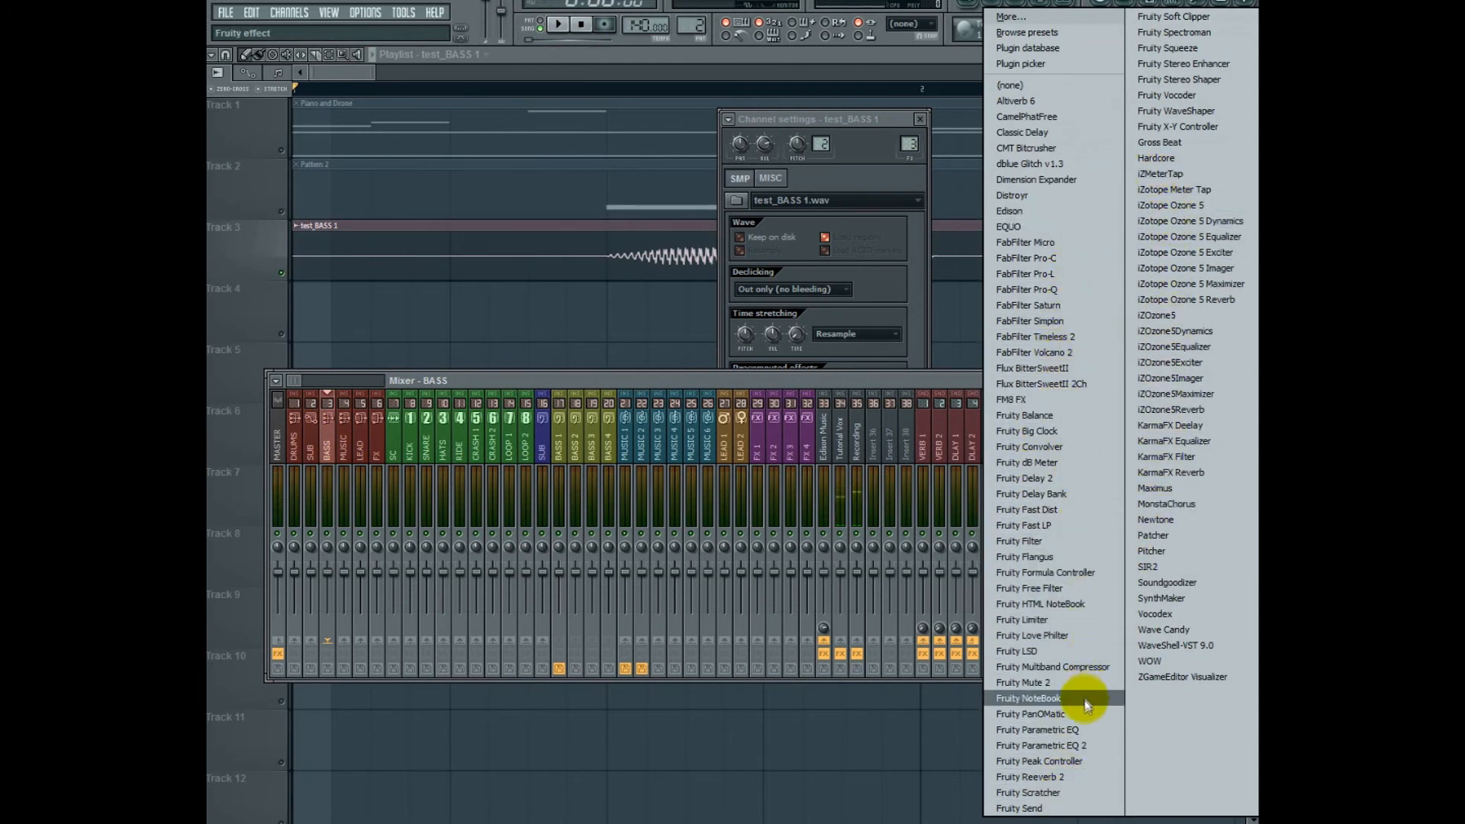
mouse_move(1068, 795)
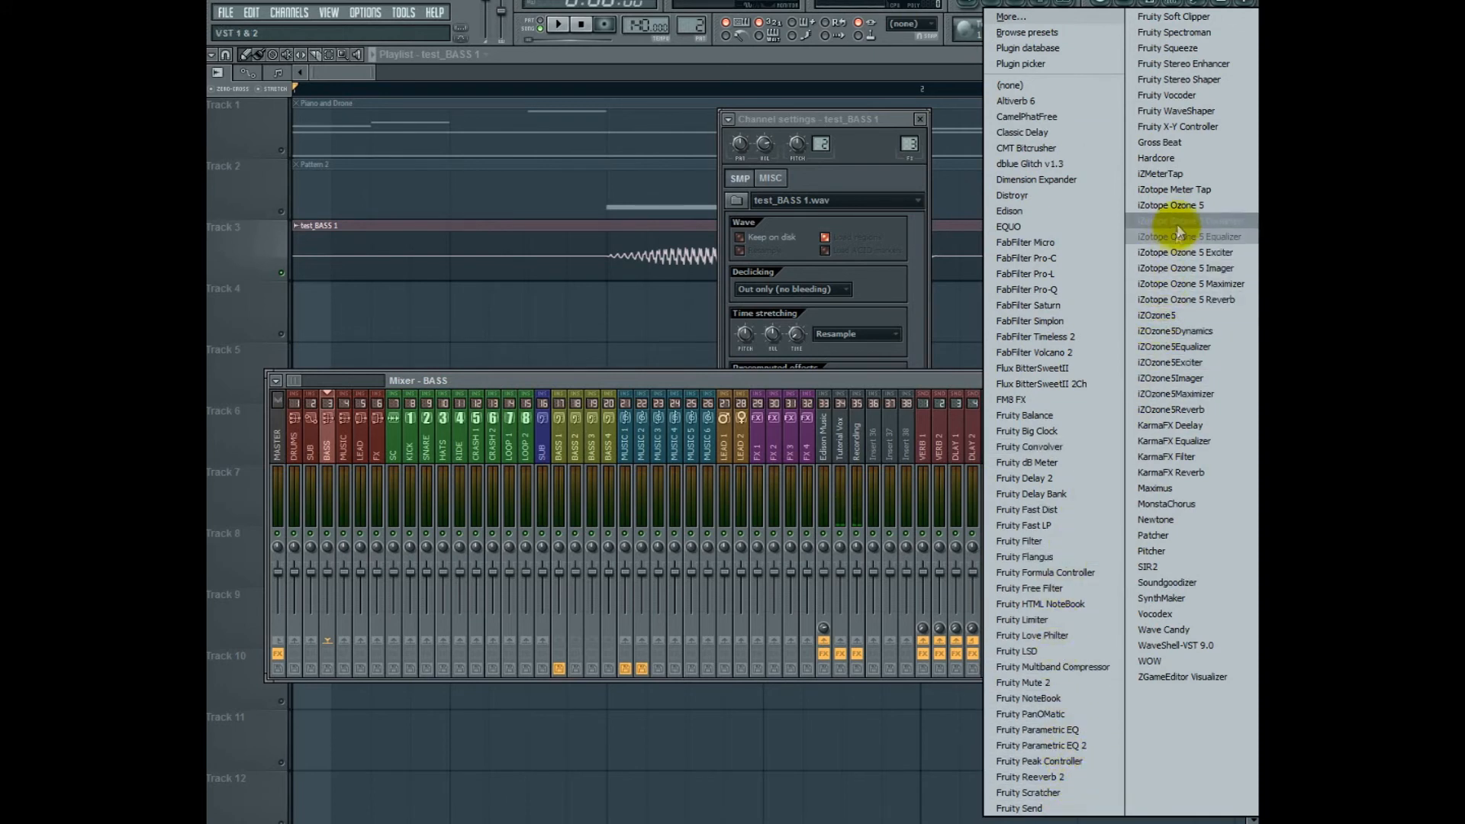
click(1153, 535)
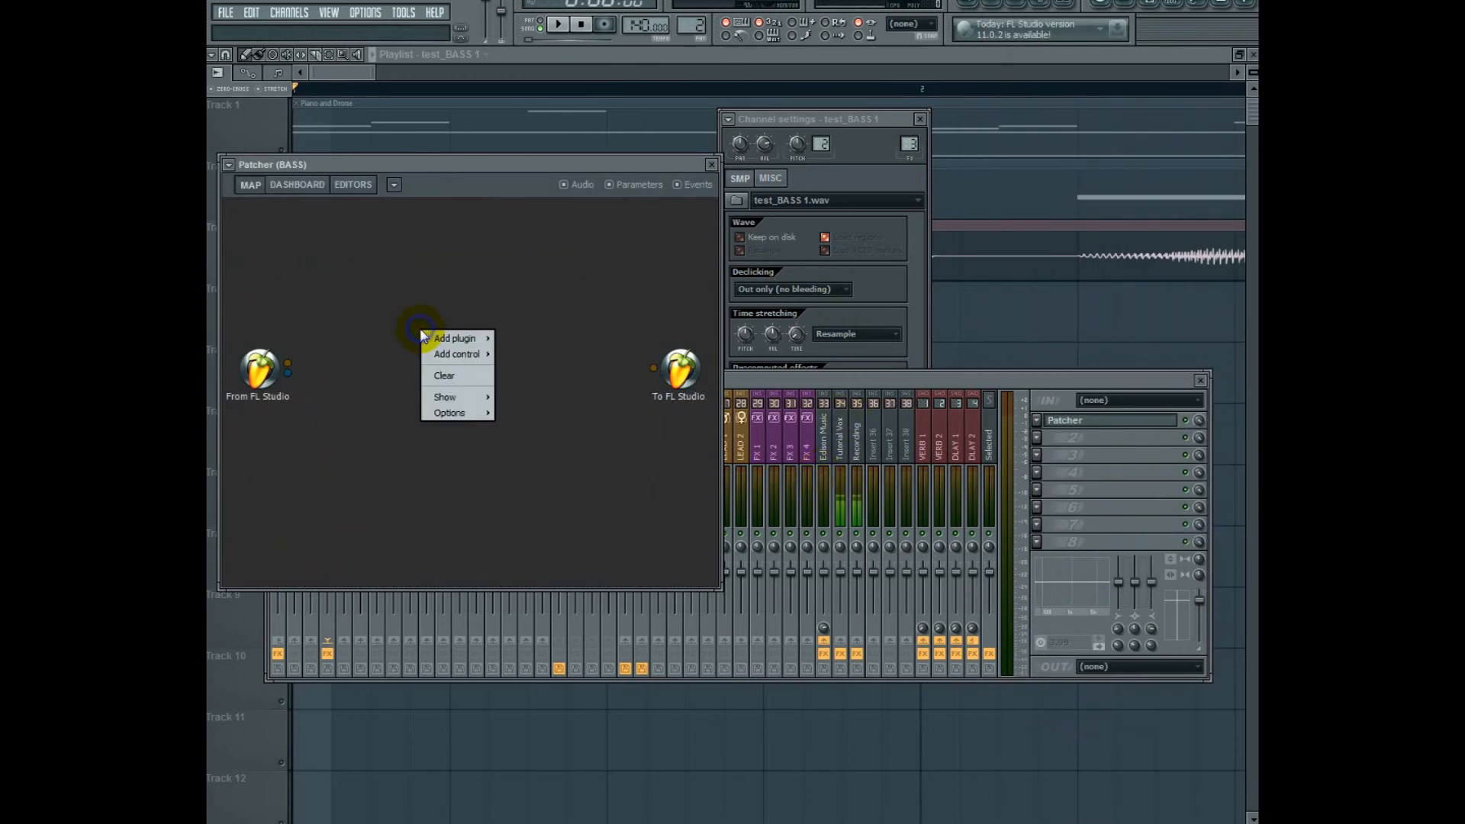
- Add two Fruity Multiband Compressors inside Patcher and show both compressors' controls
click(455, 338)
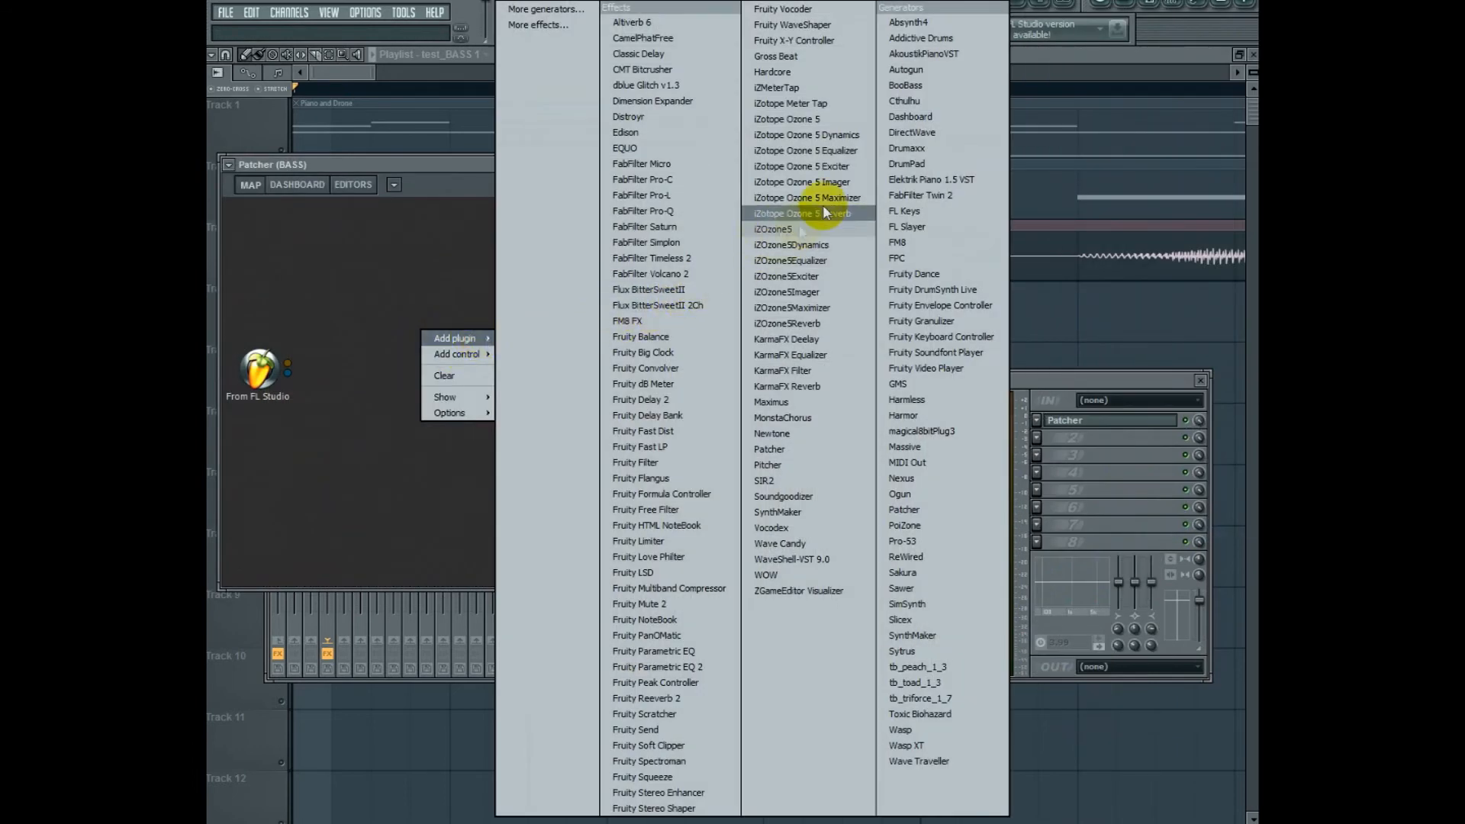
mouse_move(703, 321)
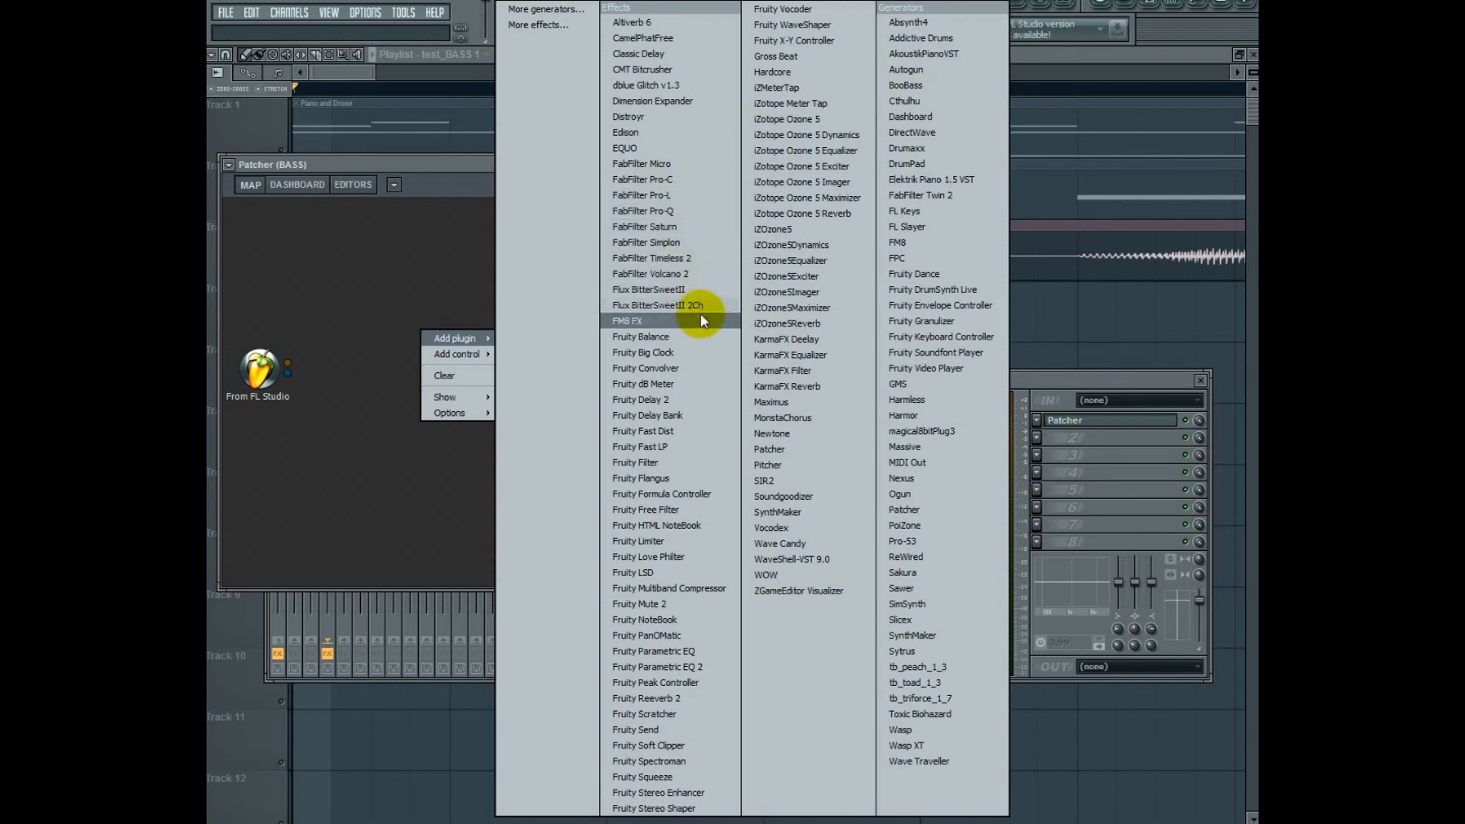
mouse_move(683, 637)
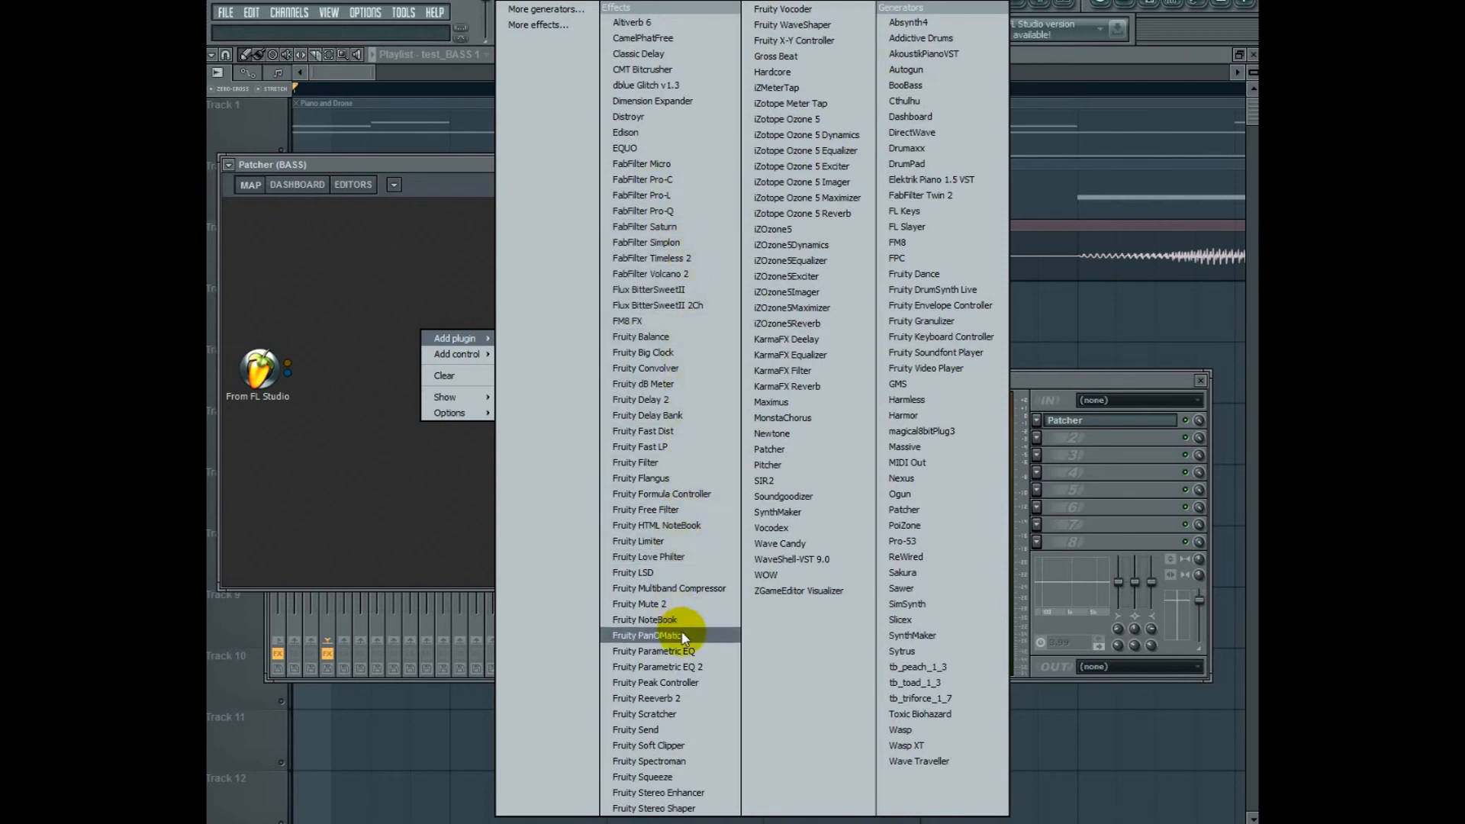
mouse_move(674, 593)
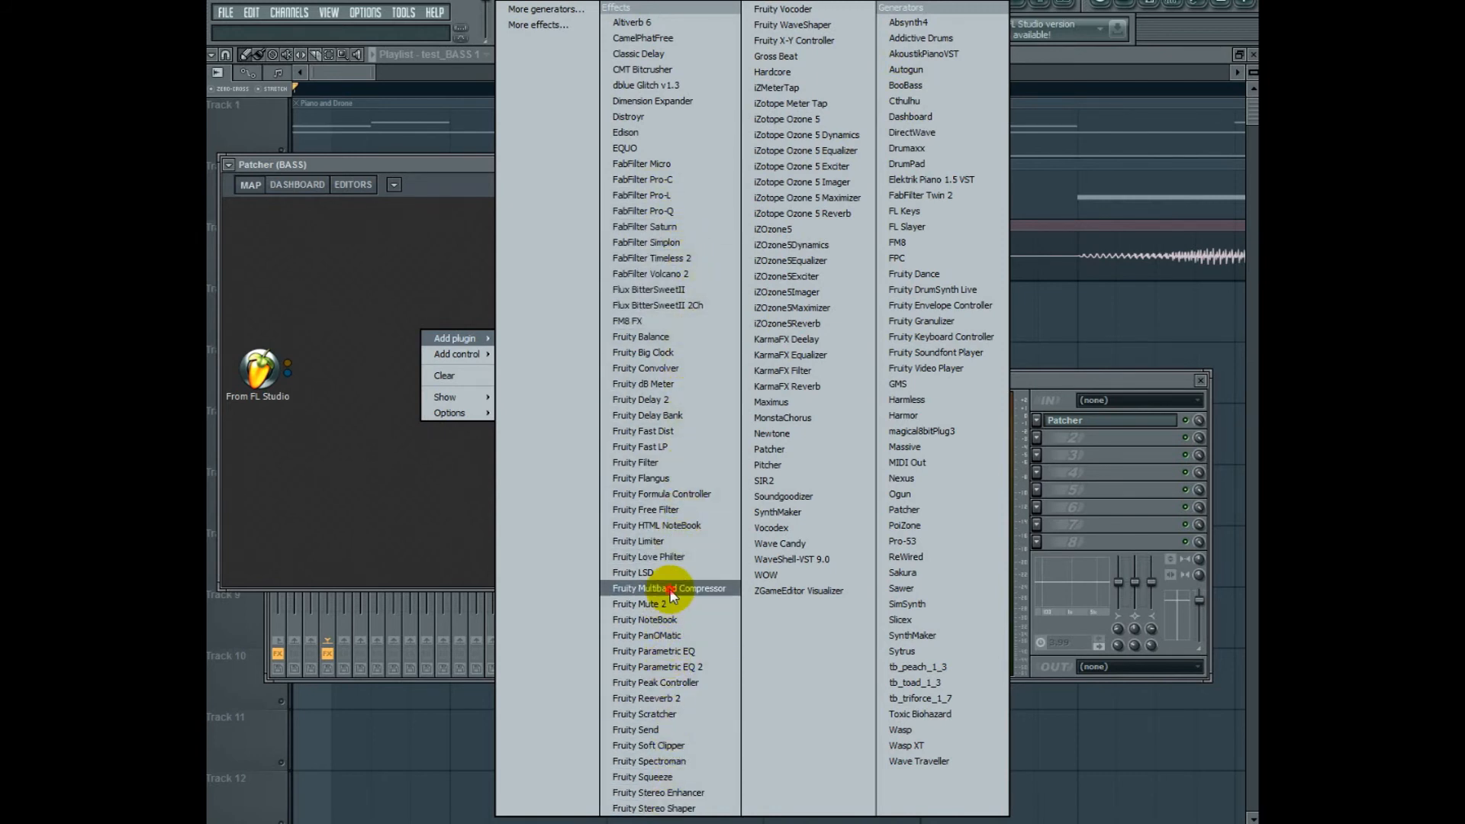
click(671, 589)
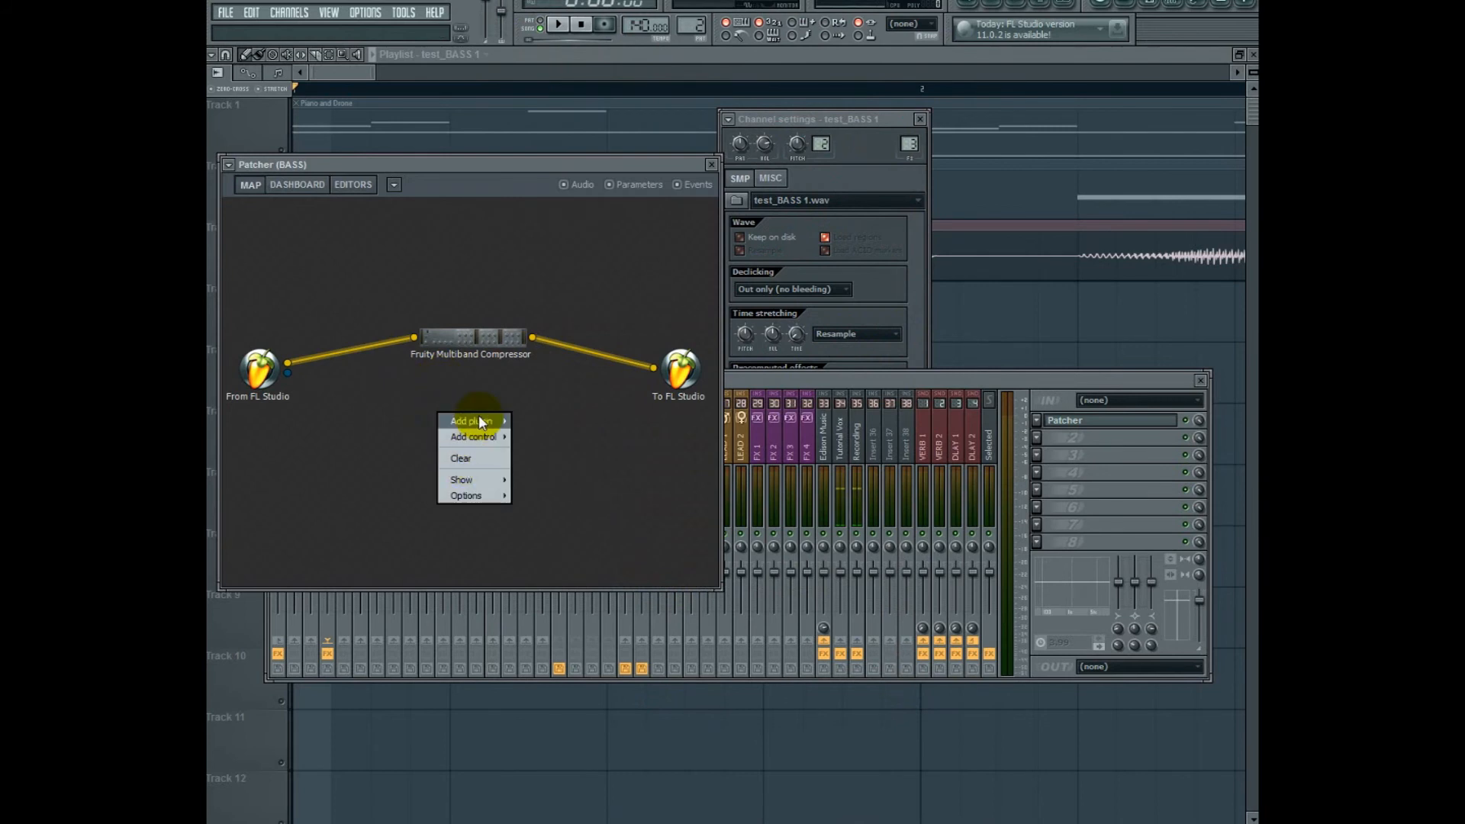
click(472, 420)
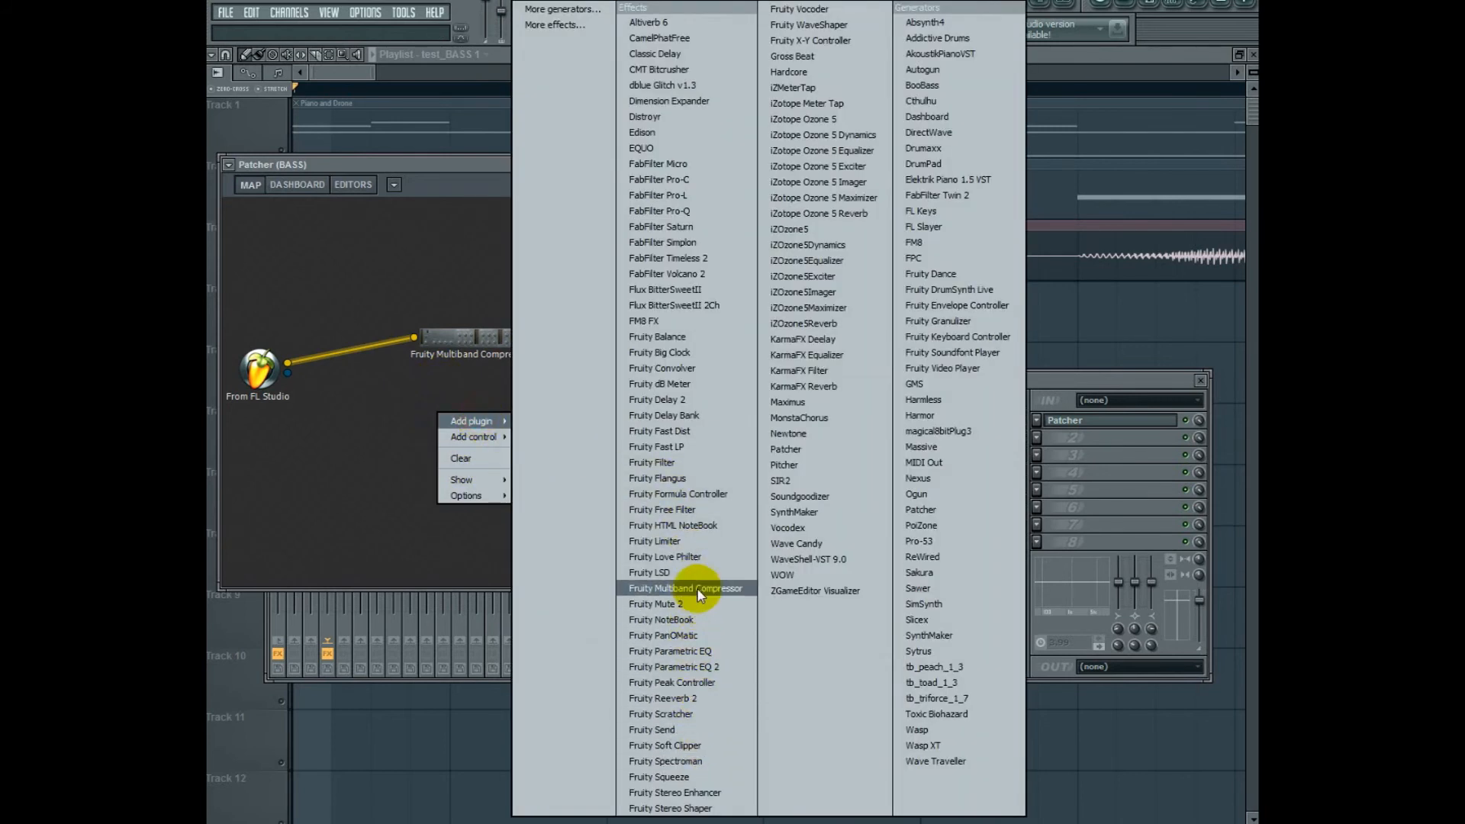
click(687, 588)
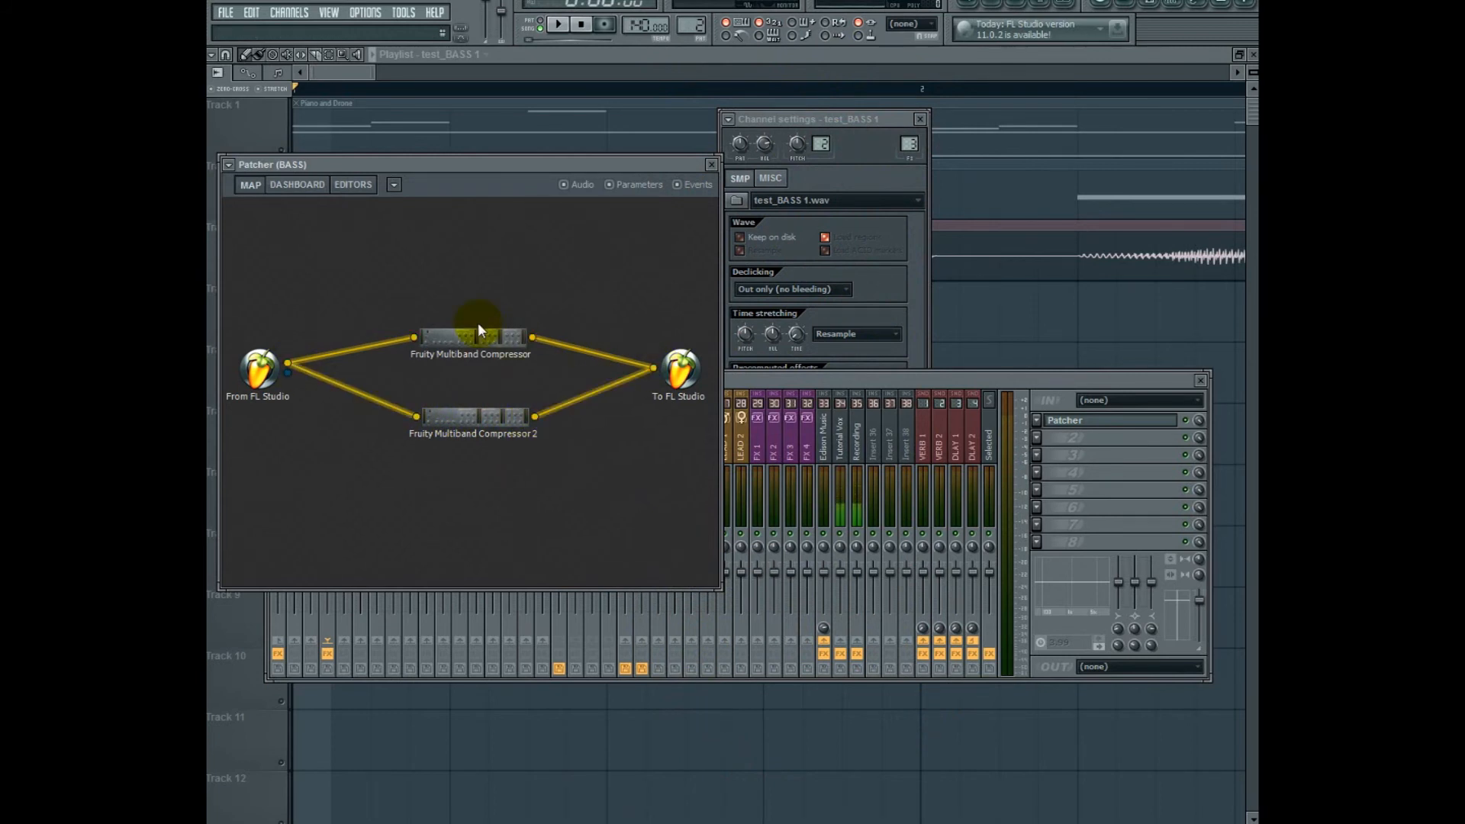
click(249, 185)
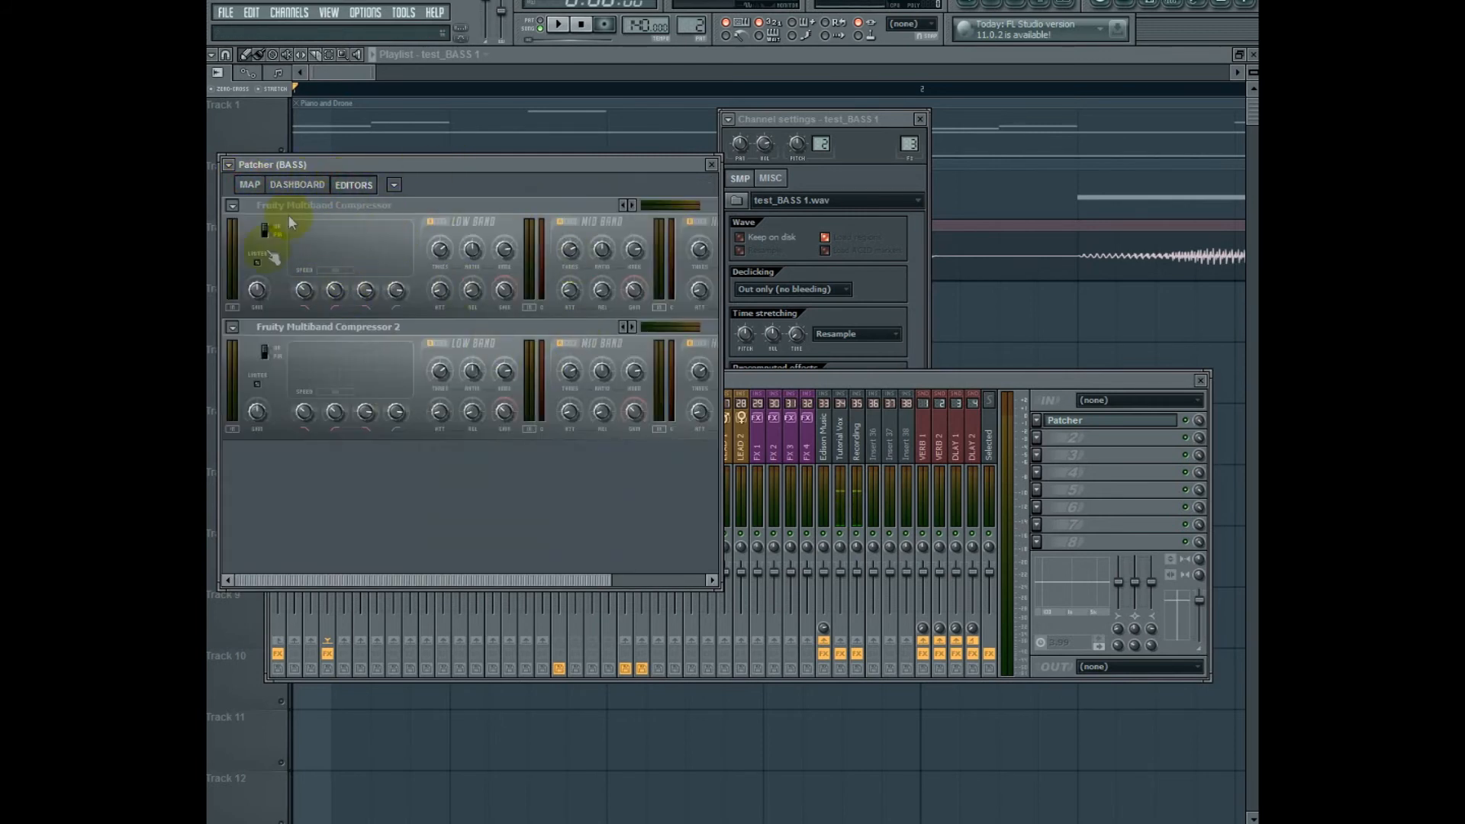
- Mute compressor 1's Low and High bands and compressor 2's Mid band, then return to Map
click(428, 222)
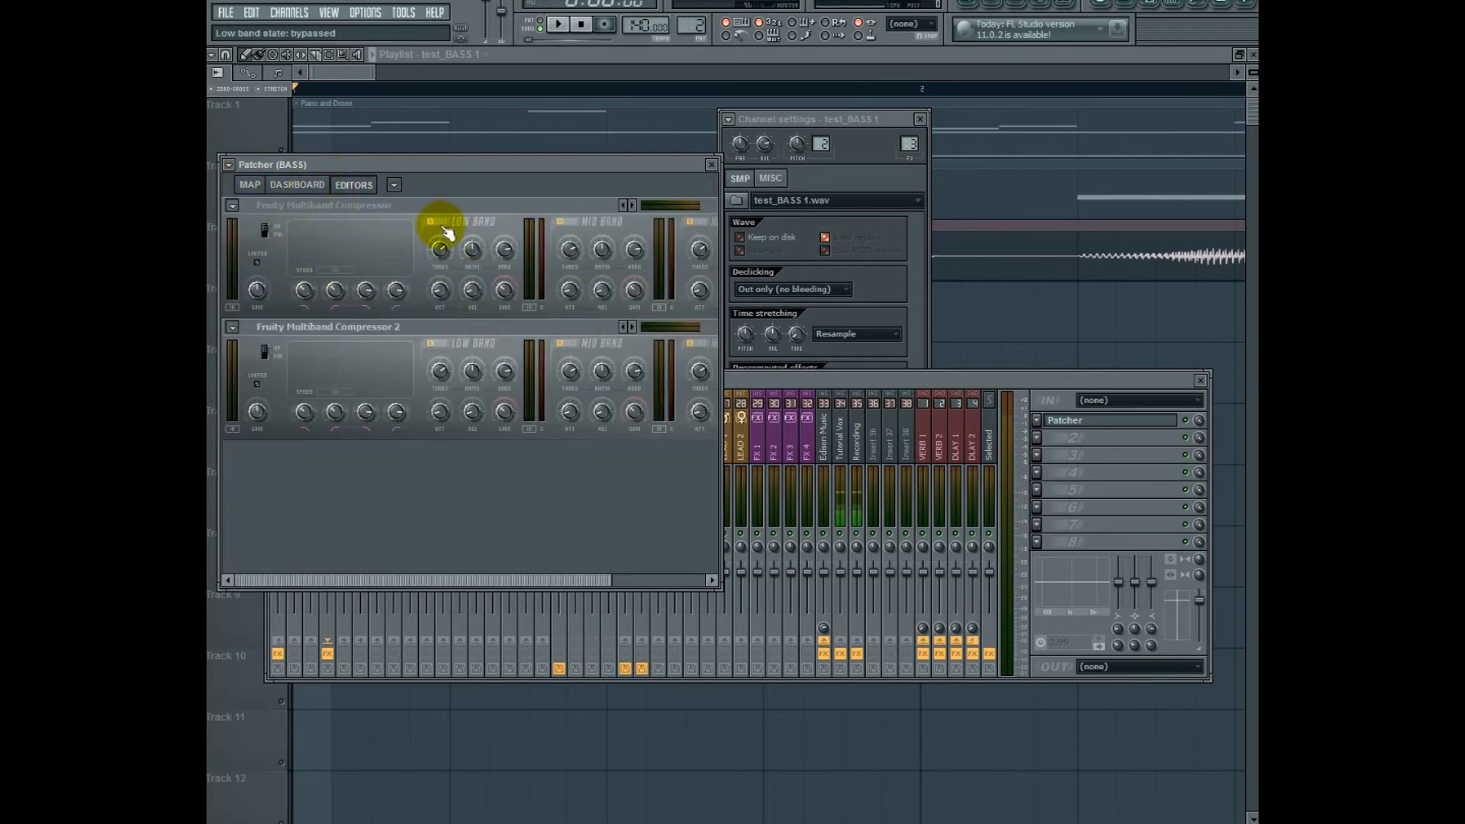
click(429, 222)
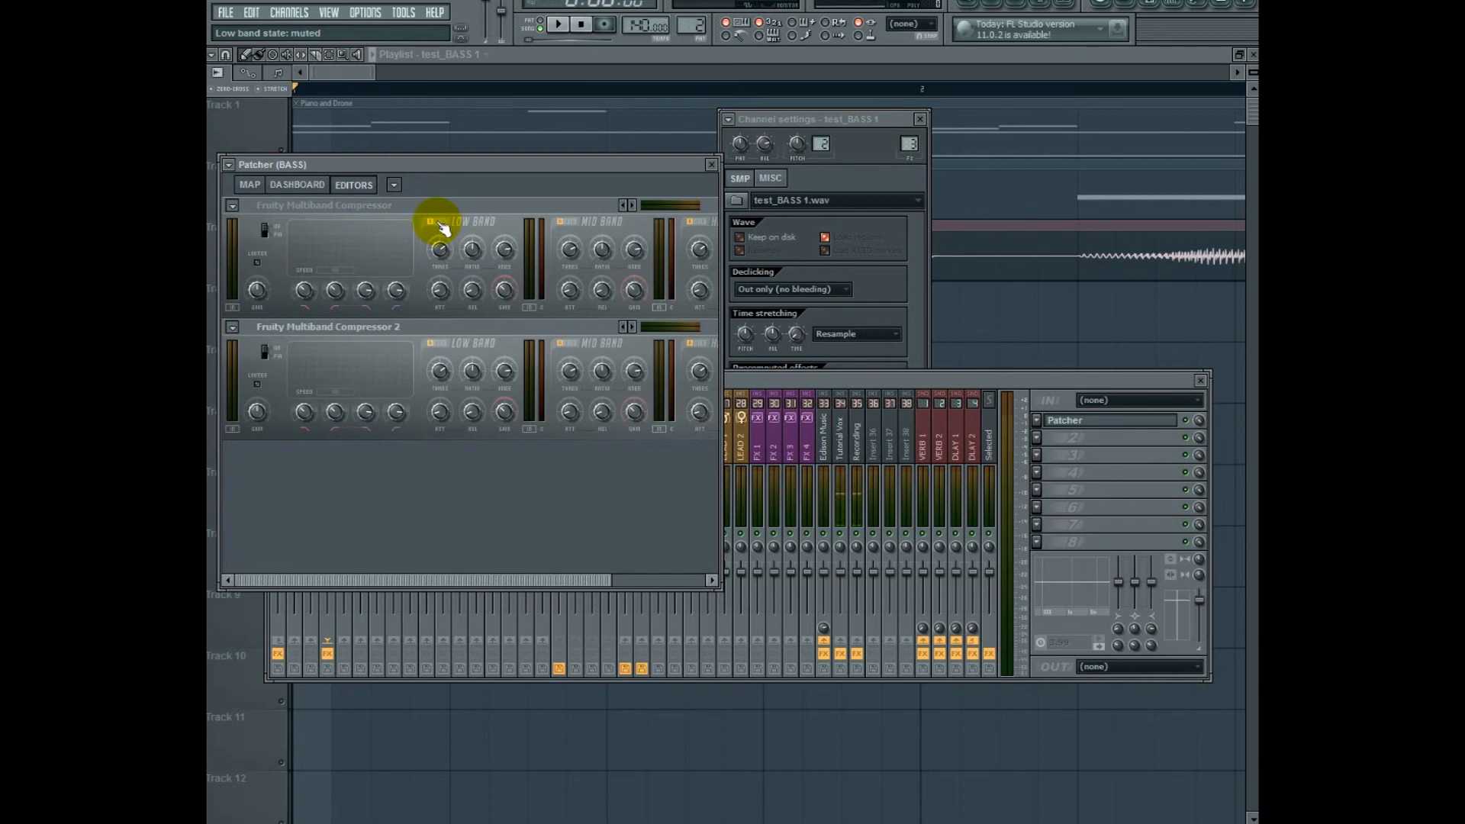
click(687, 221)
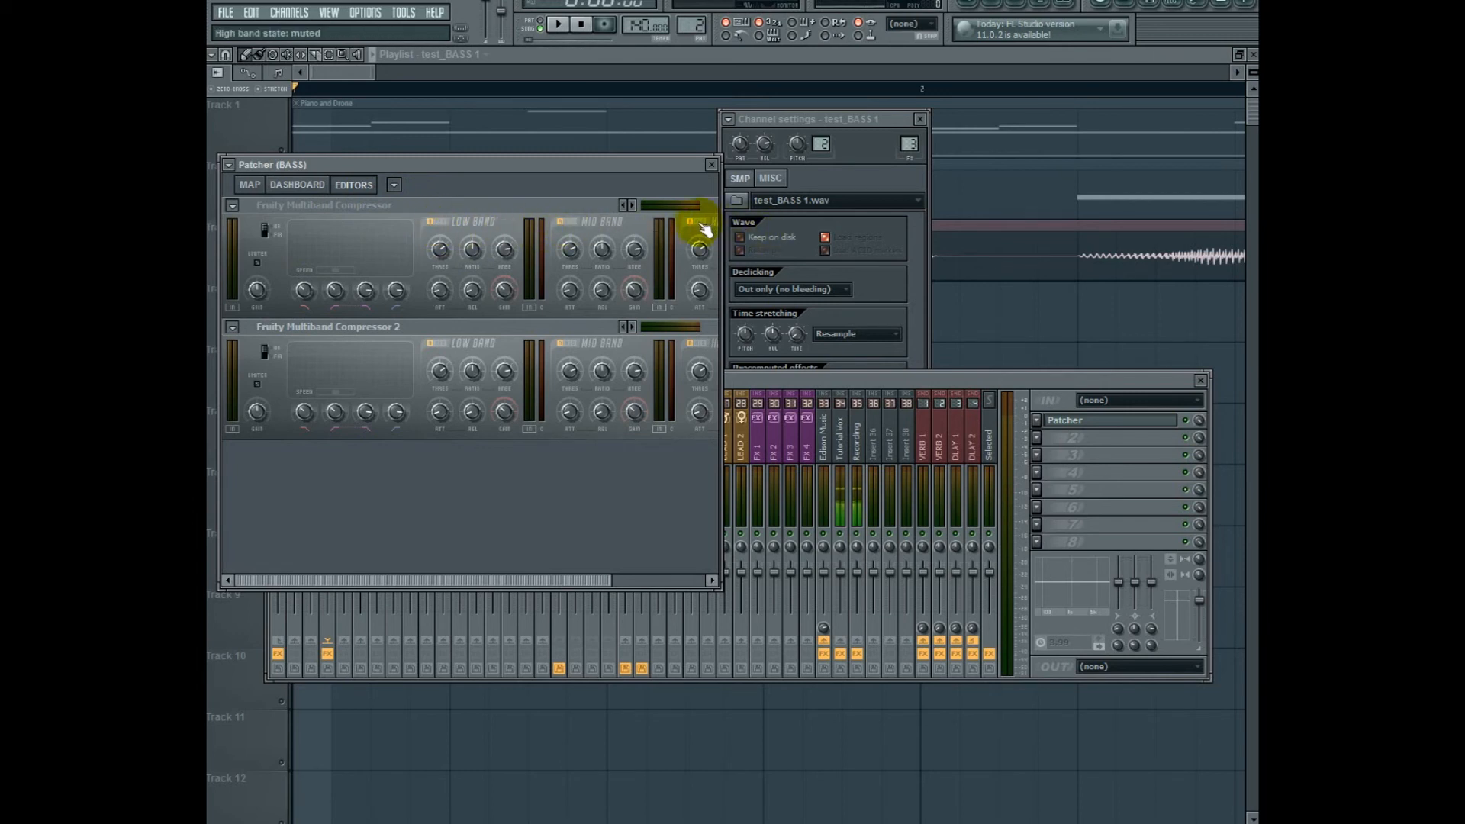
click(559, 342)
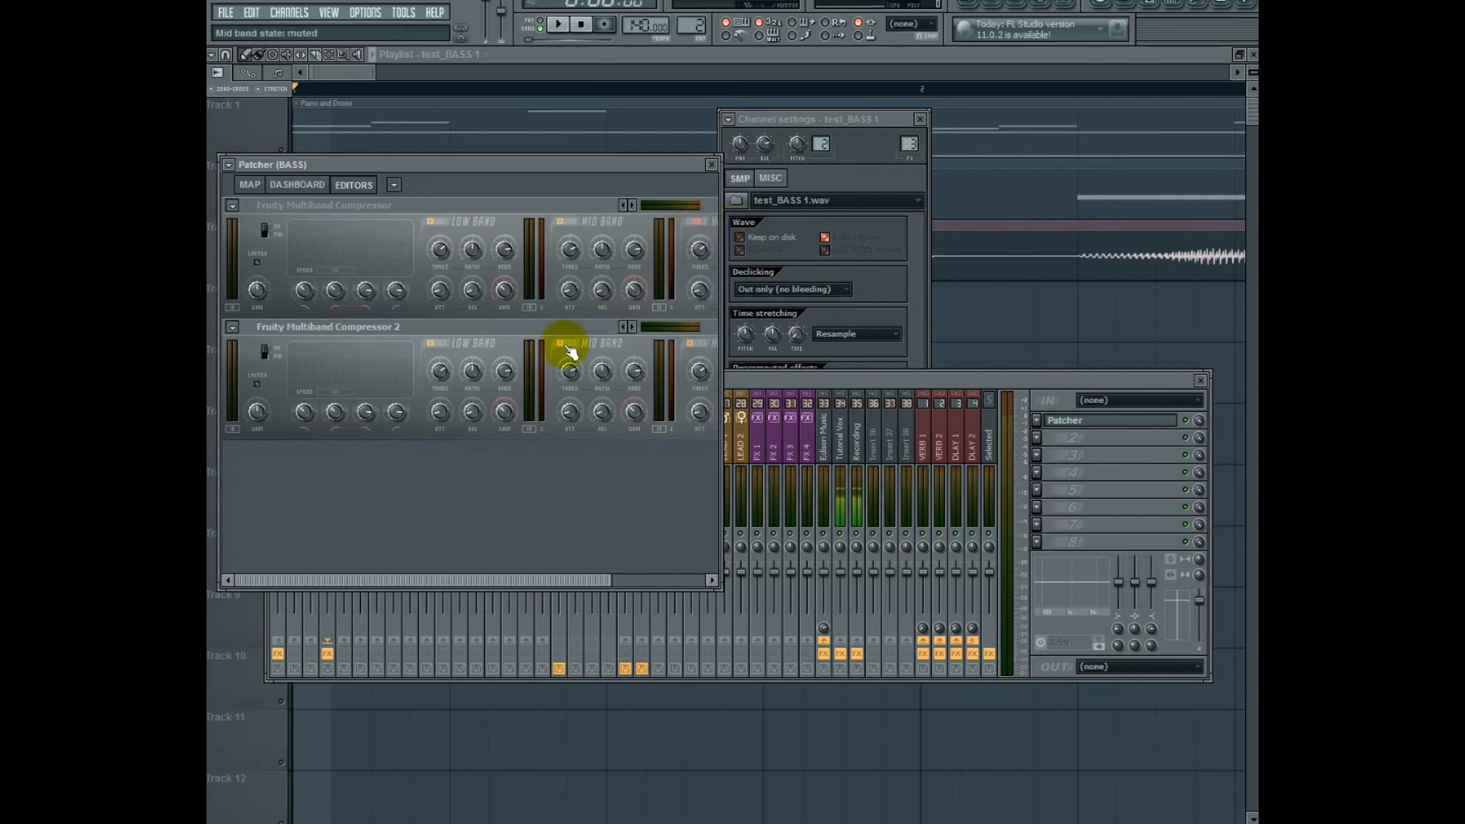
click(431, 346)
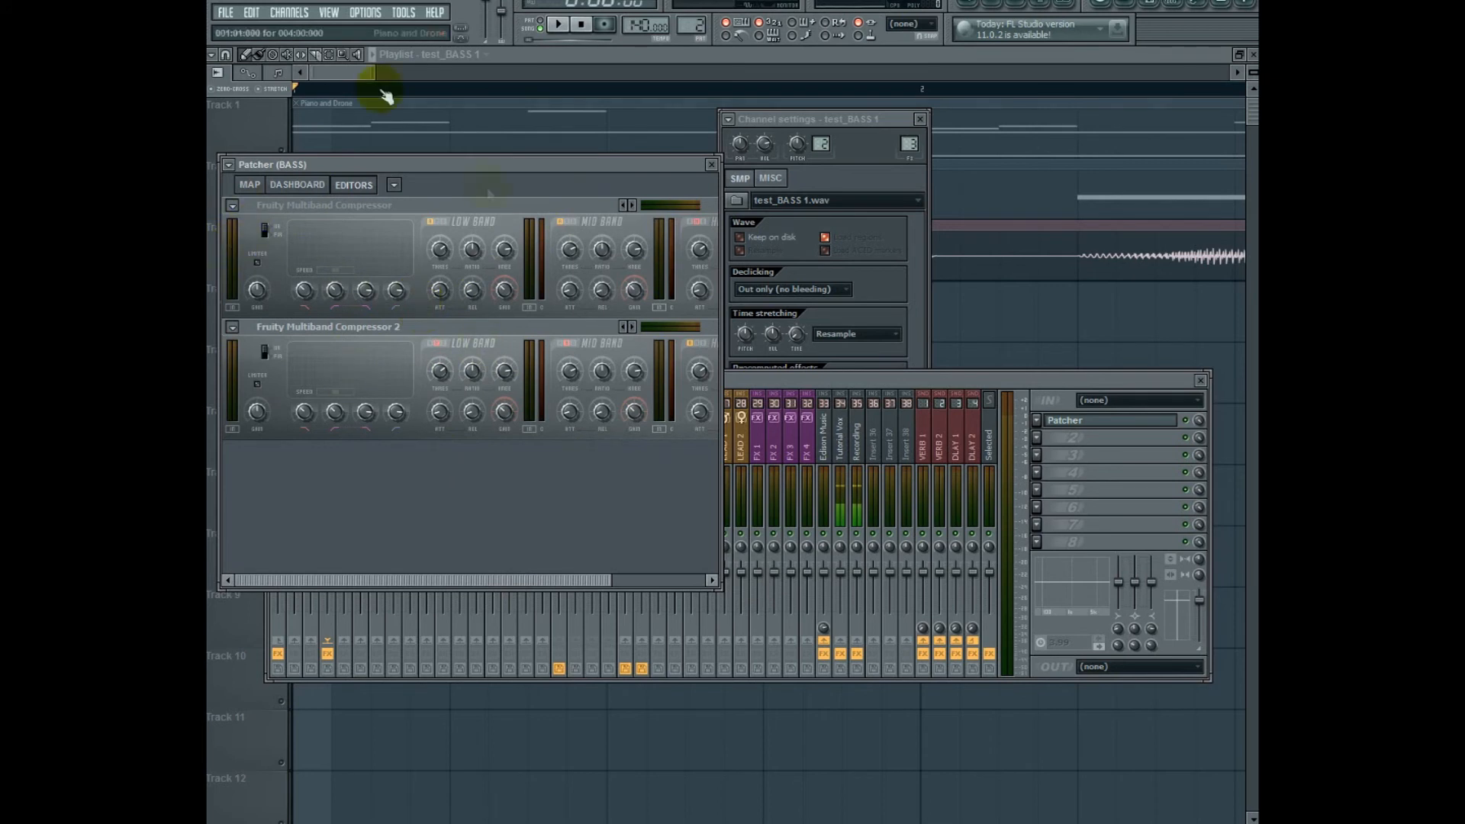
click(250, 185)
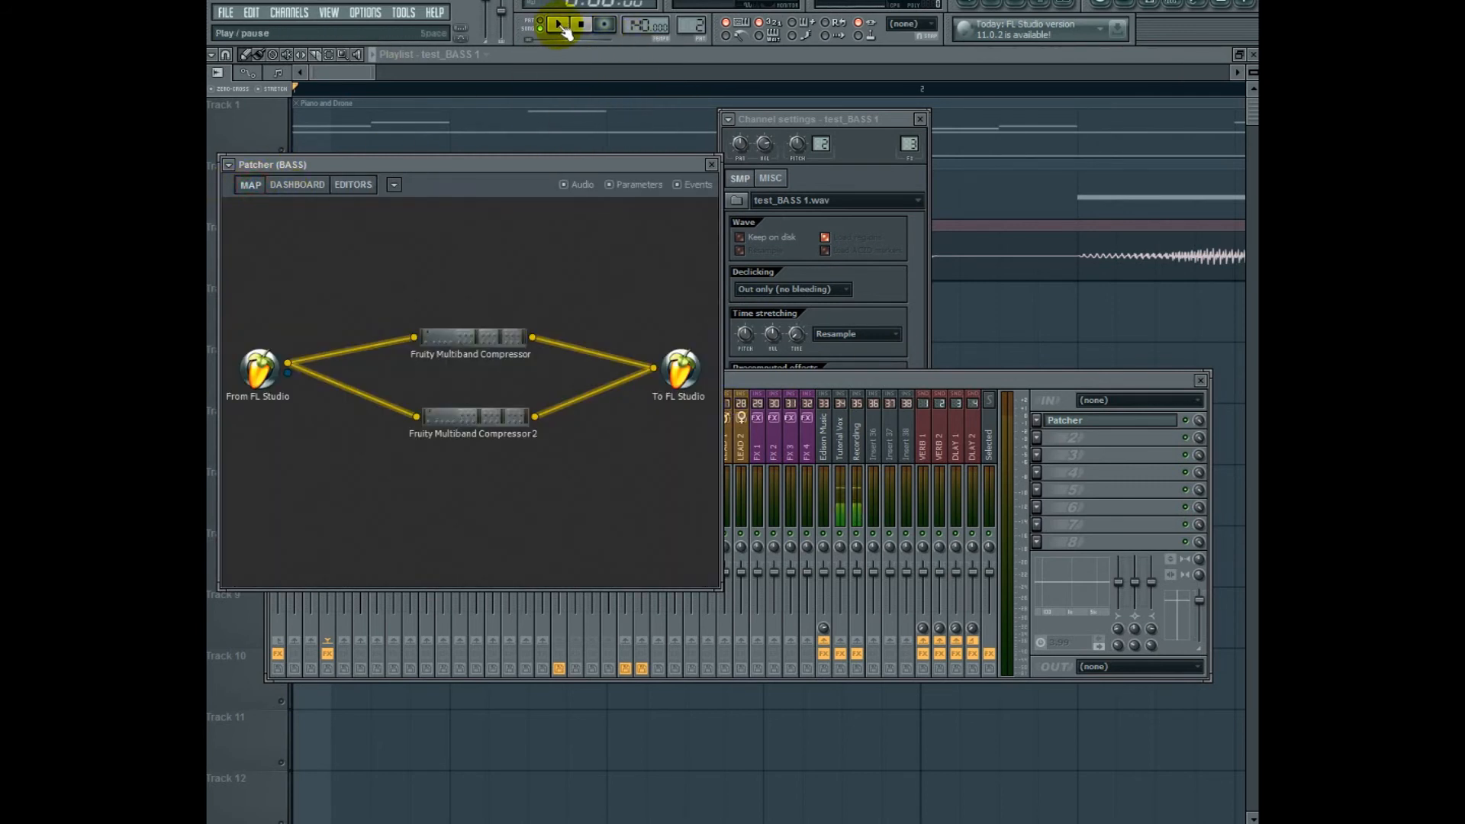
- Play the song, check Patcher's connections and Dashboard band displays, then return to Map
click(557, 22)
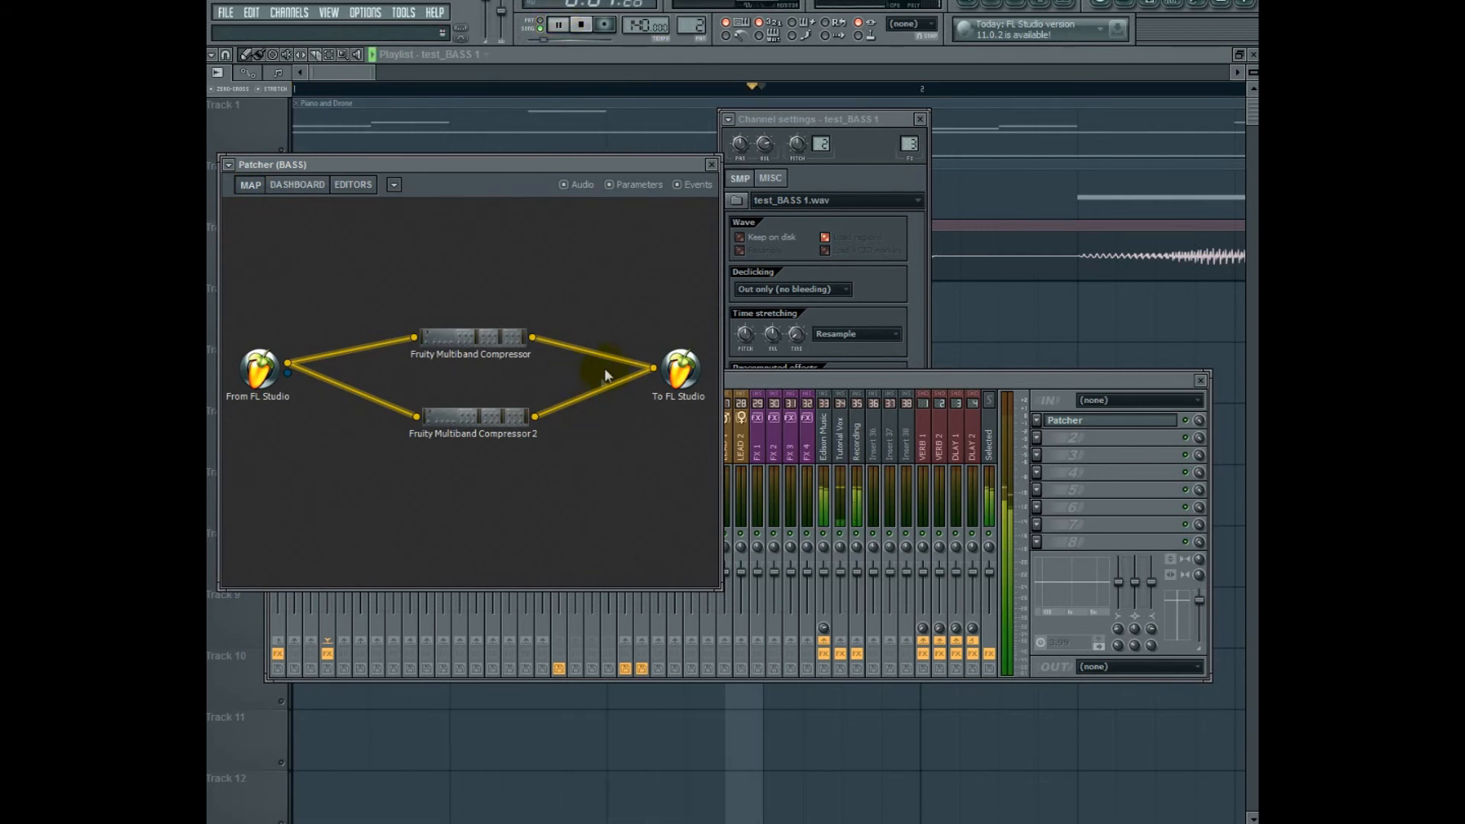
click(471, 416)
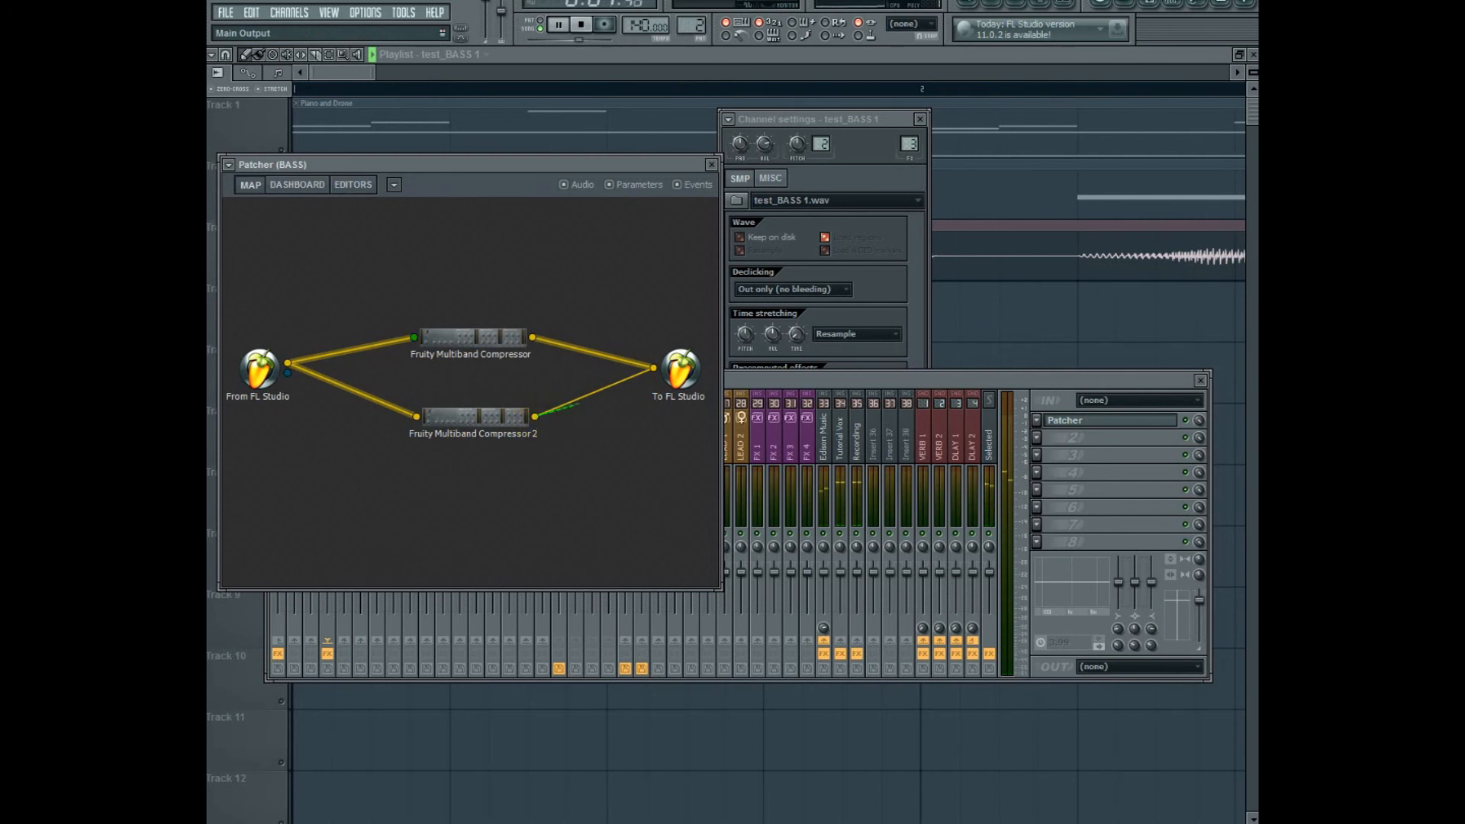
click(550, 22)
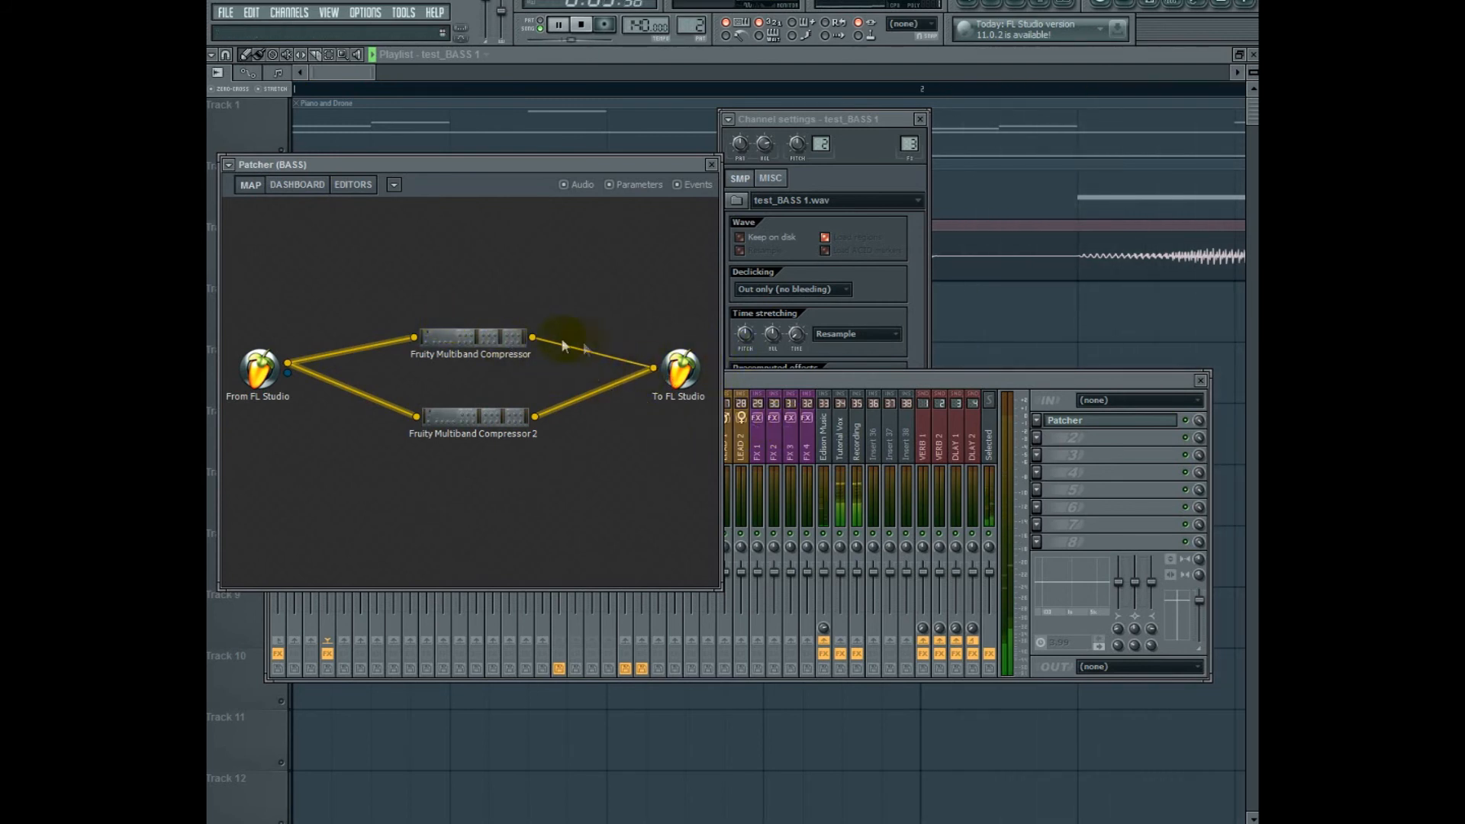
click(354, 185)
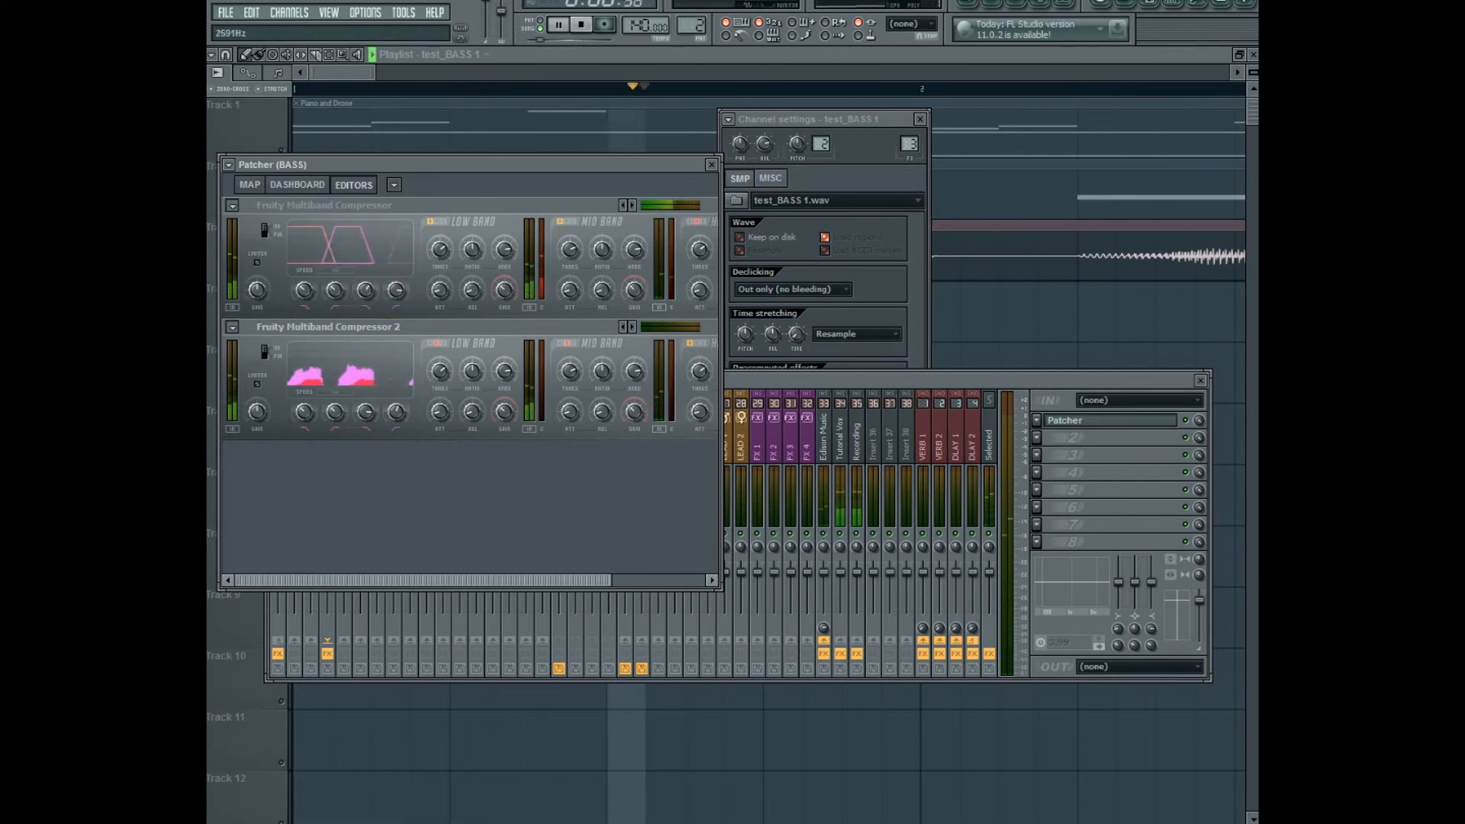
click(249, 185)
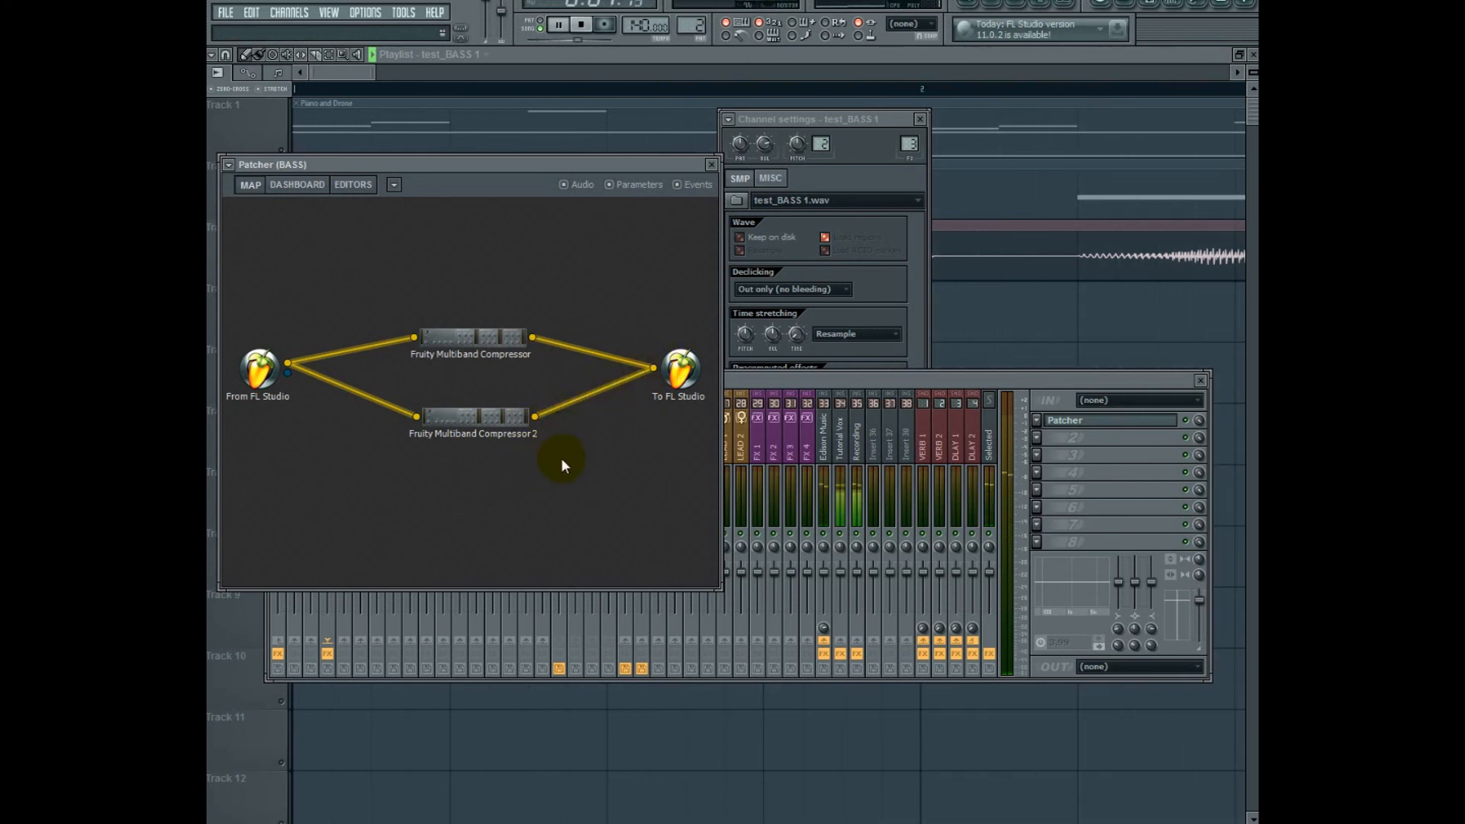
- Add FabFilter Saturn to the Patcher map and open it on the Dashboard
right_click(562, 464)
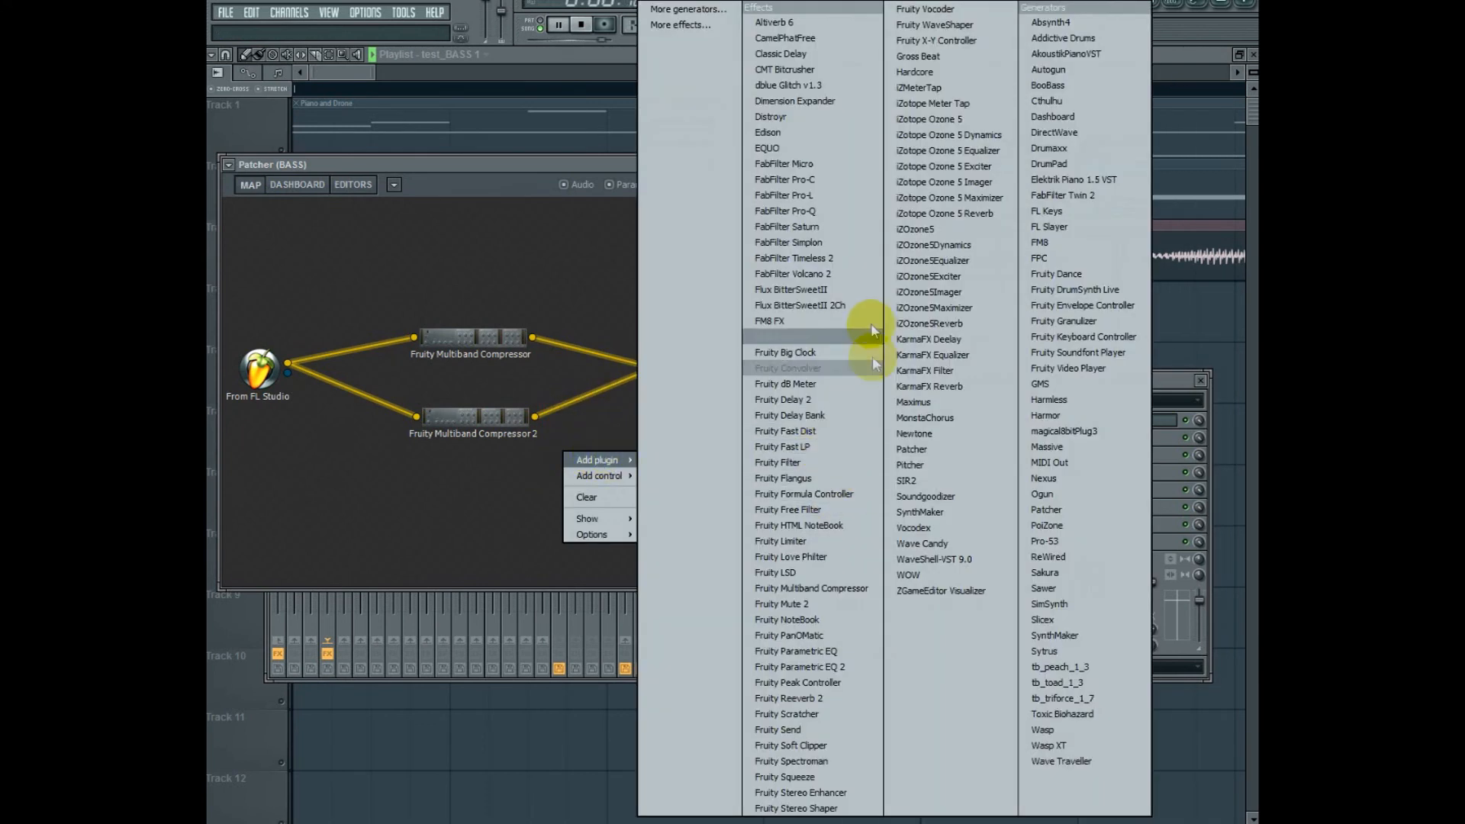
mouse_move(861, 216)
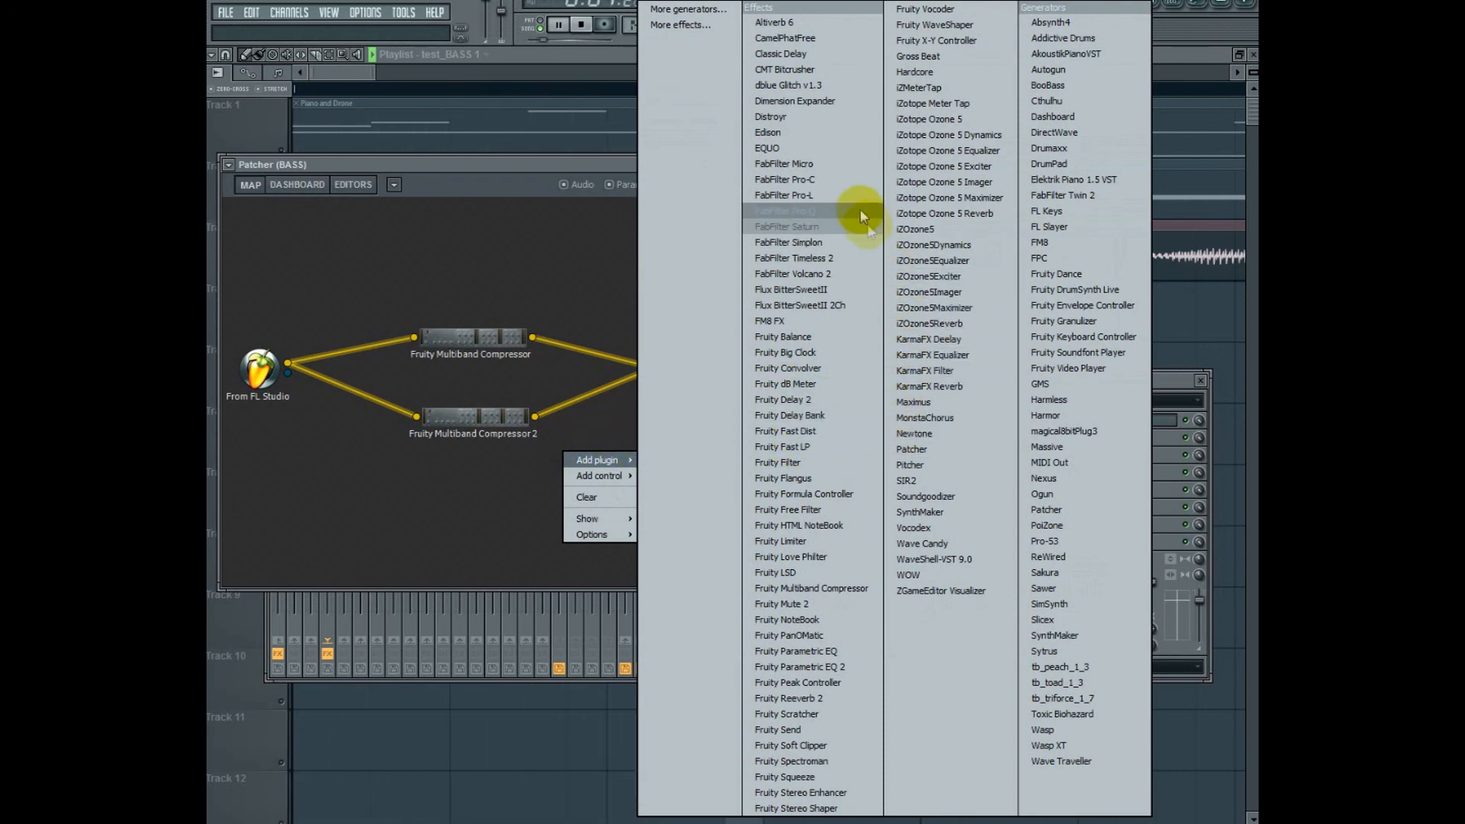
click(787, 227)
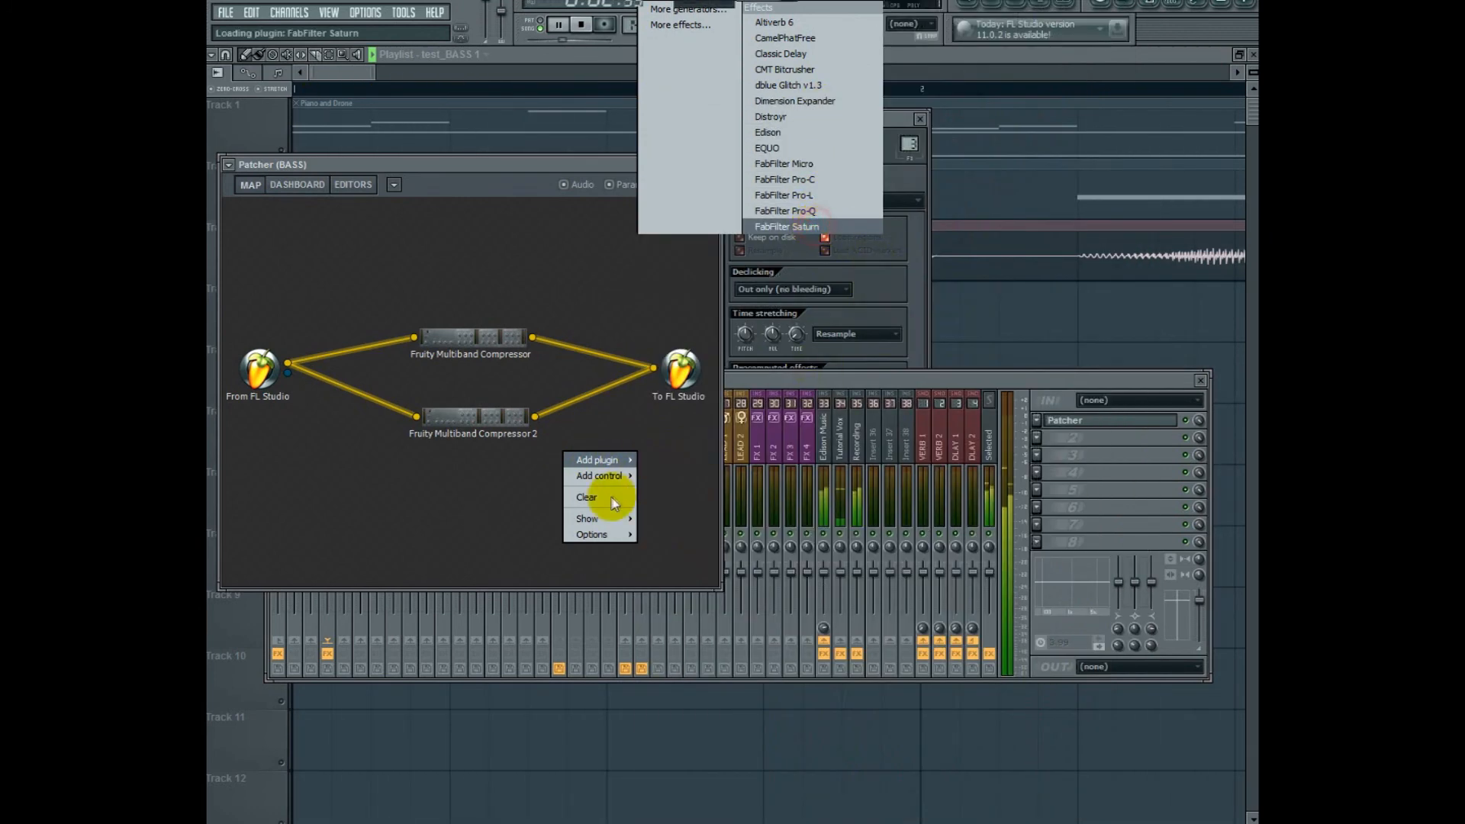
click(787, 226)
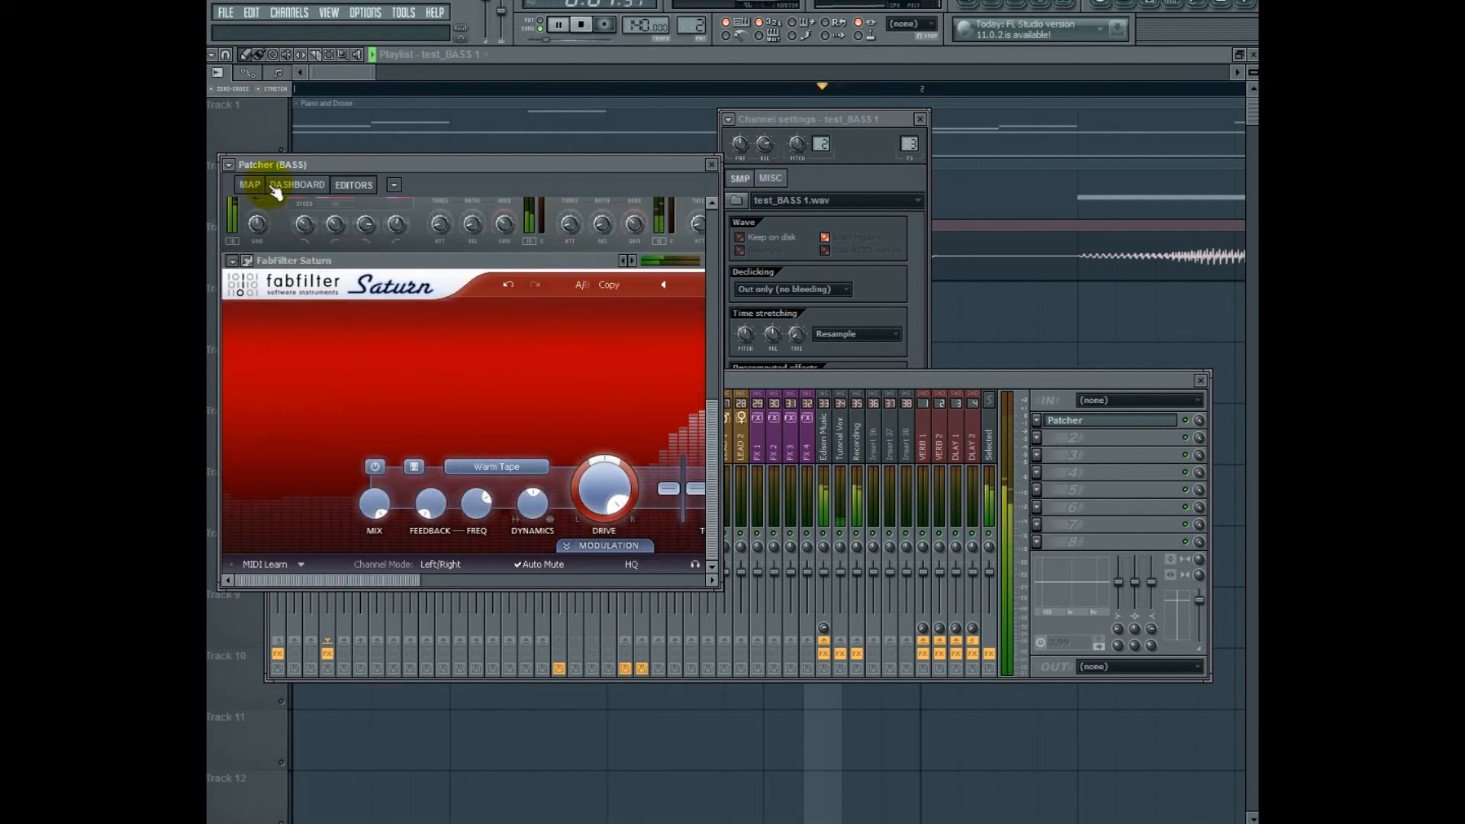
click(250, 184)
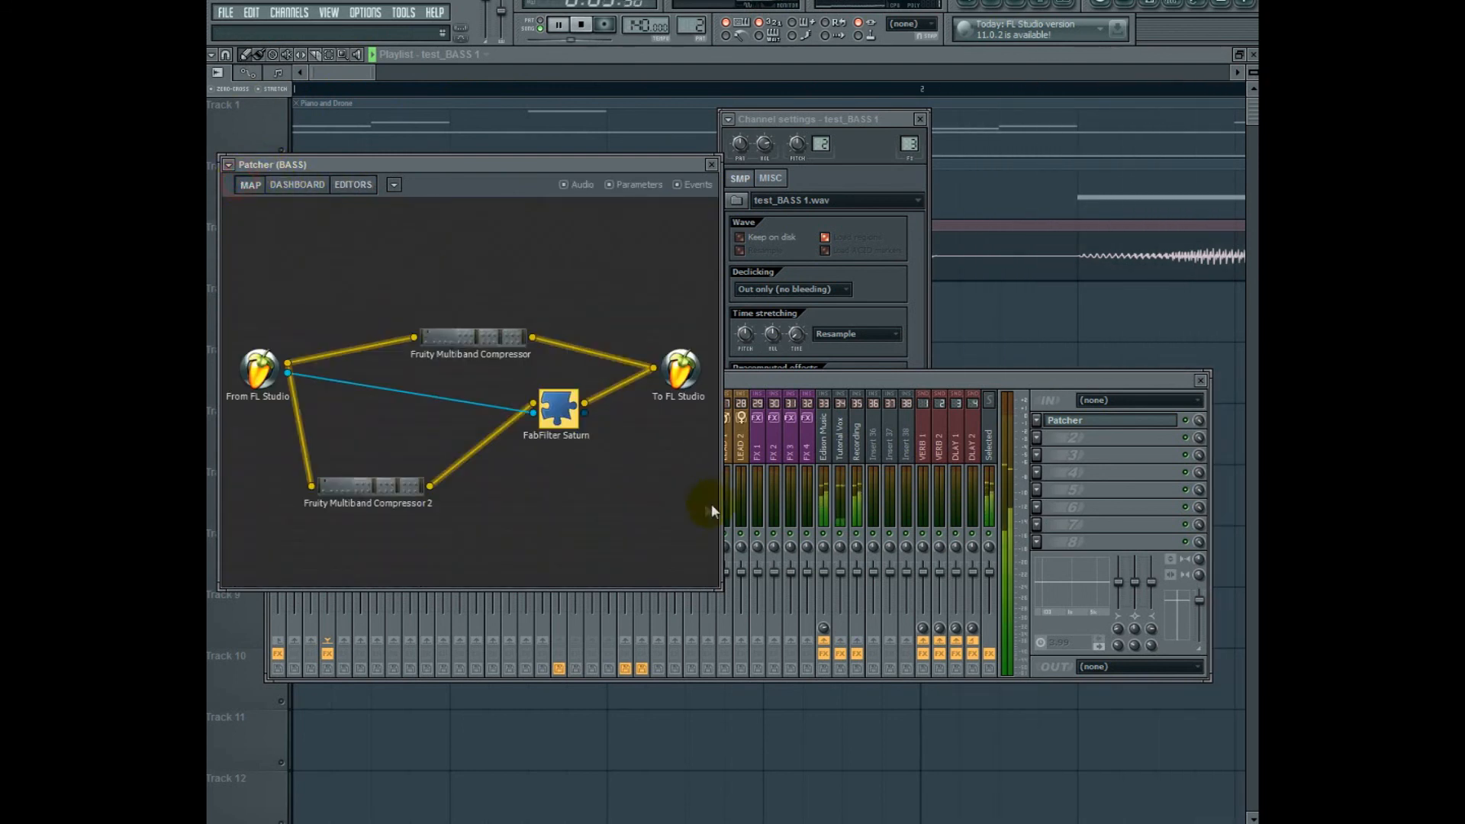
mouse_move(485, 441)
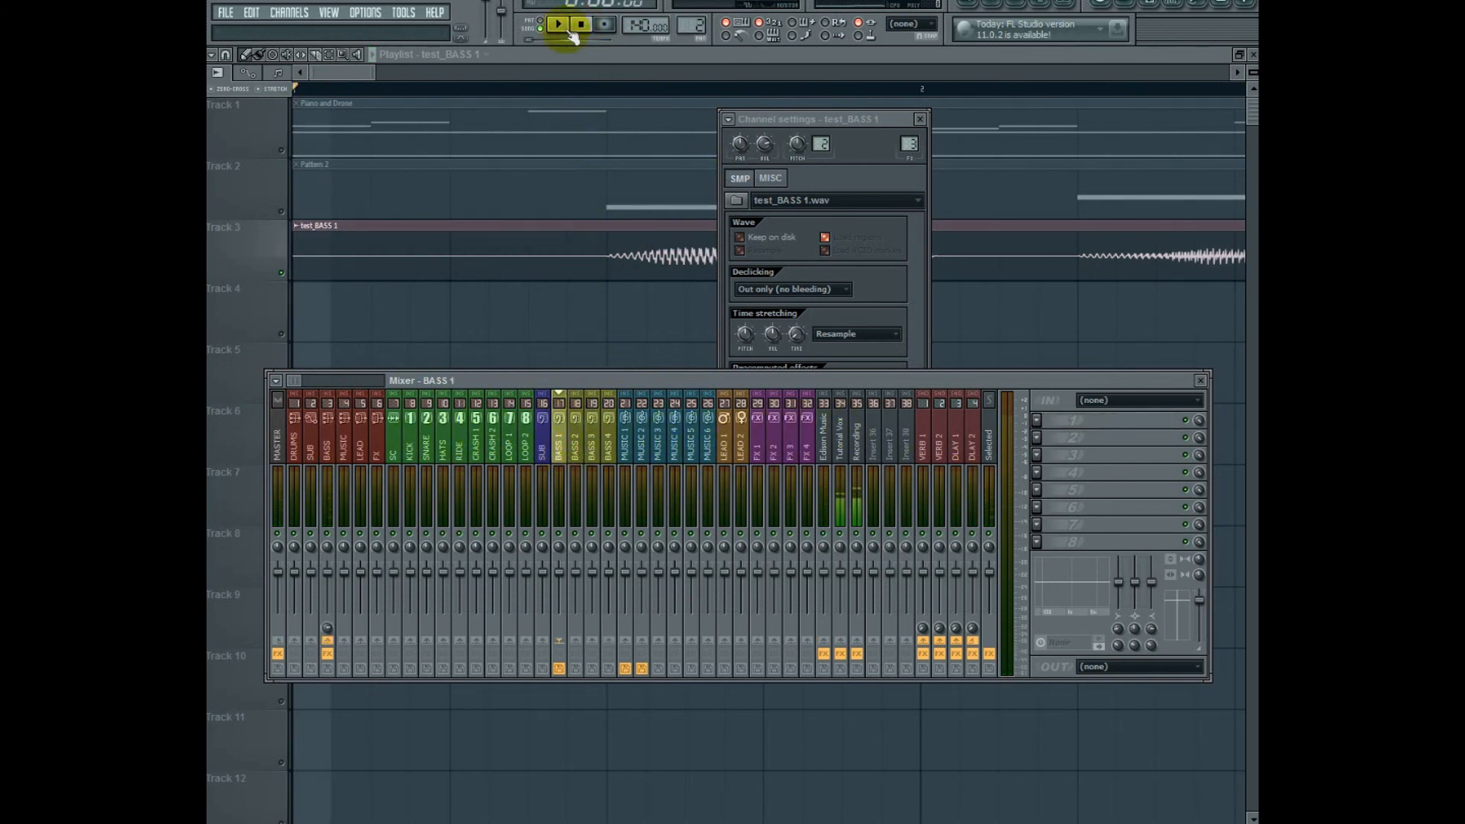
- Start playback and select mixer inserts 30, 12, BASS and MUSIC to add a blank track after BASS
click(554, 27)
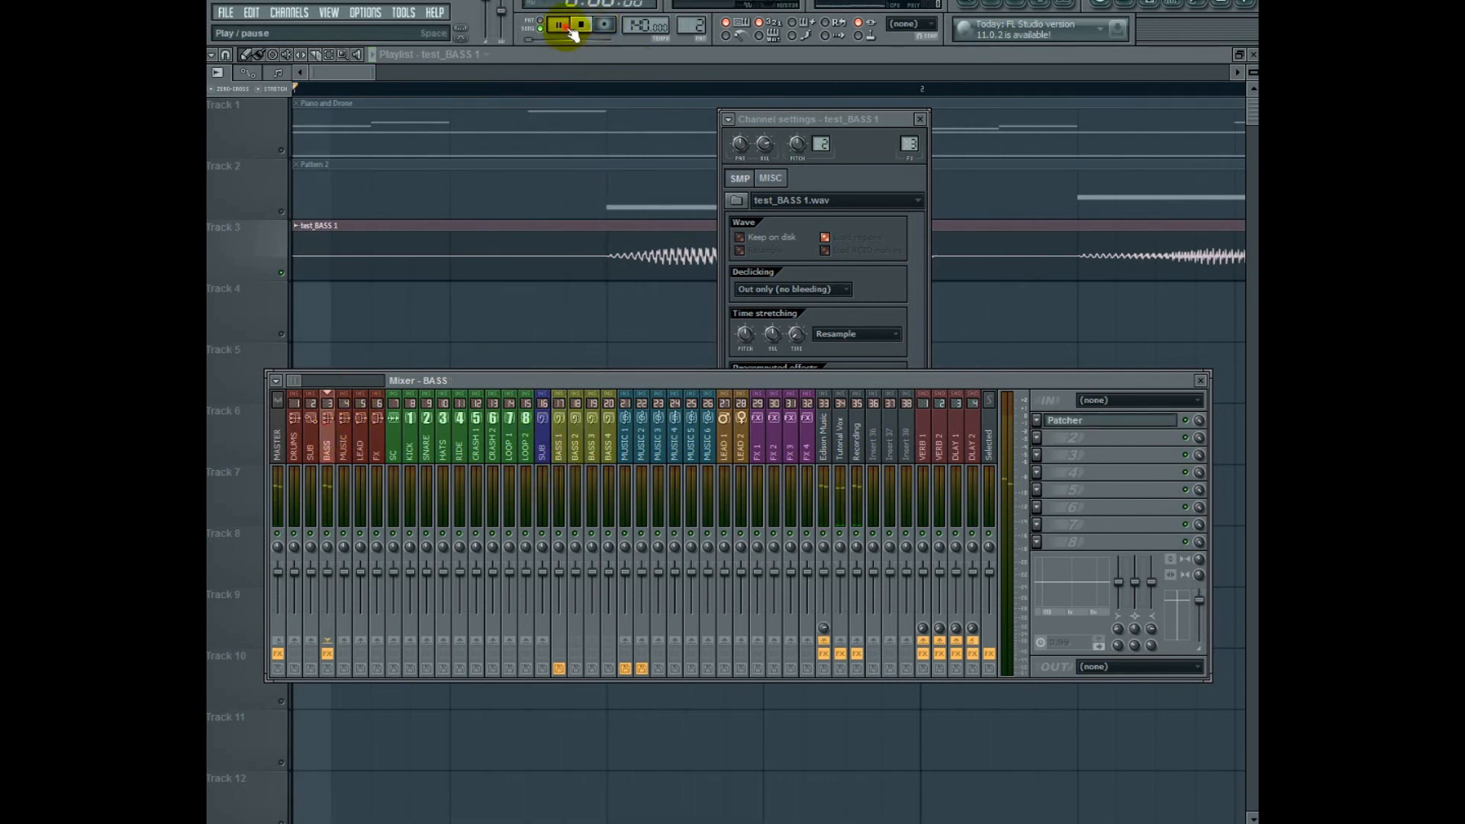
click(872, 442)
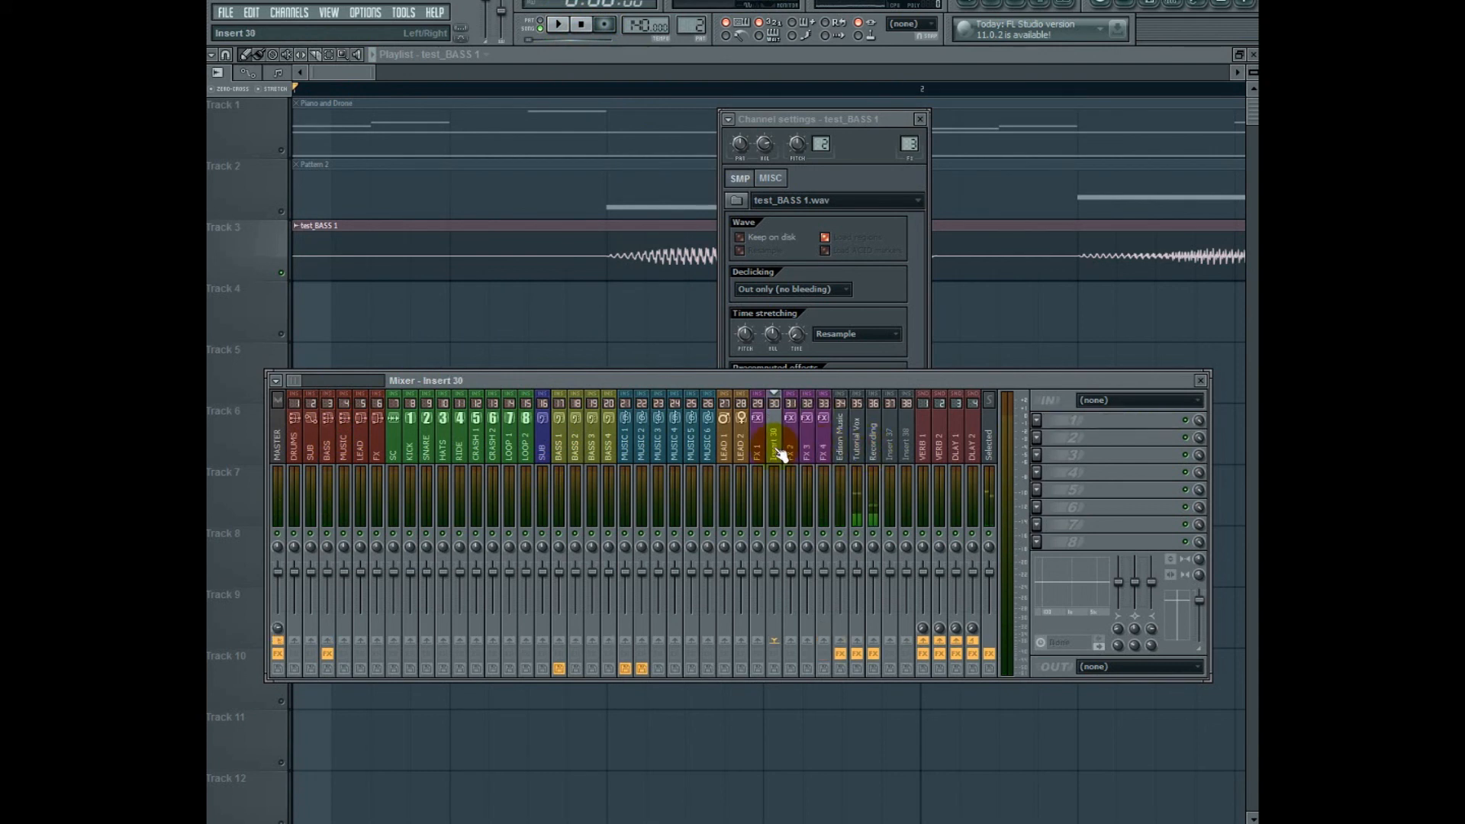
click(377, 455)
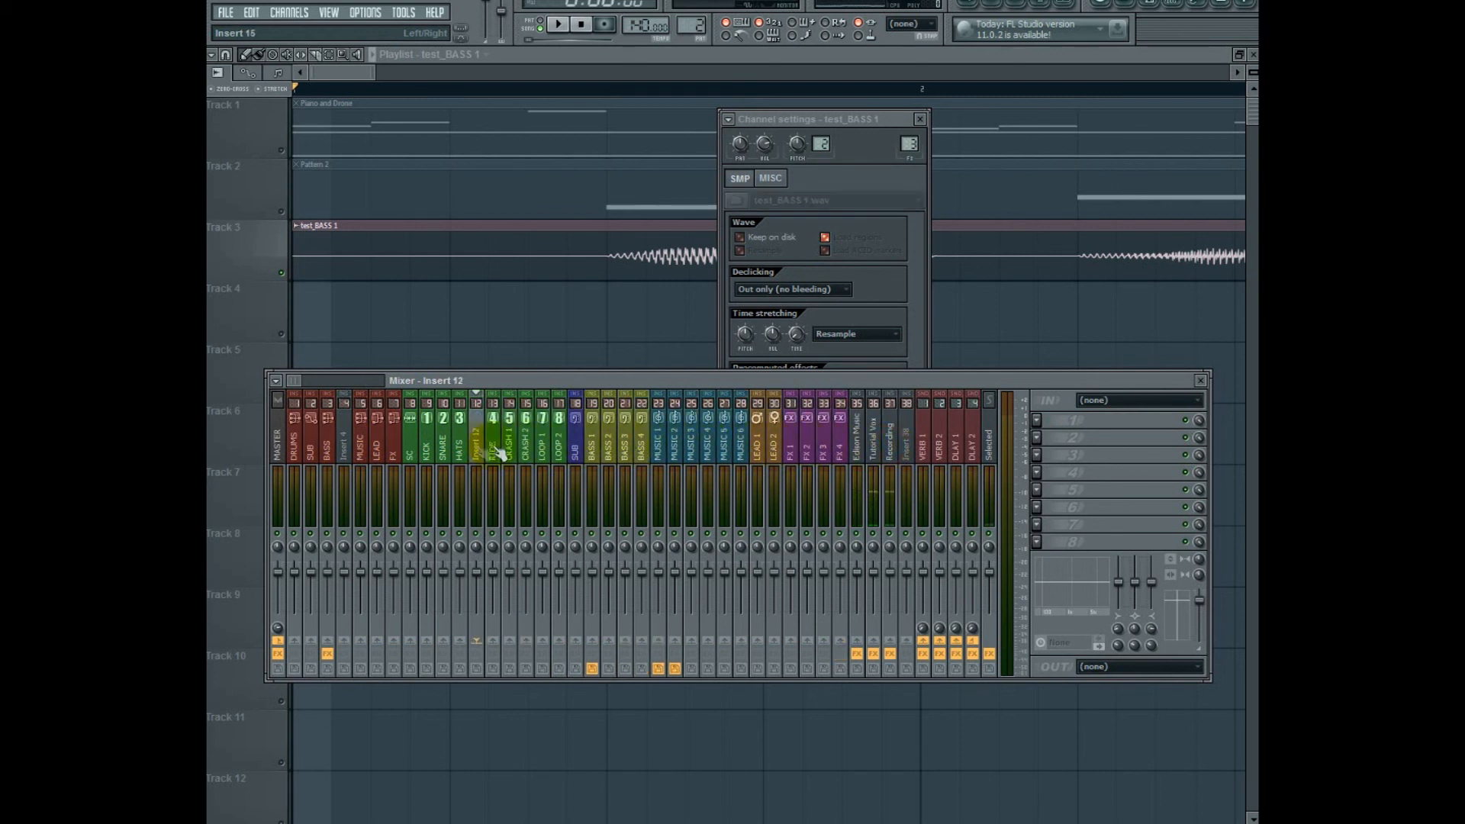
click(362, 452)
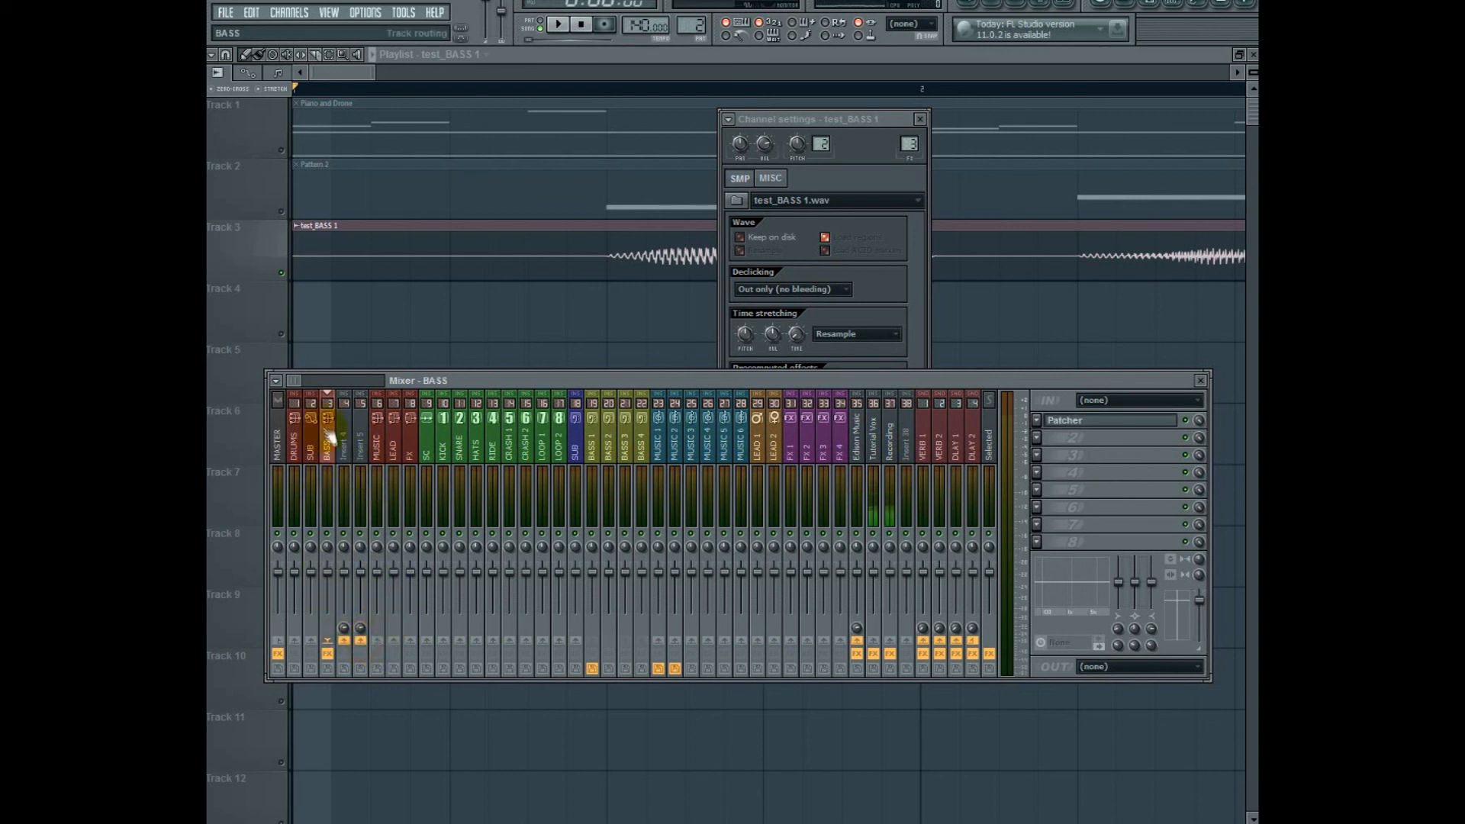
click(377, 452)
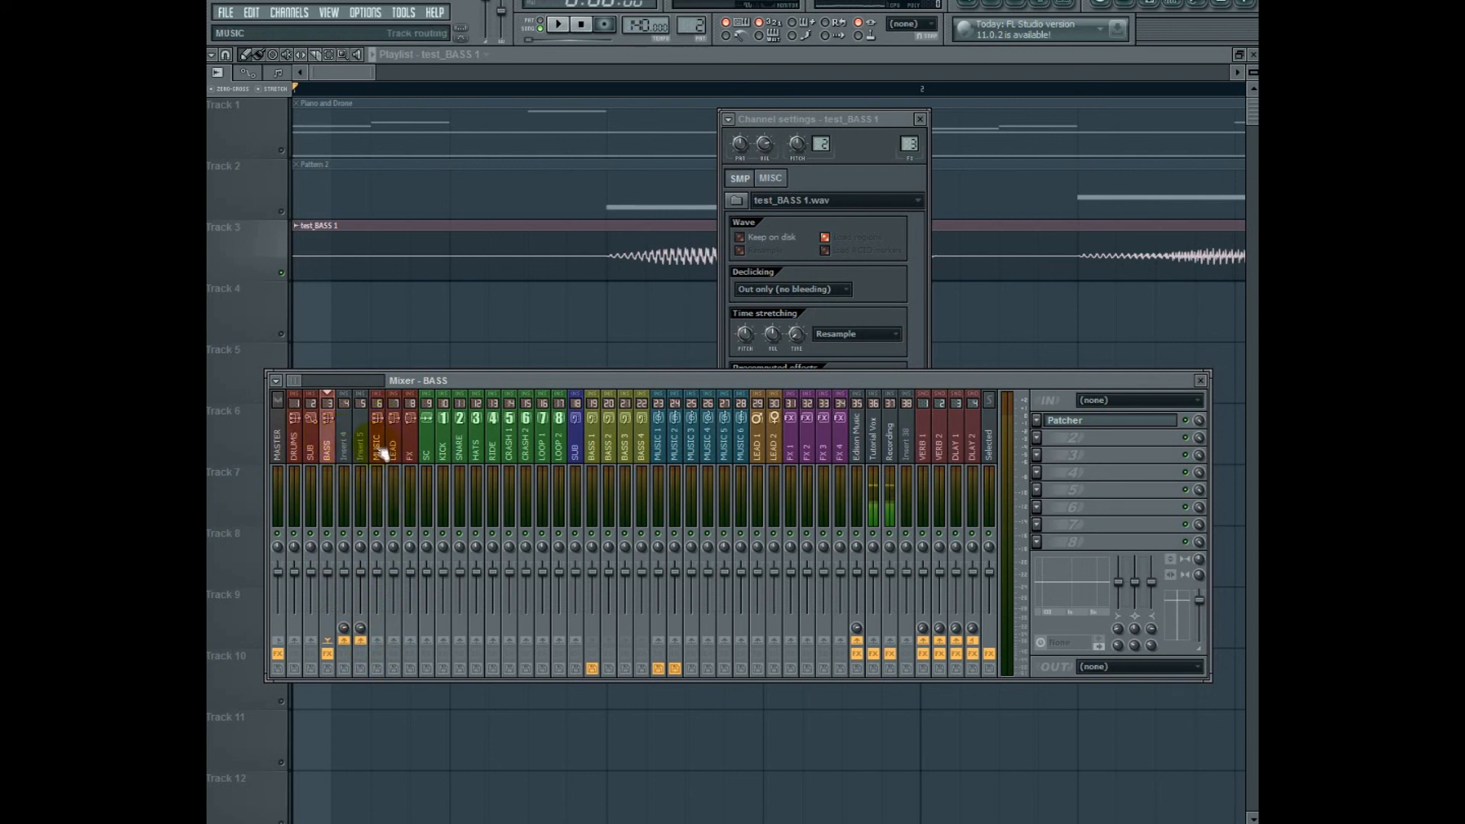
click(346, 451)
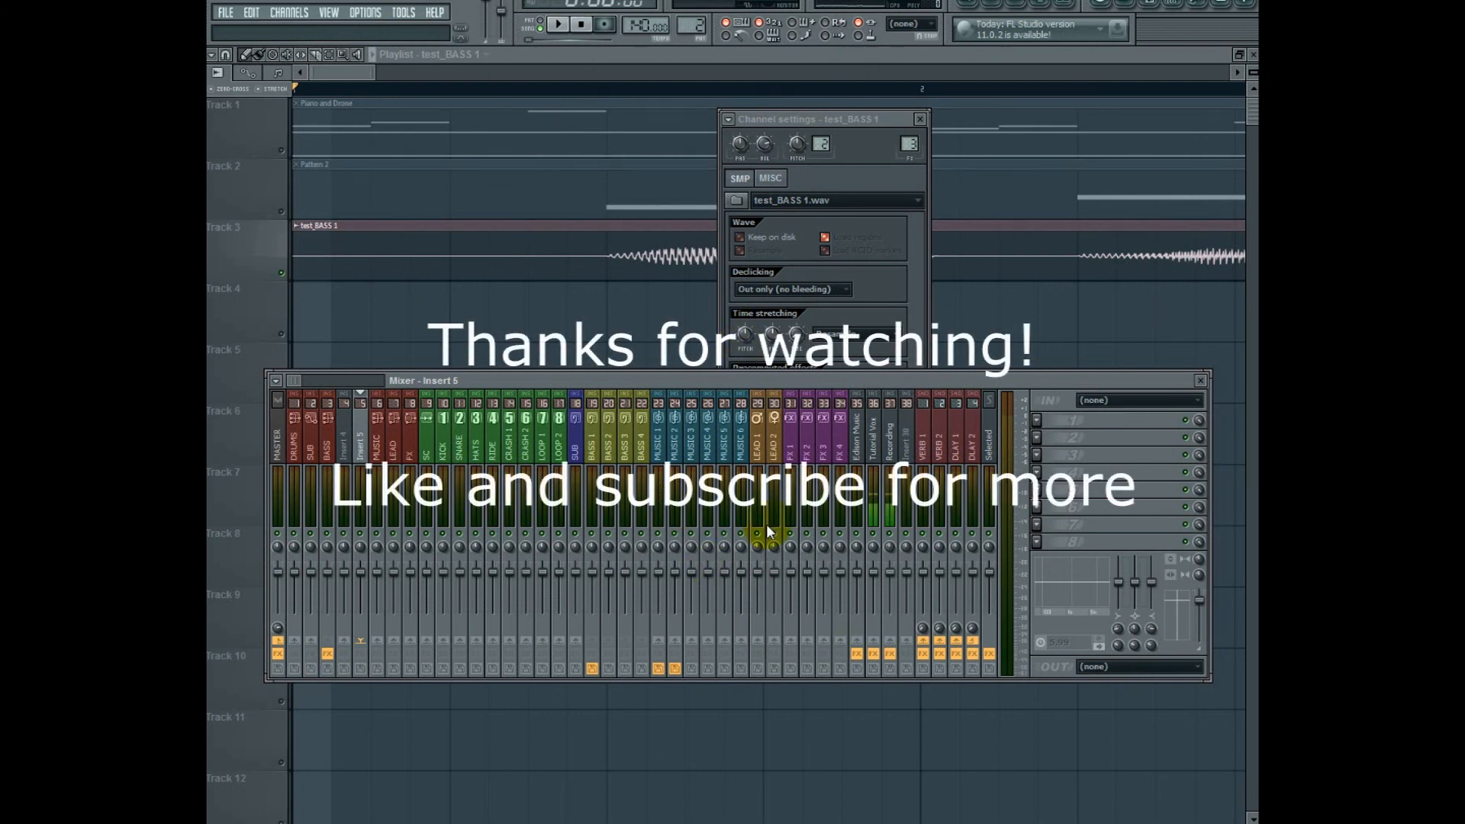
- Stop song playback with the transport Stop button
click(572, 21)
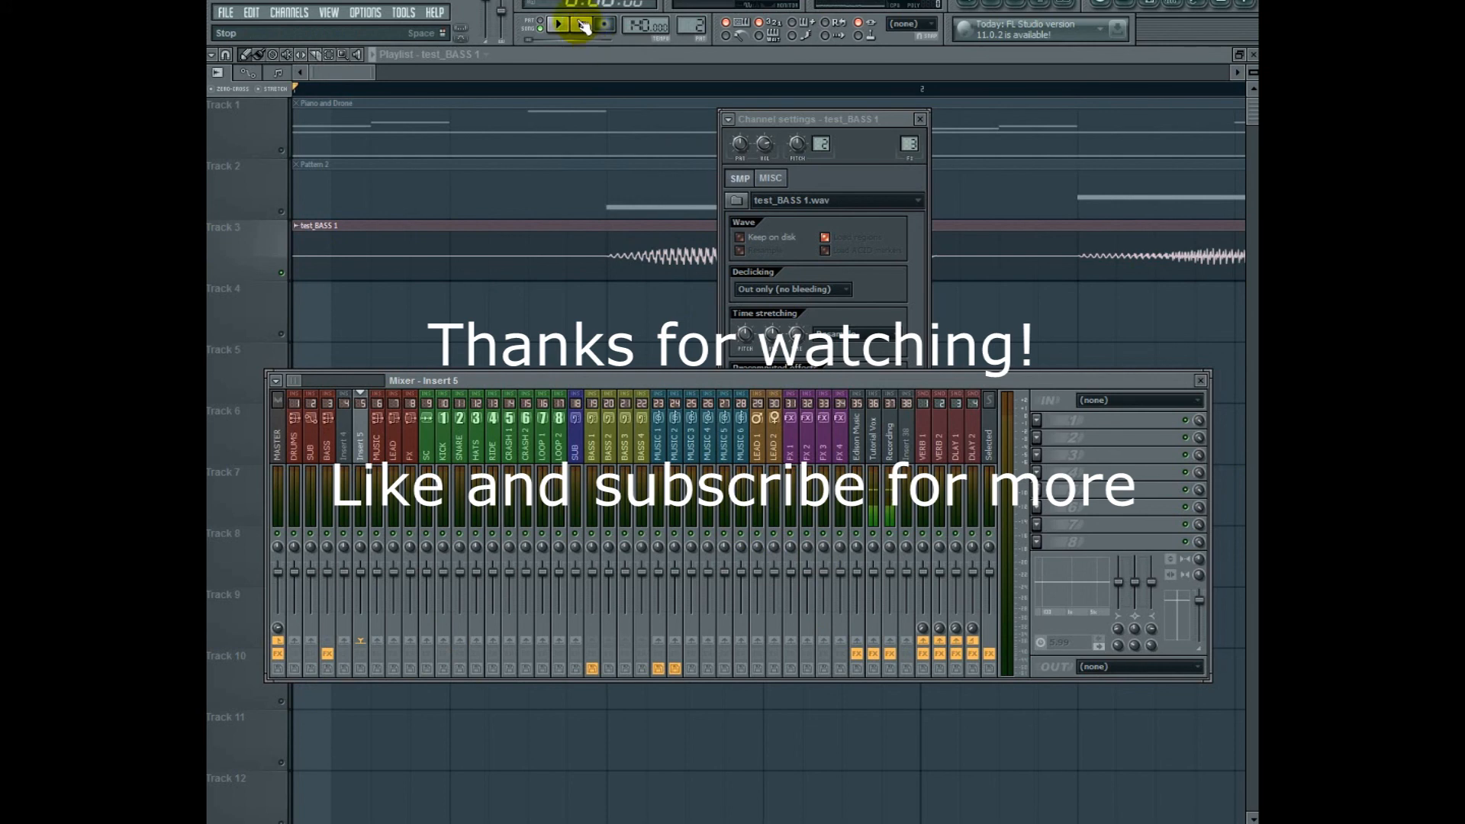